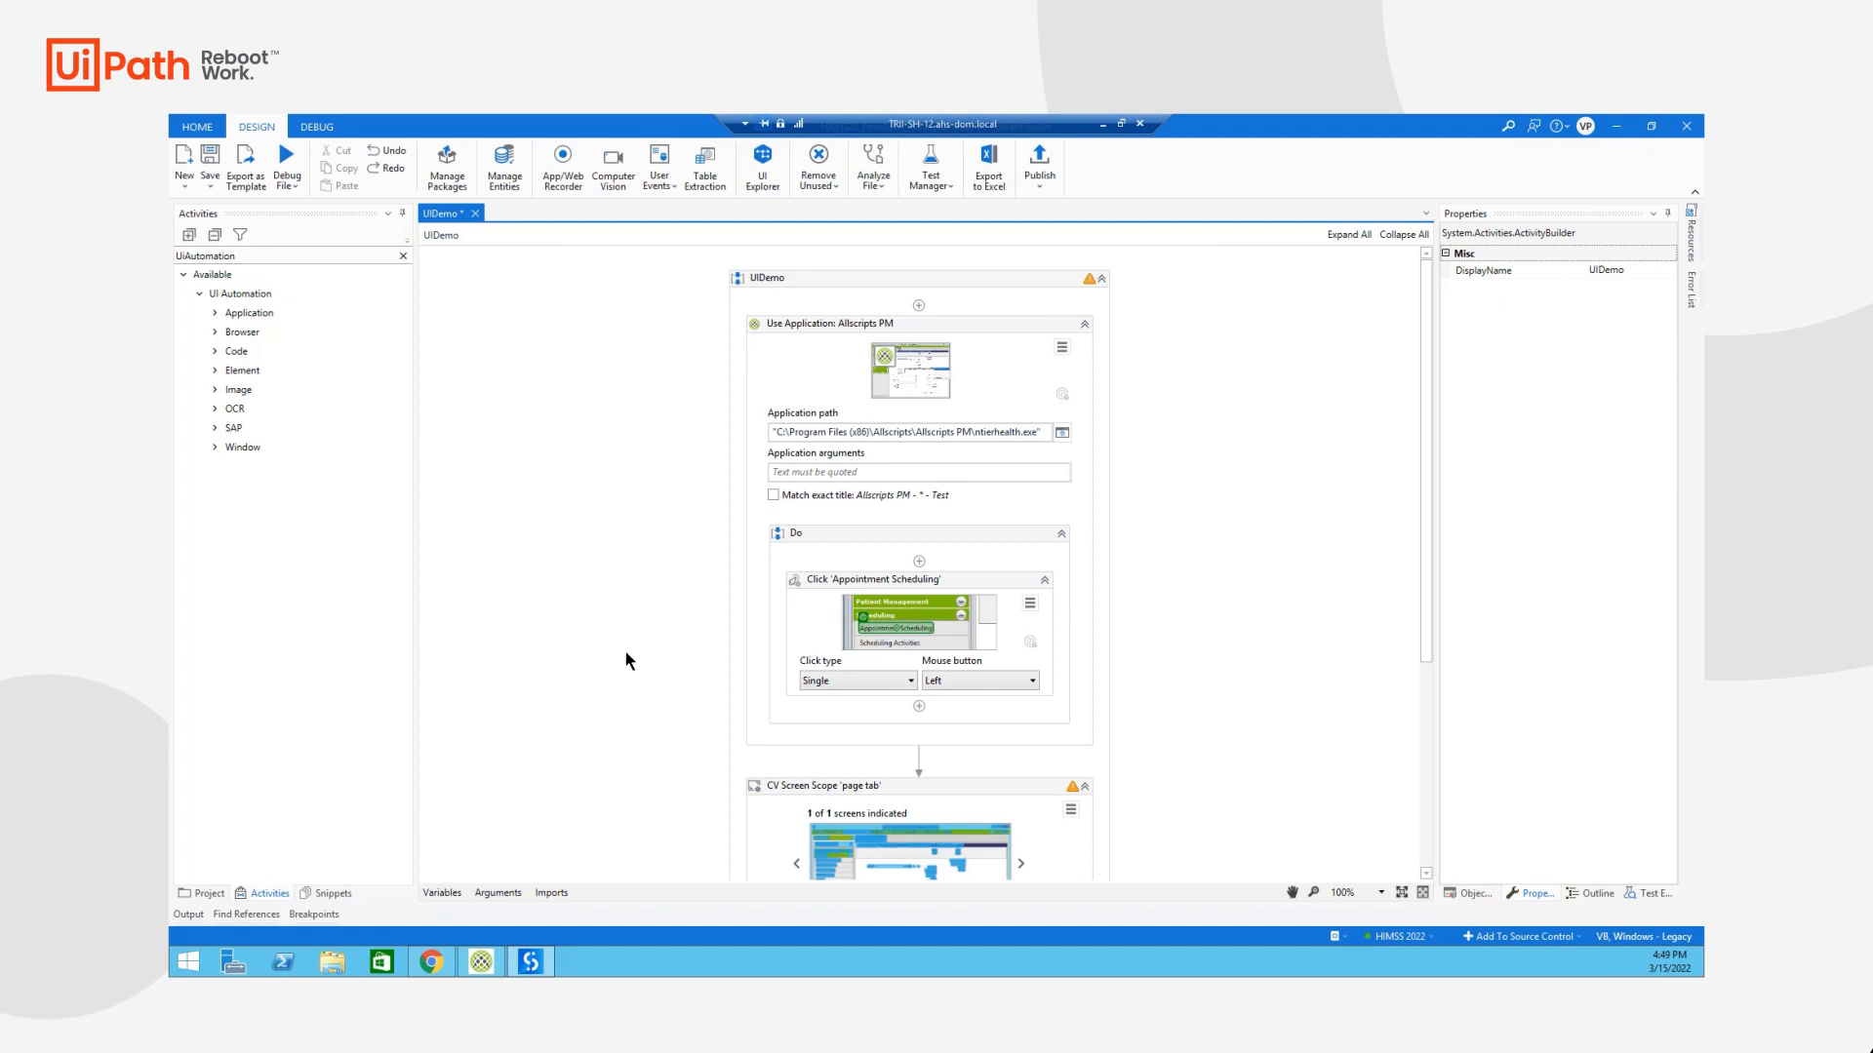
mouse_move(629, 750)
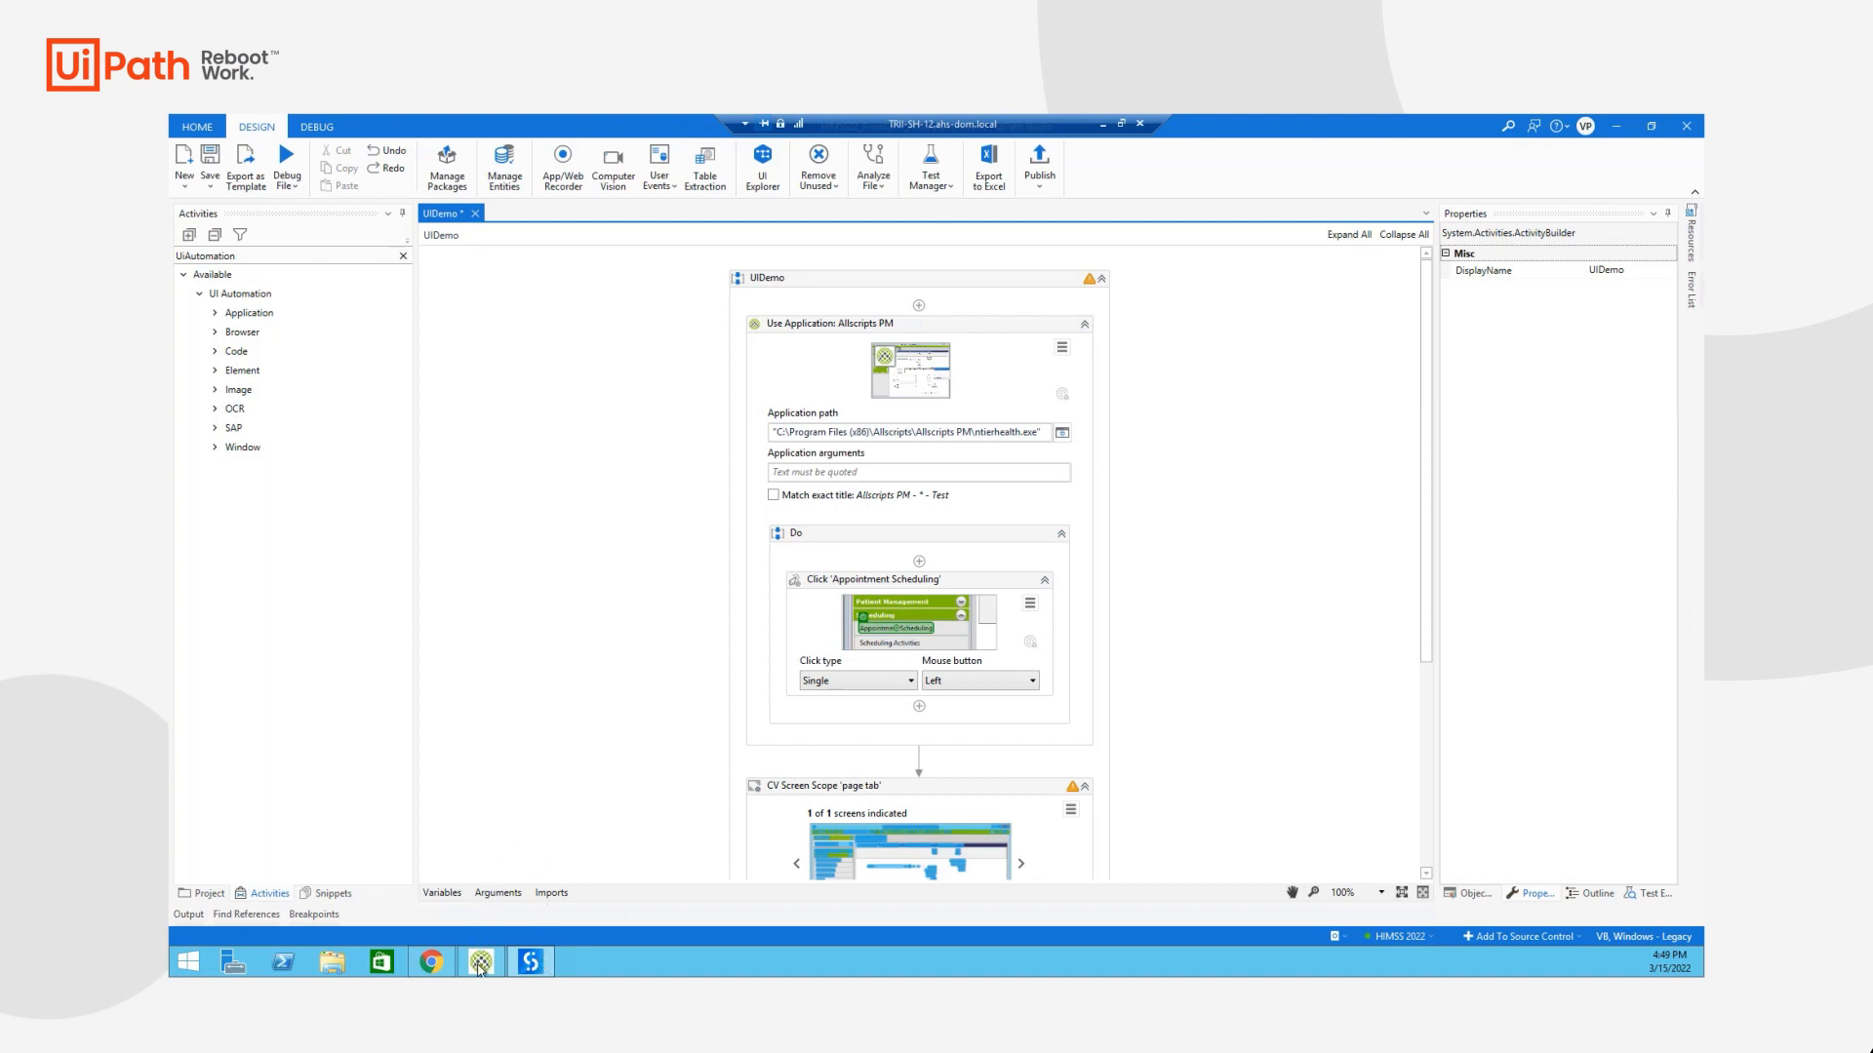
mouse_move(265, 262)
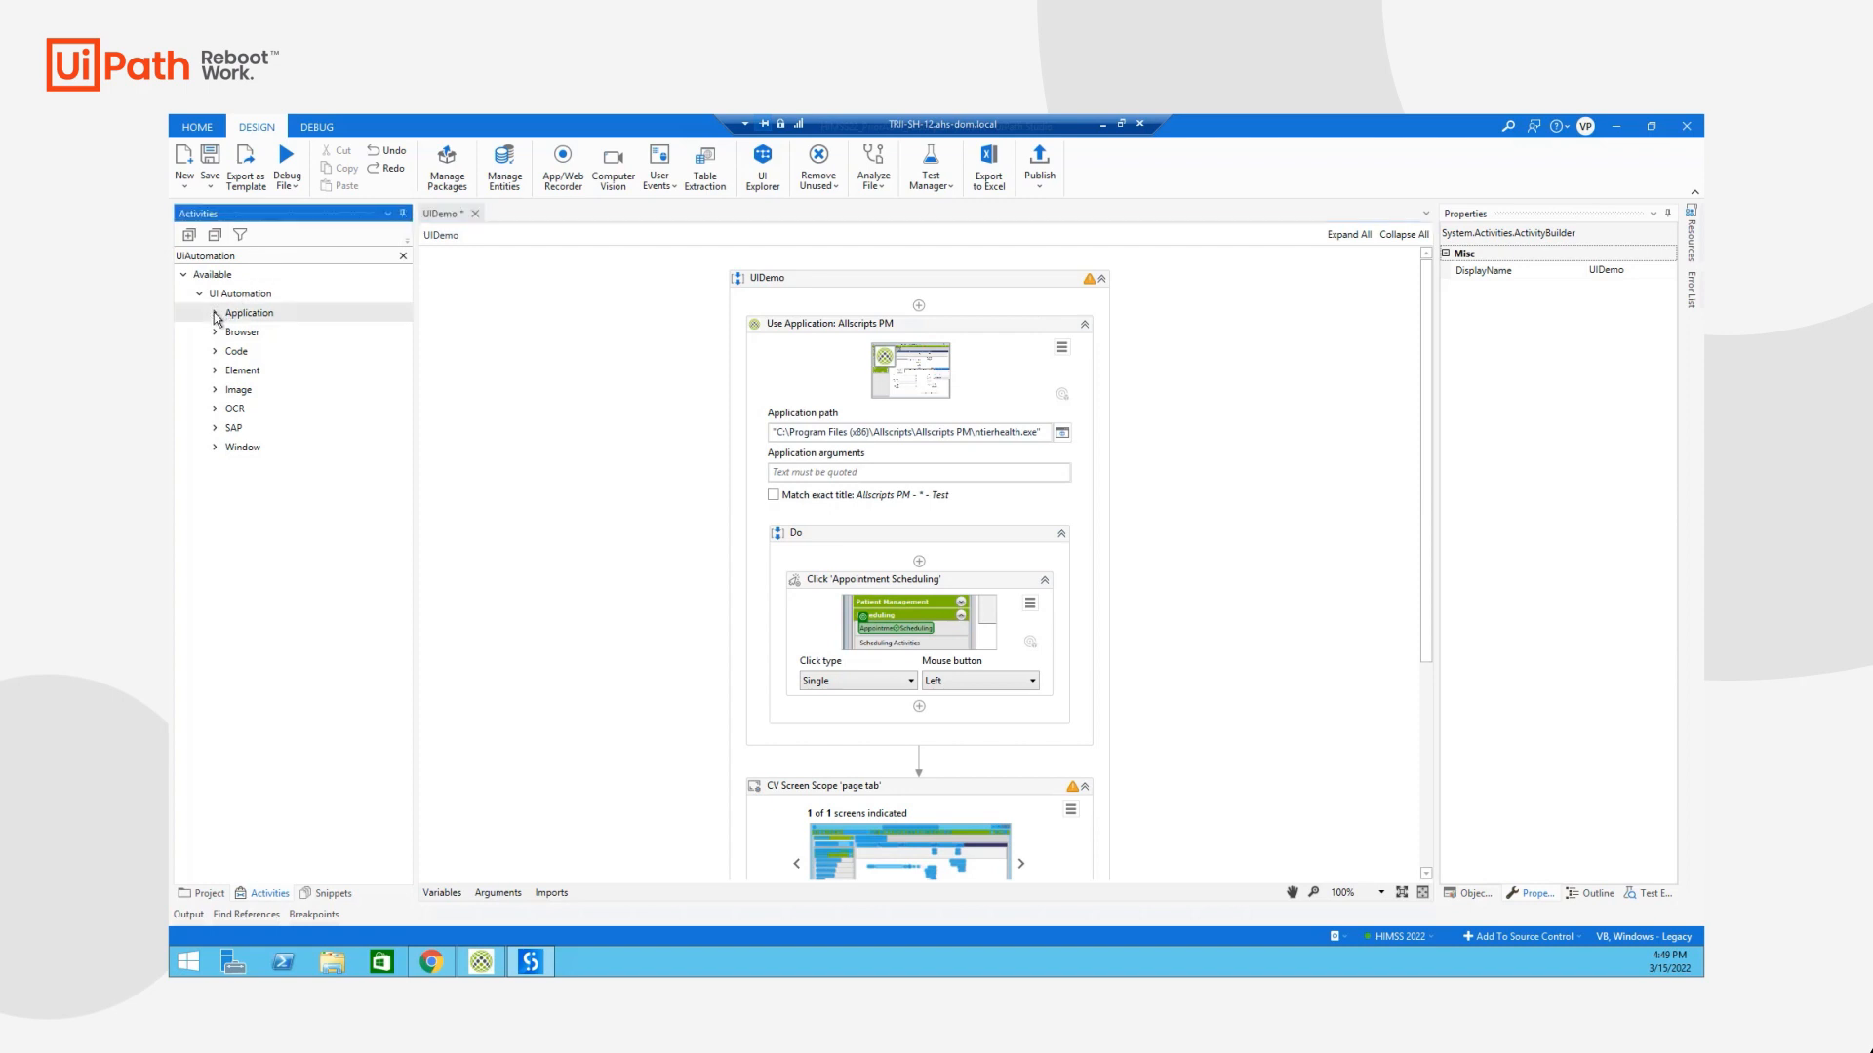
Add a Use Application/Browser activity above the Allscripts PM scope
click(216, 314)
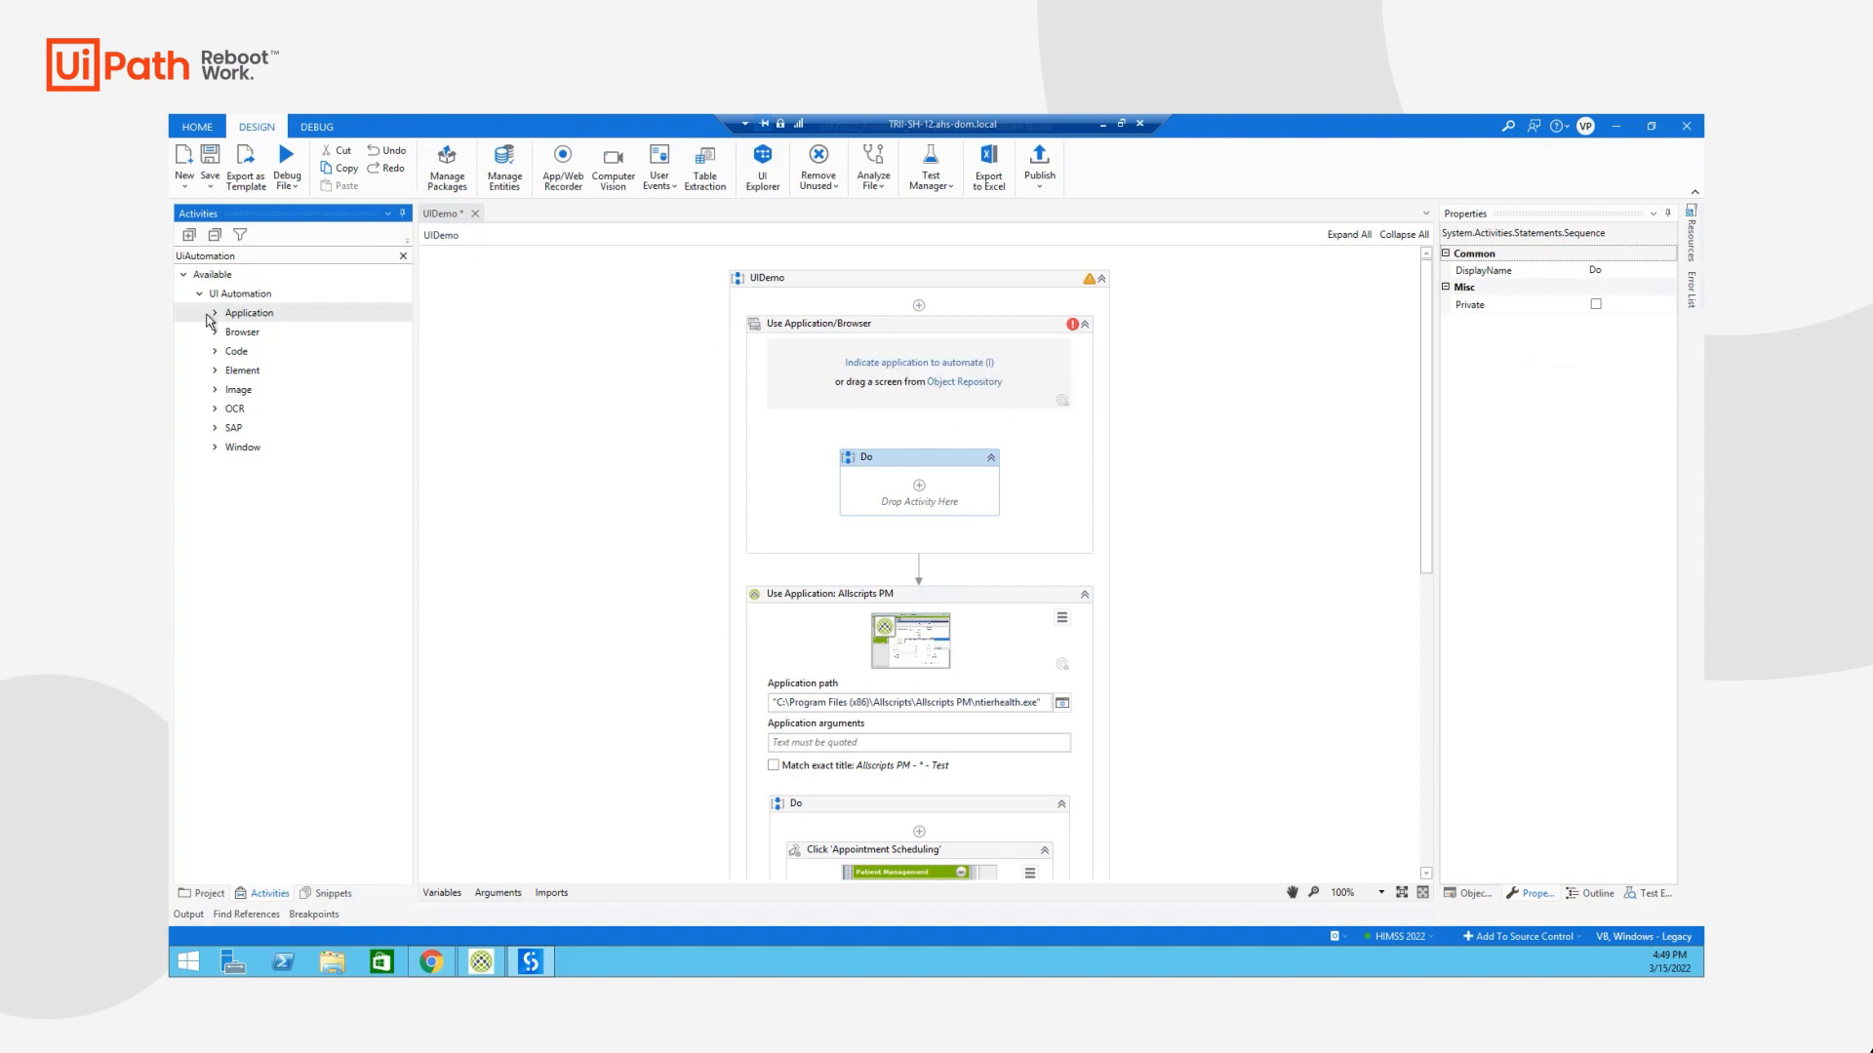
Expand the Application activities and drop a Click into the new scope's Do sequence
click(216, 313)
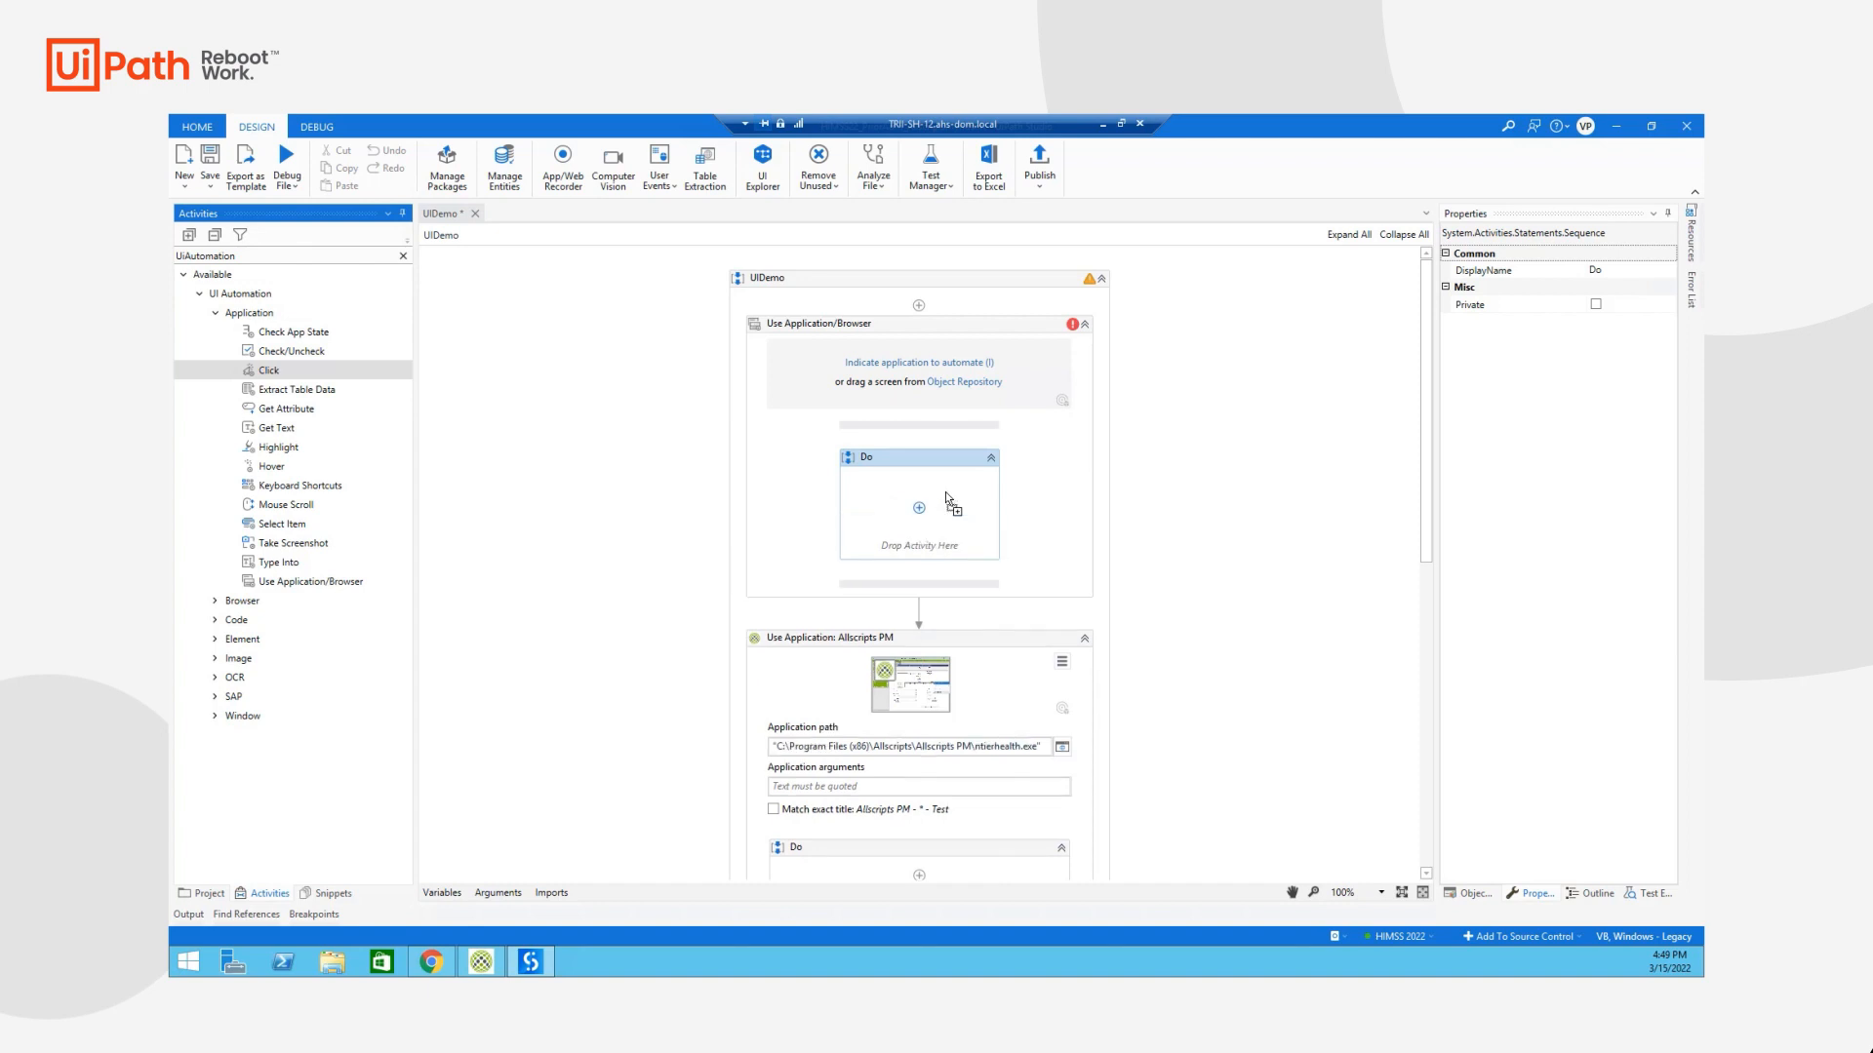
mouse_move(948, 508)
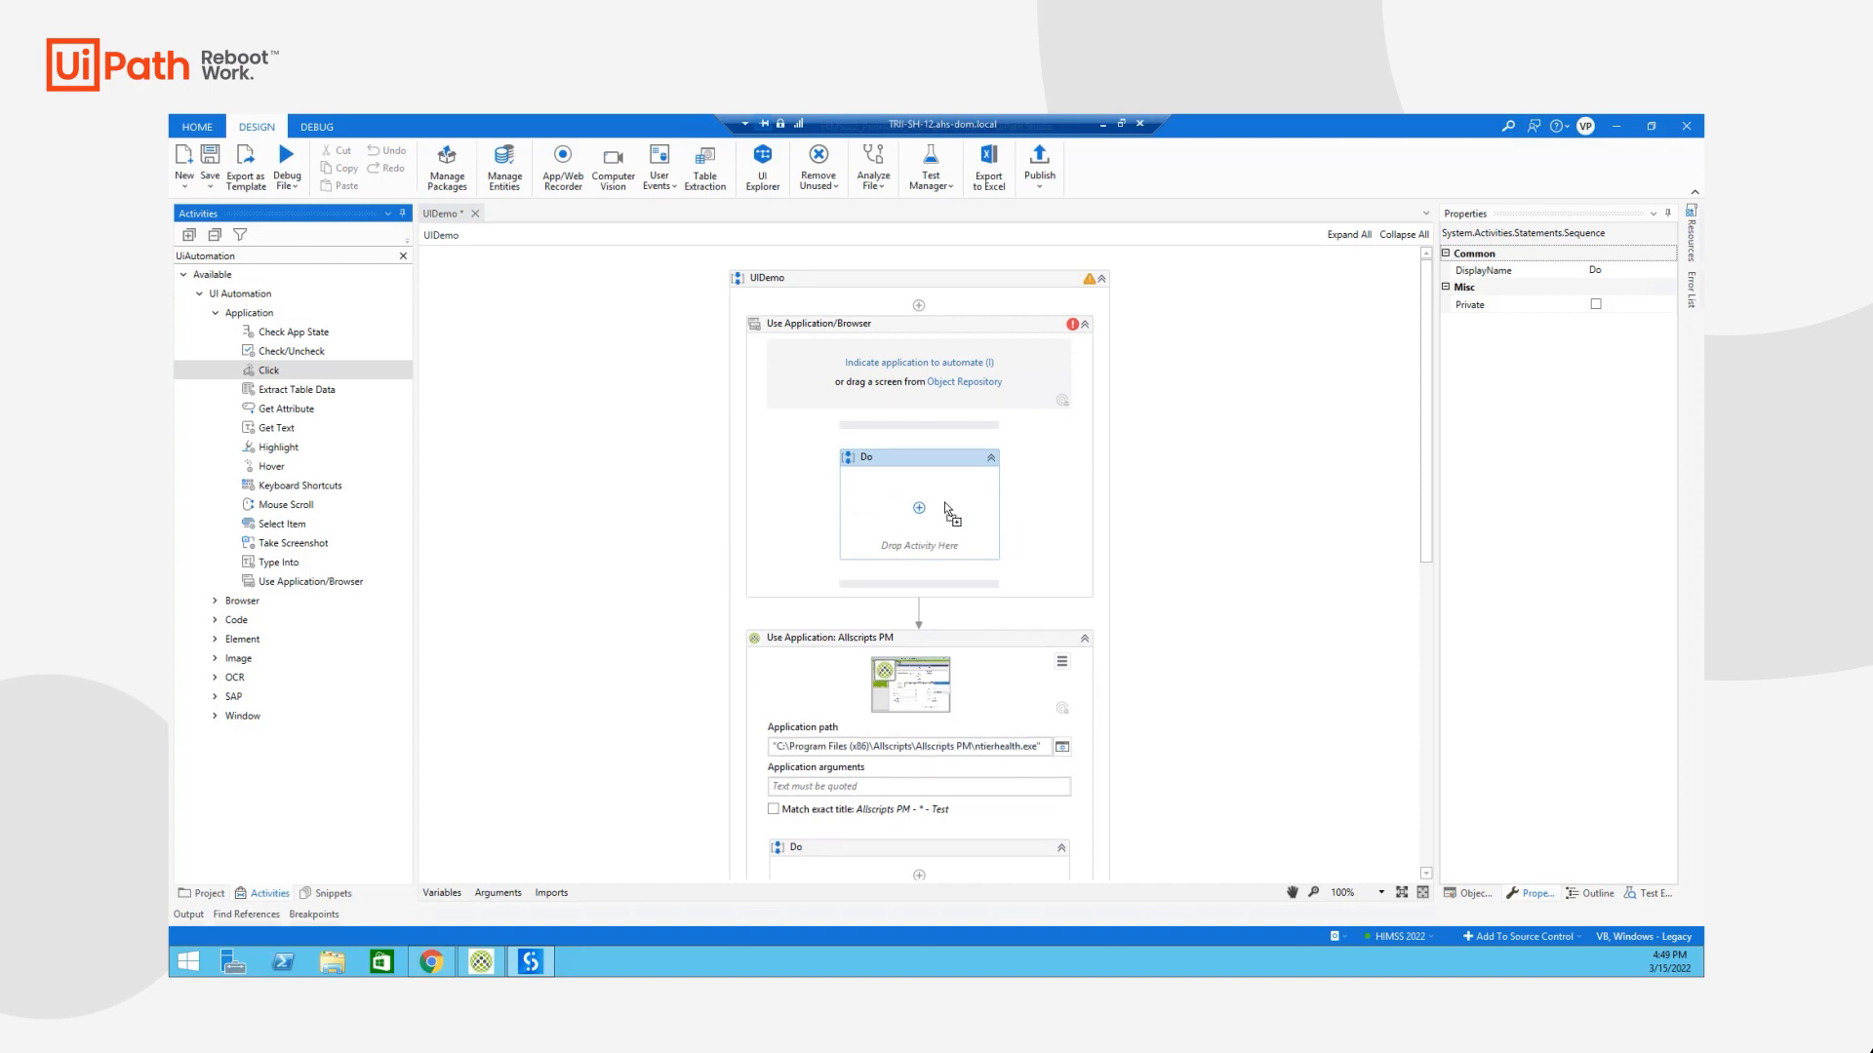
drag(266, 369, 917, 506)
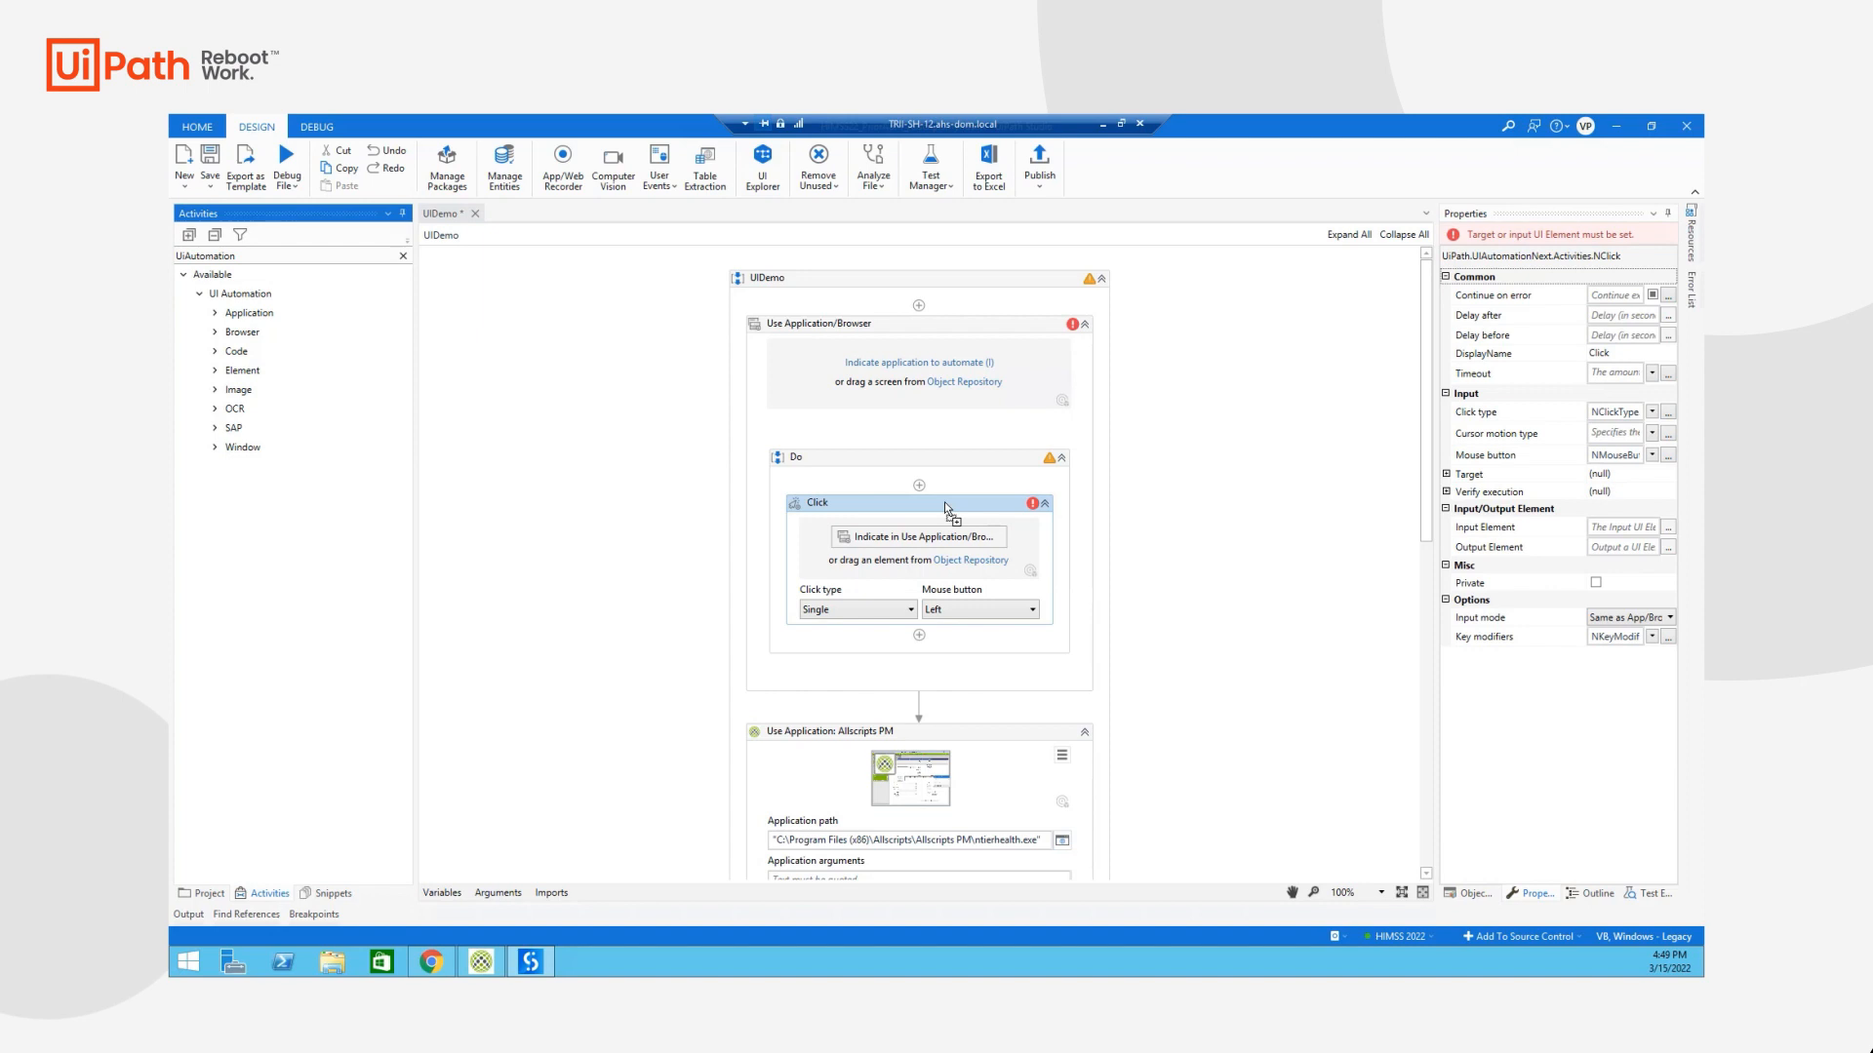
mouse_move(912, 545)
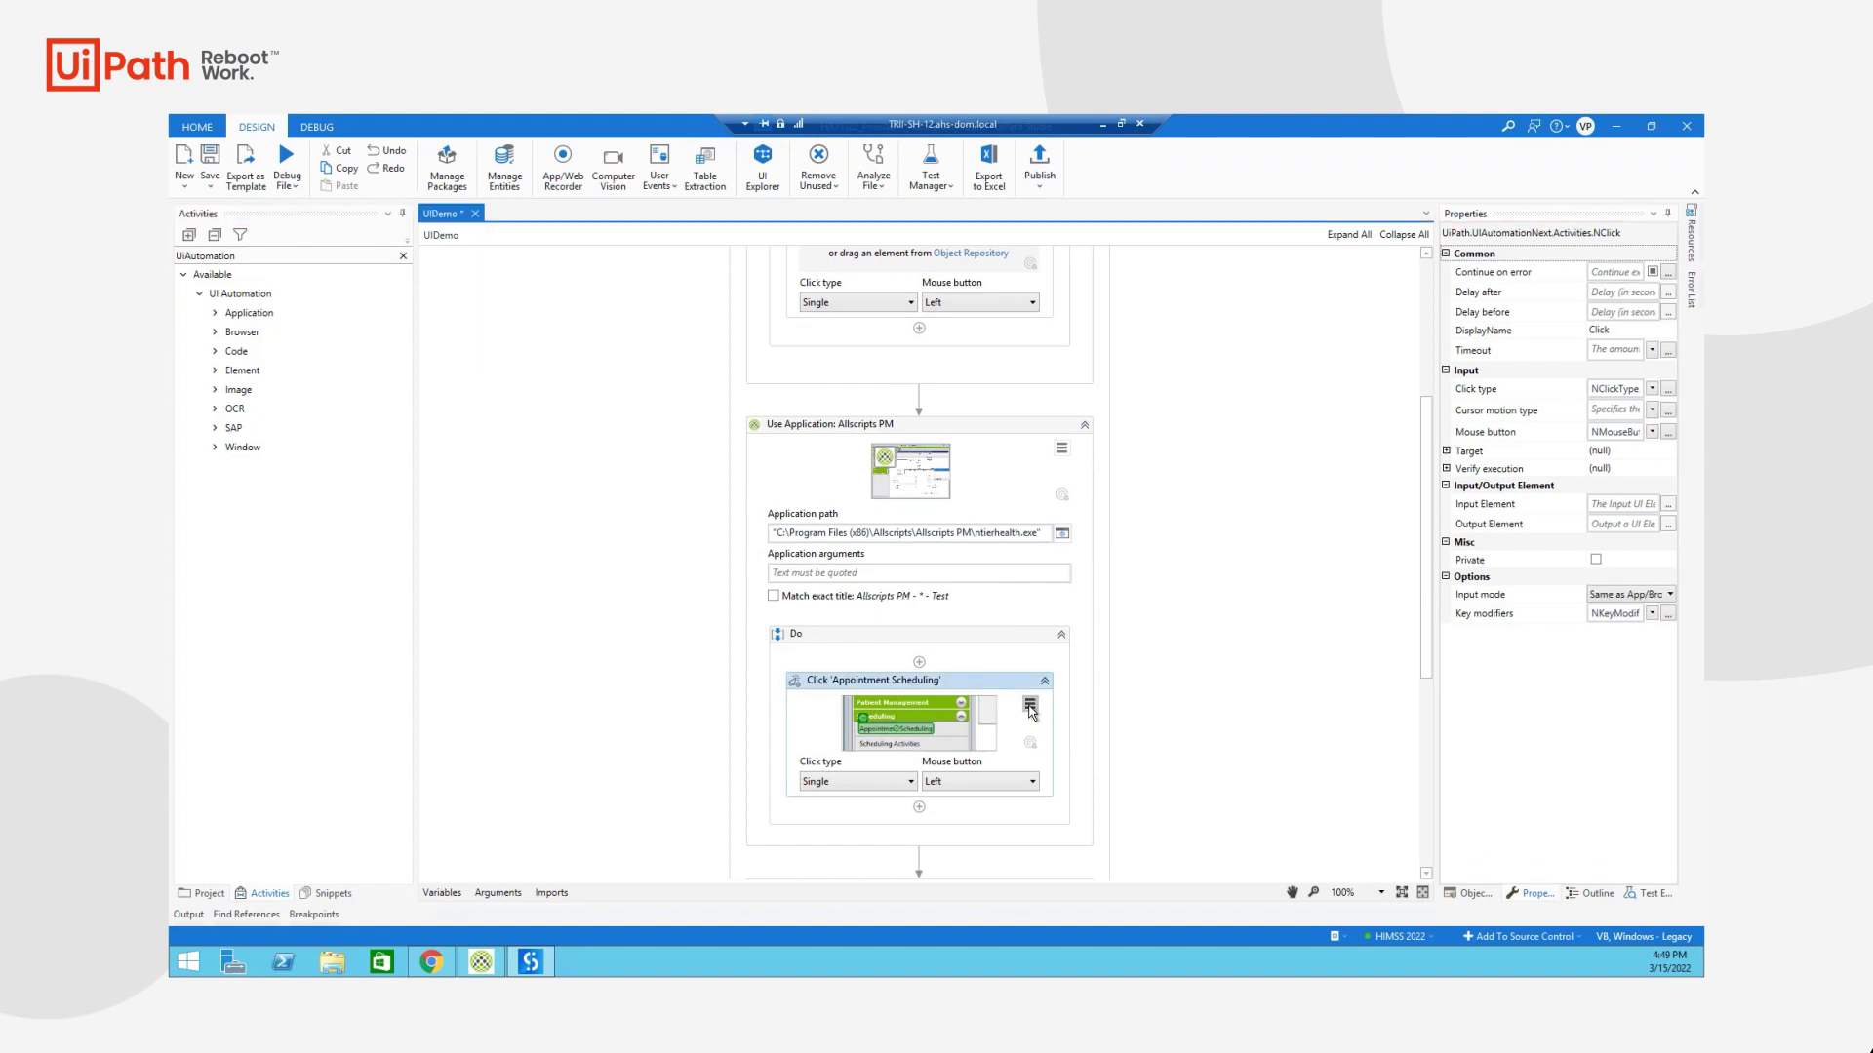
Choose Indicate target on screen from the Click 'Appointment Scheduling' activity menu
click(1028, 706)
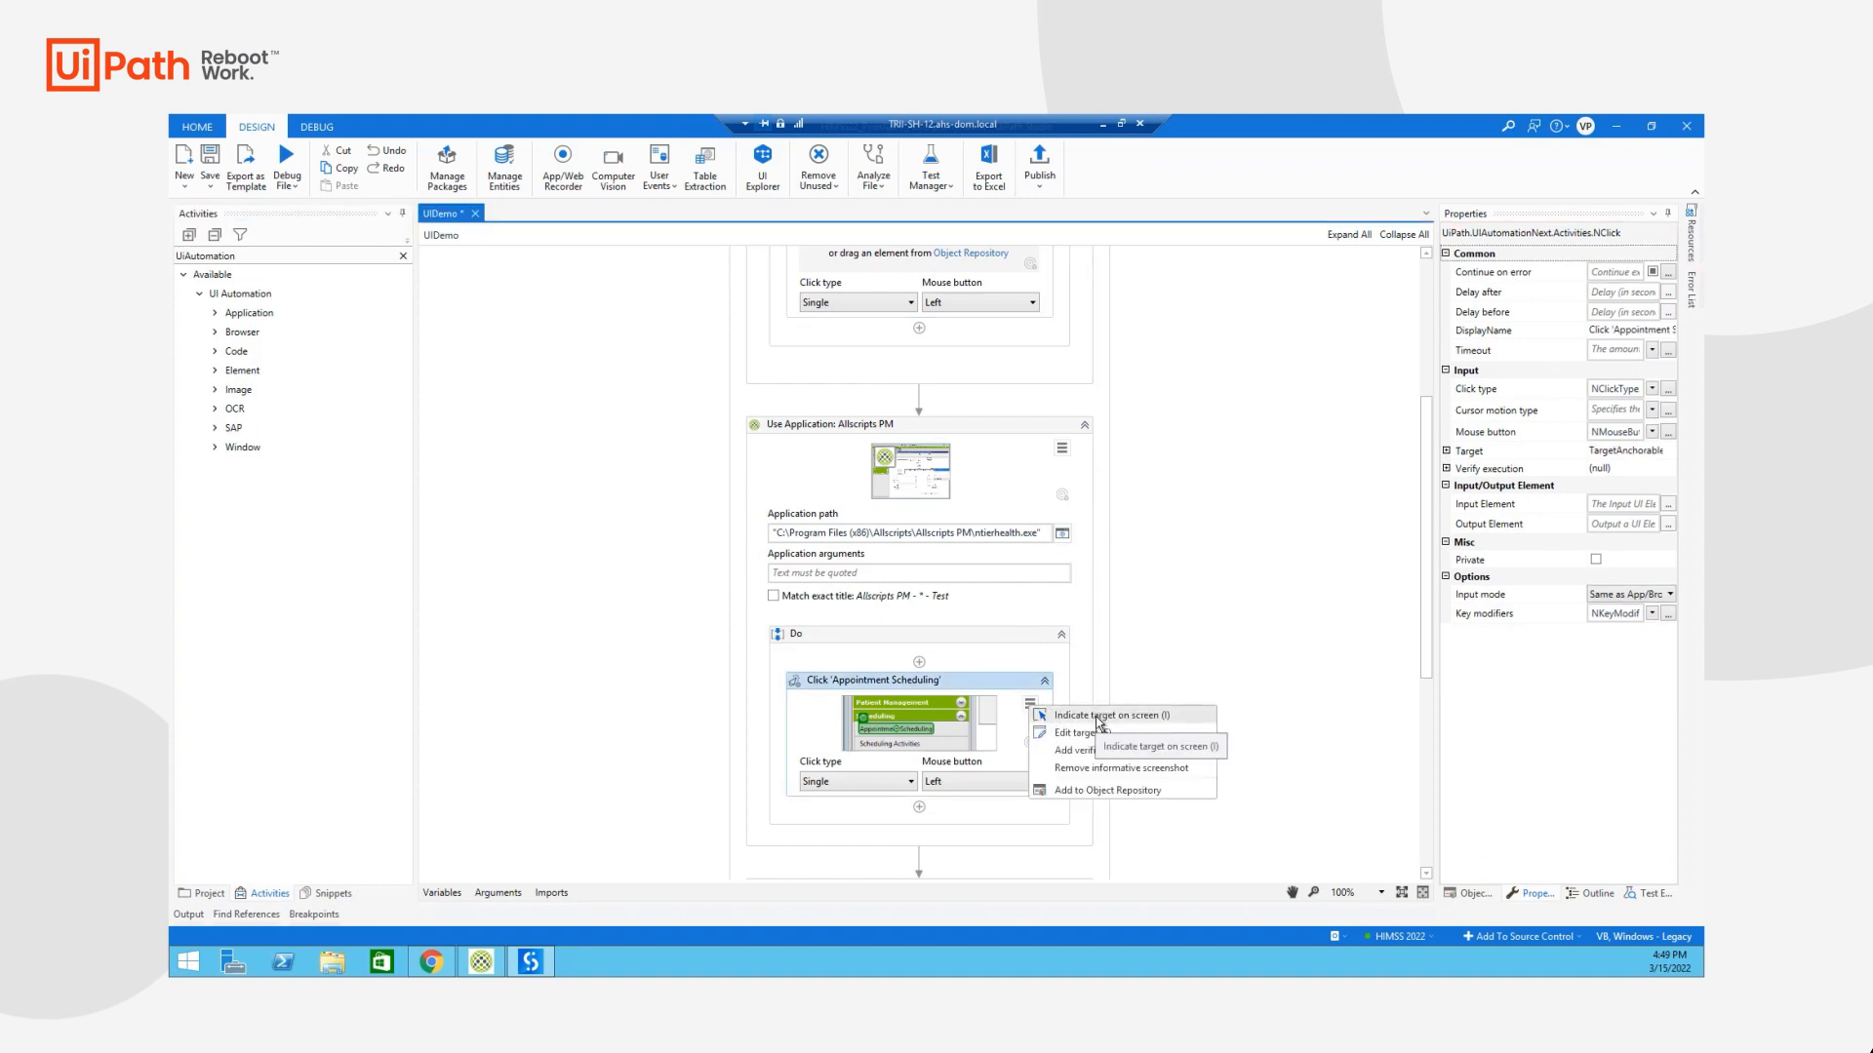
click(1110, 715)
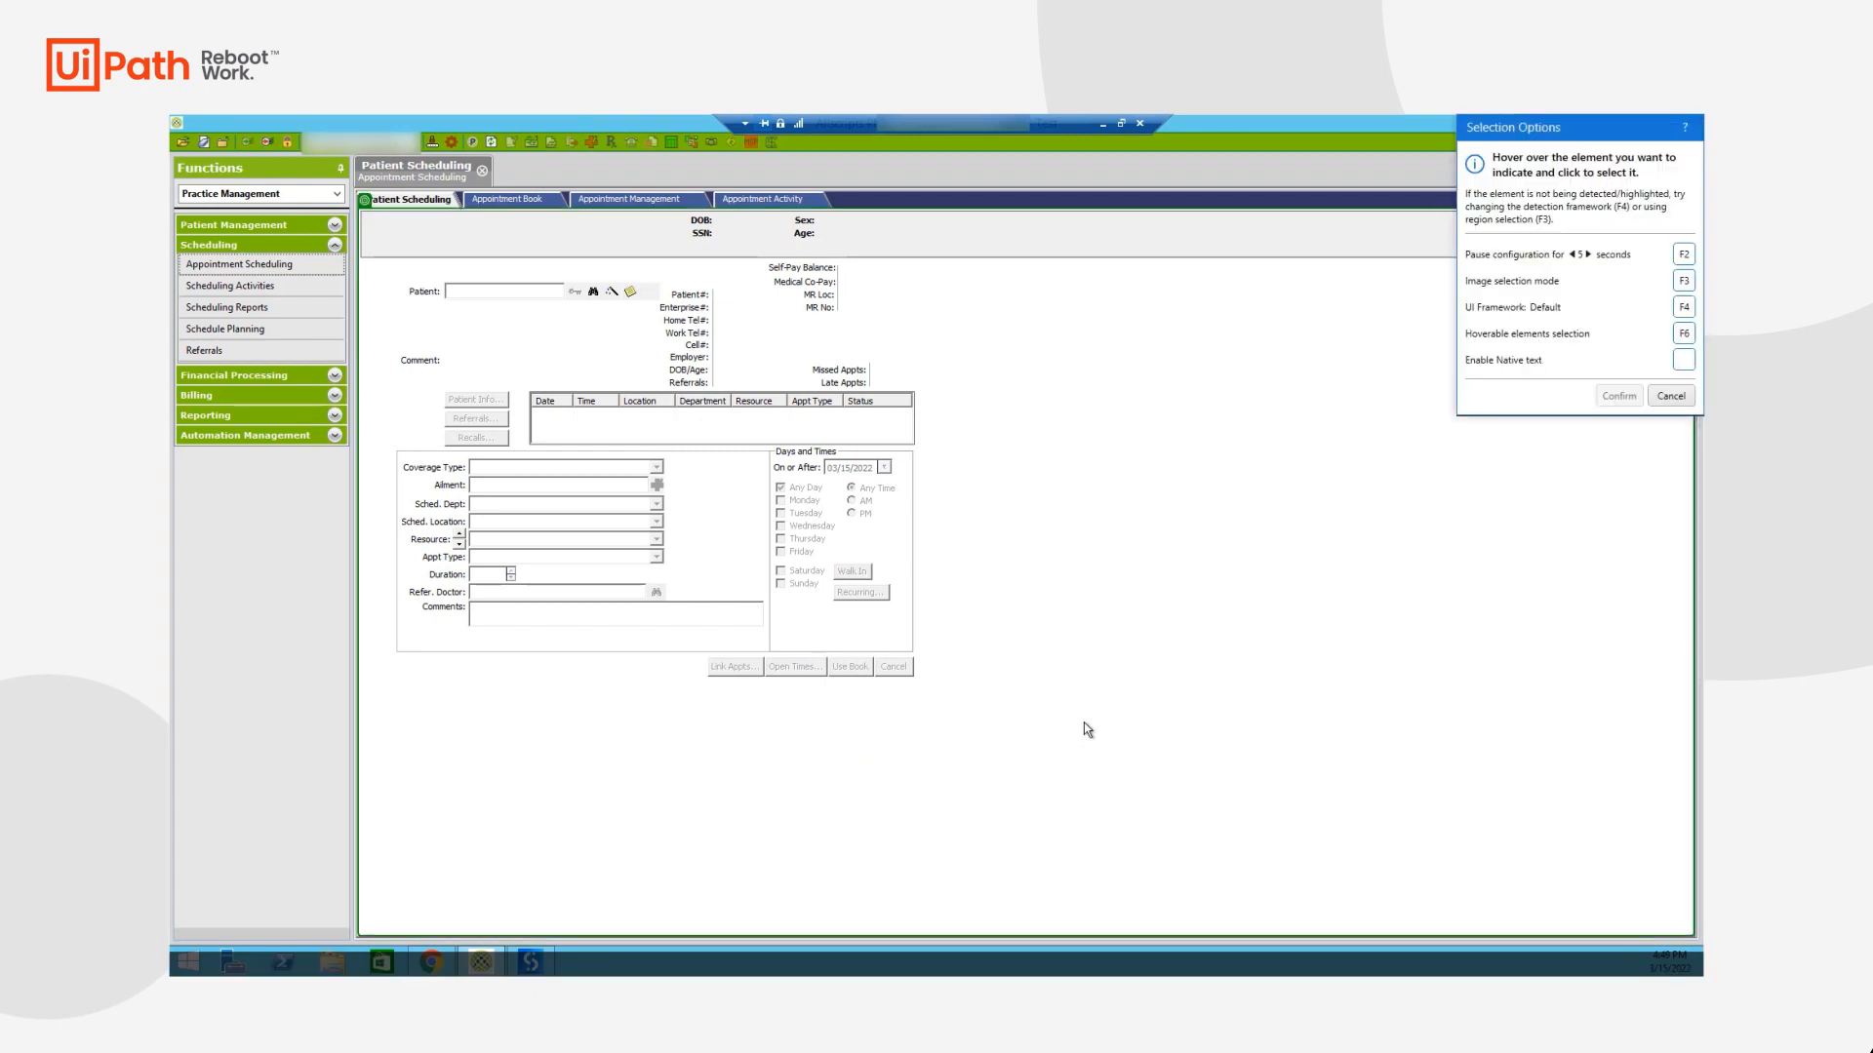
mouse_move(283, 707)
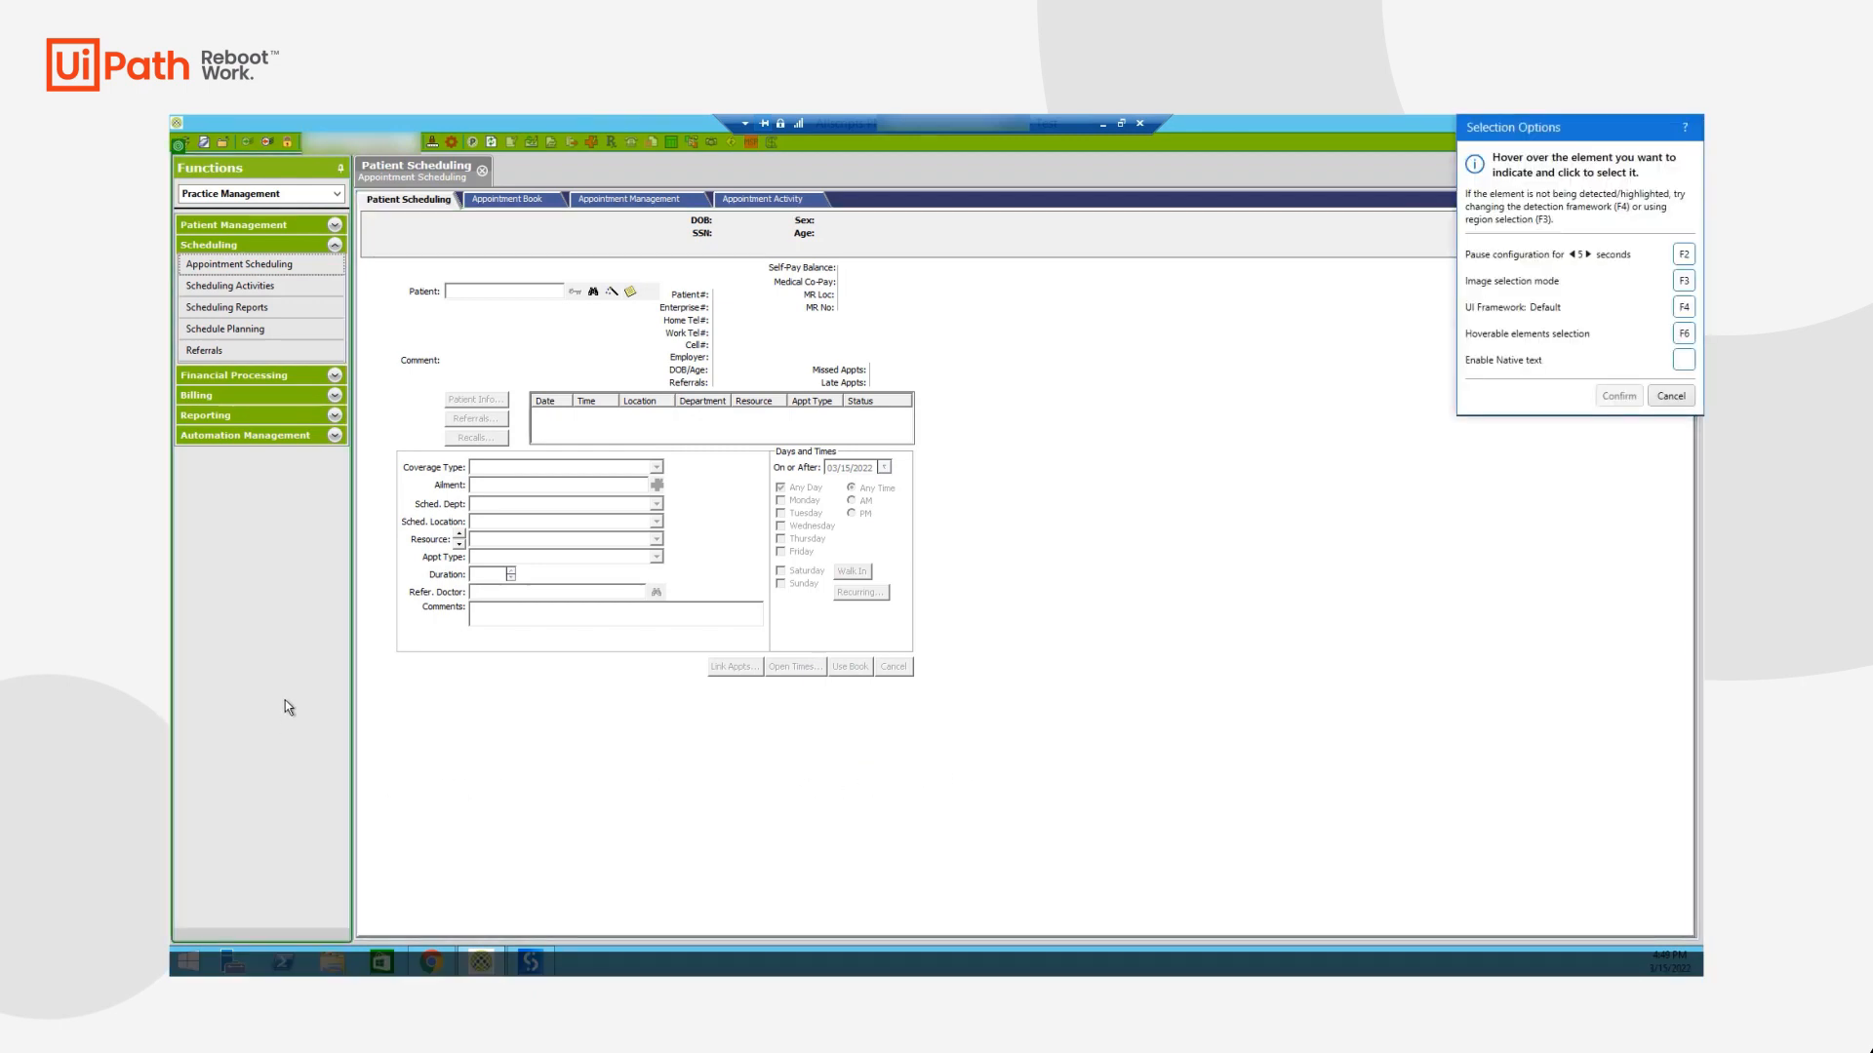
mouse_move(496, 621)
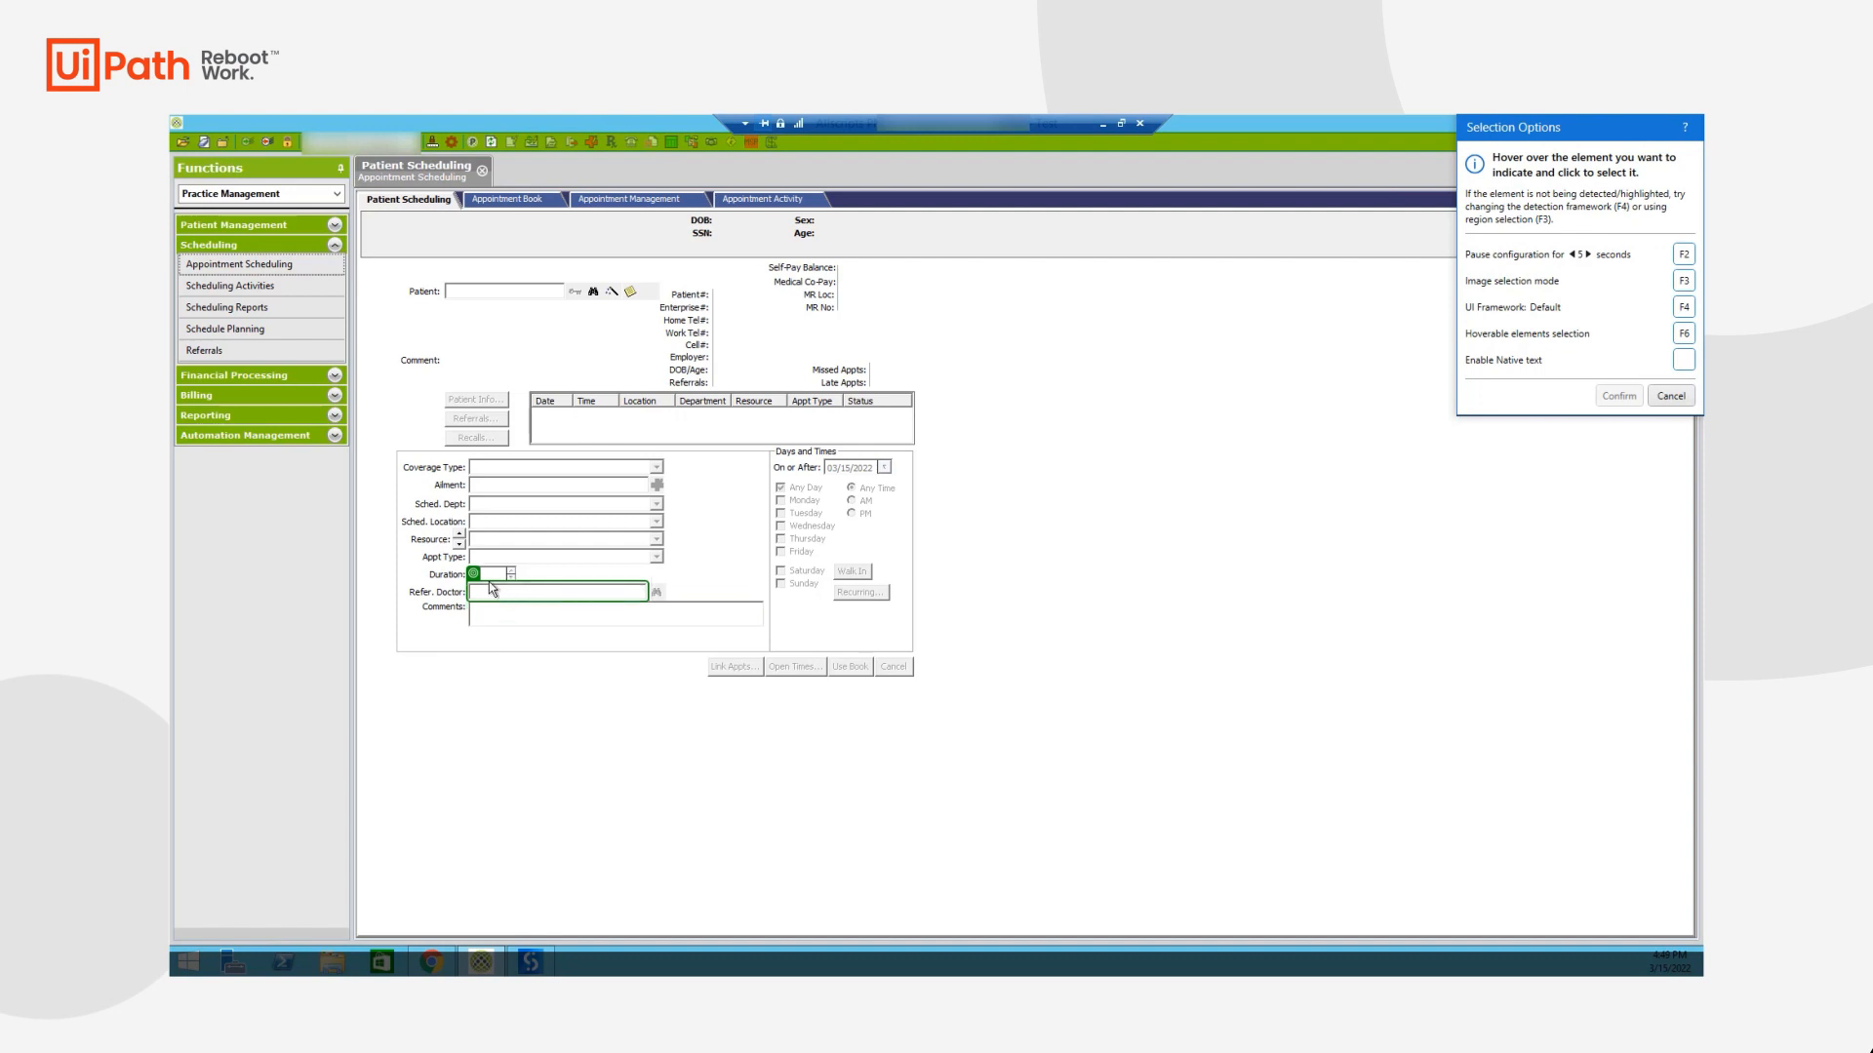
mouse_move(495, 545)
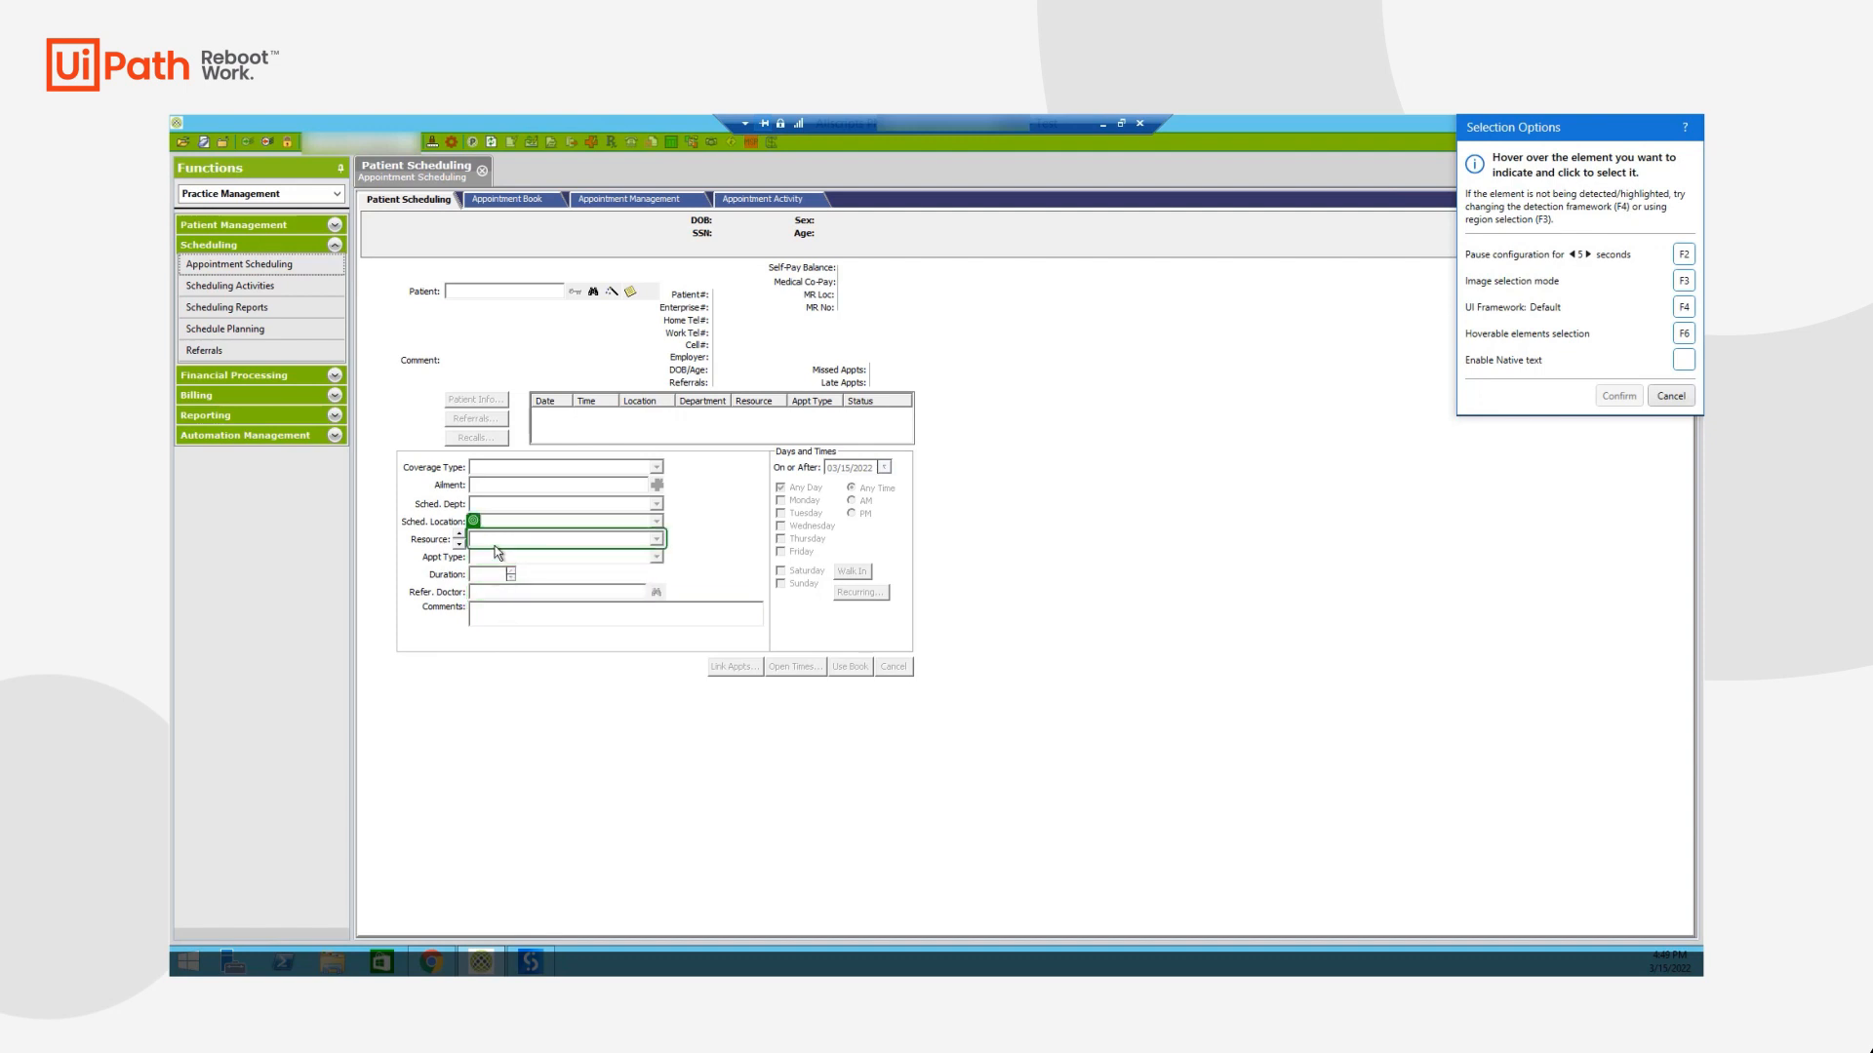
mouse_move(505, 471)
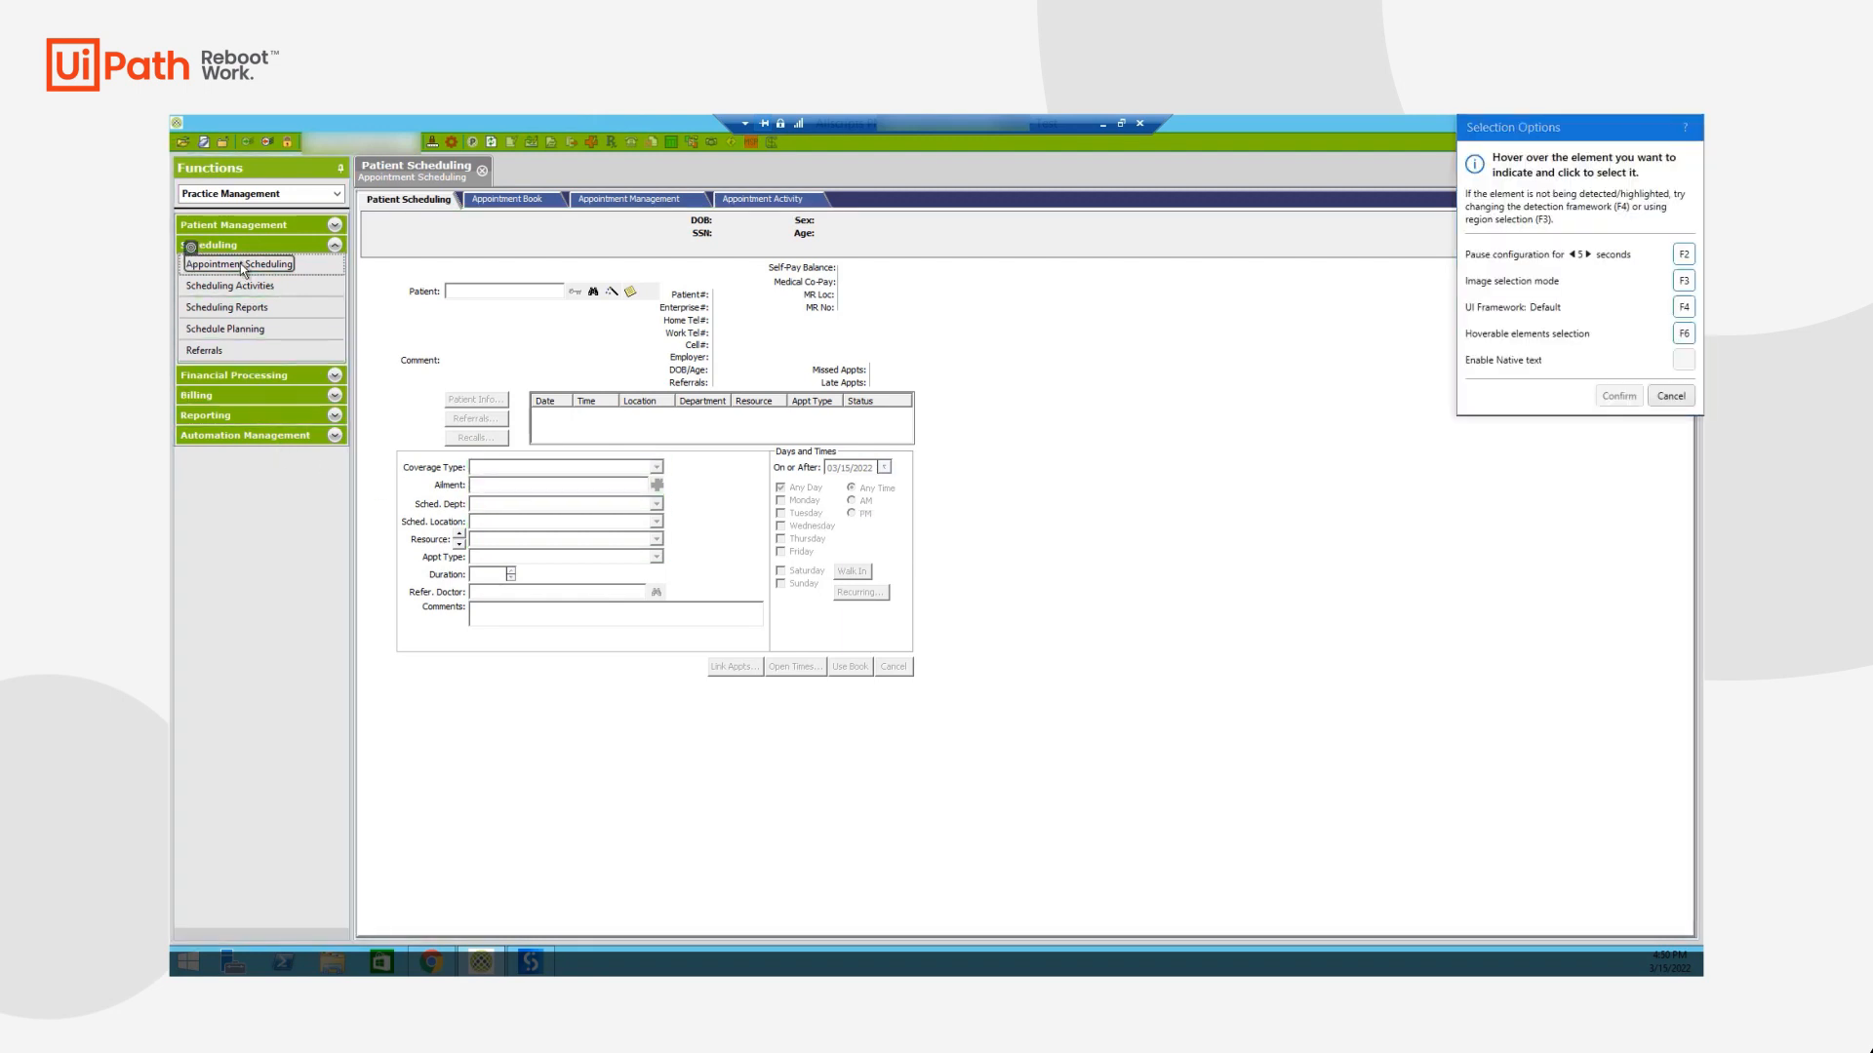
Select the Appointment Scheduling entry in Allscripts PM as the click target
click(235, 264)
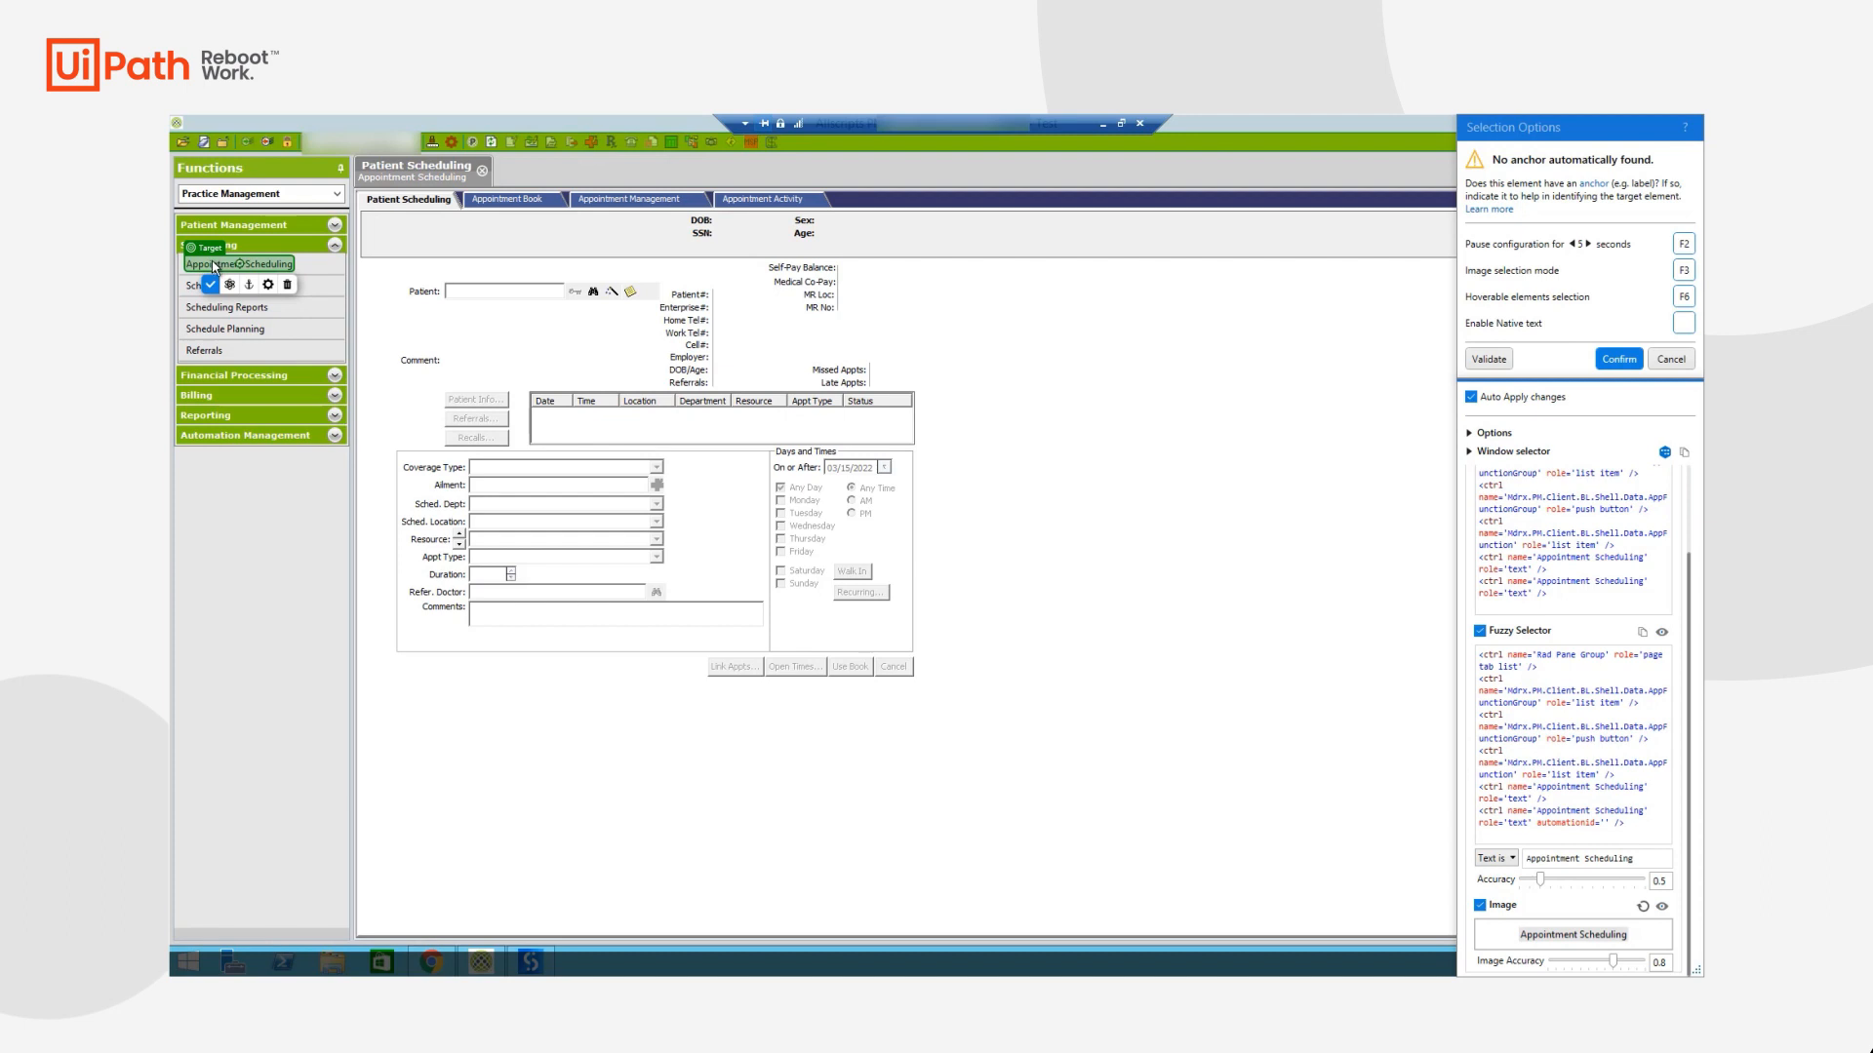
mouse_move(195, 295)
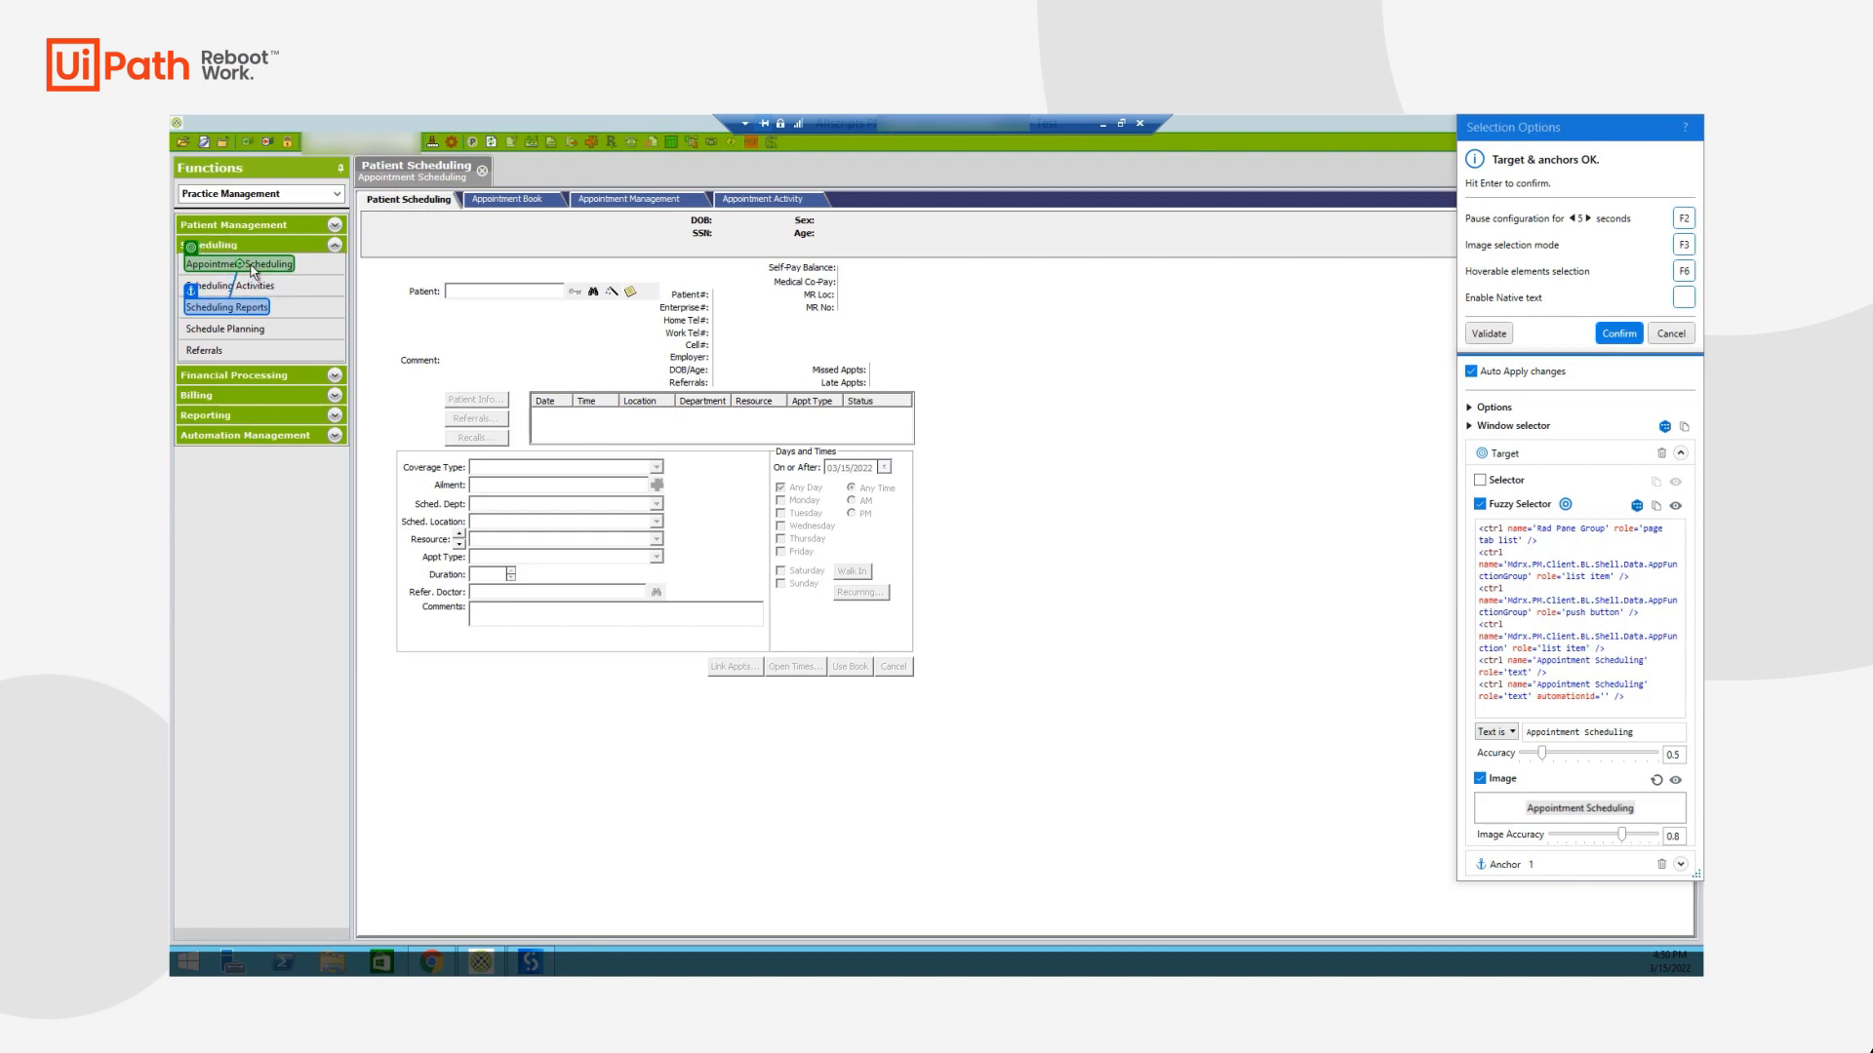
mouse_move(231, 490)
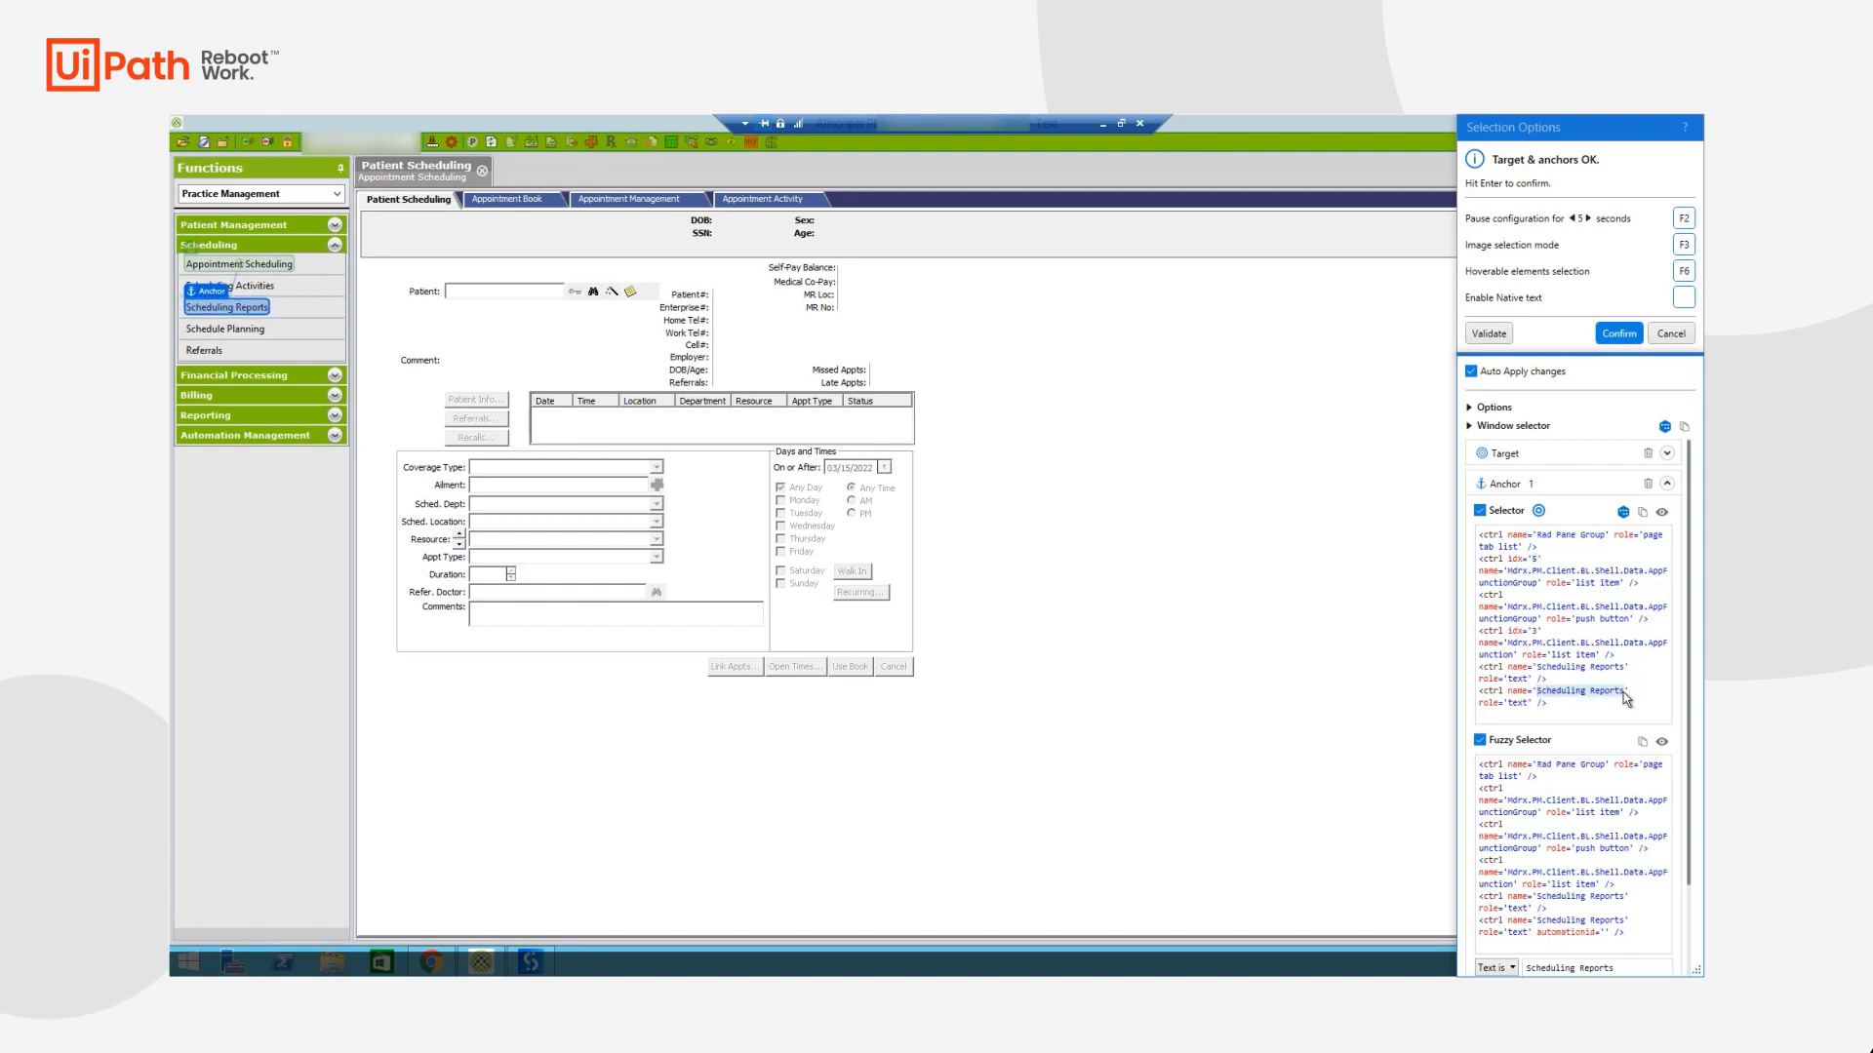
mouse_move(1563, 700)
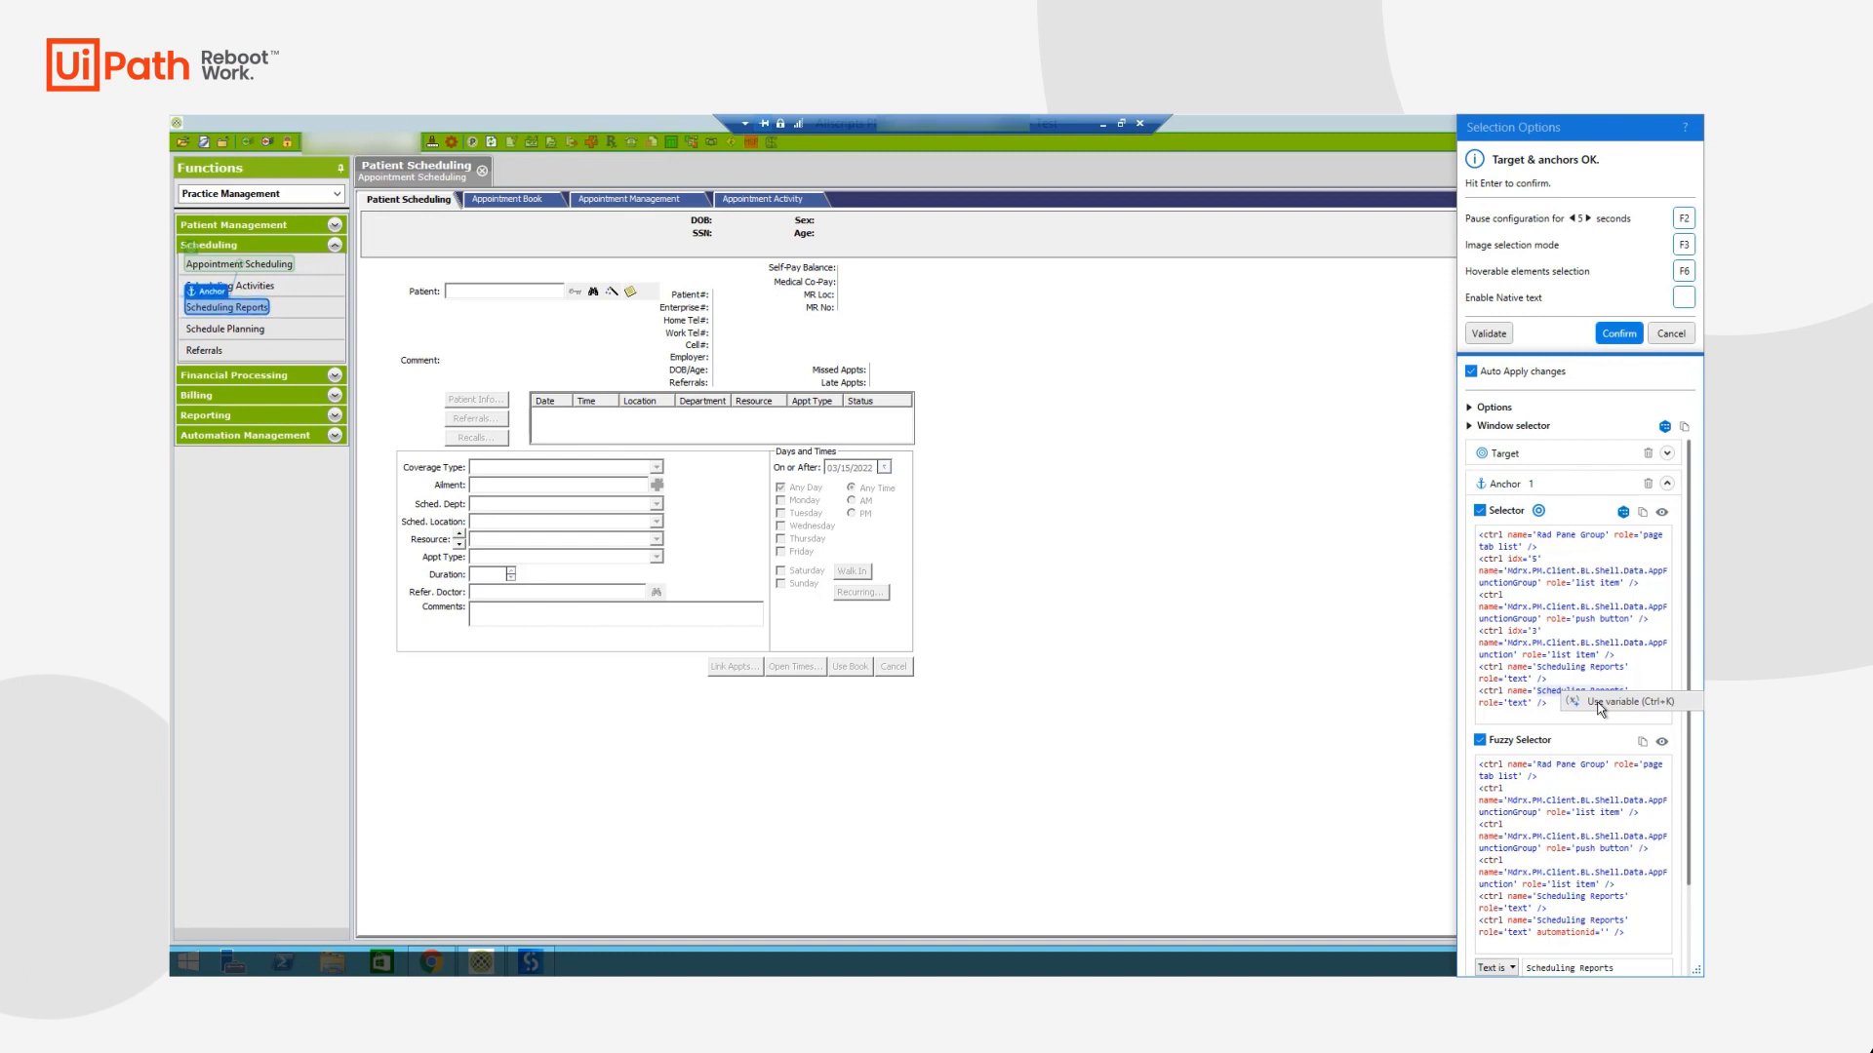
Try Use variable on the anchor's name, then cancel back to the workflow
click(1599, 702)
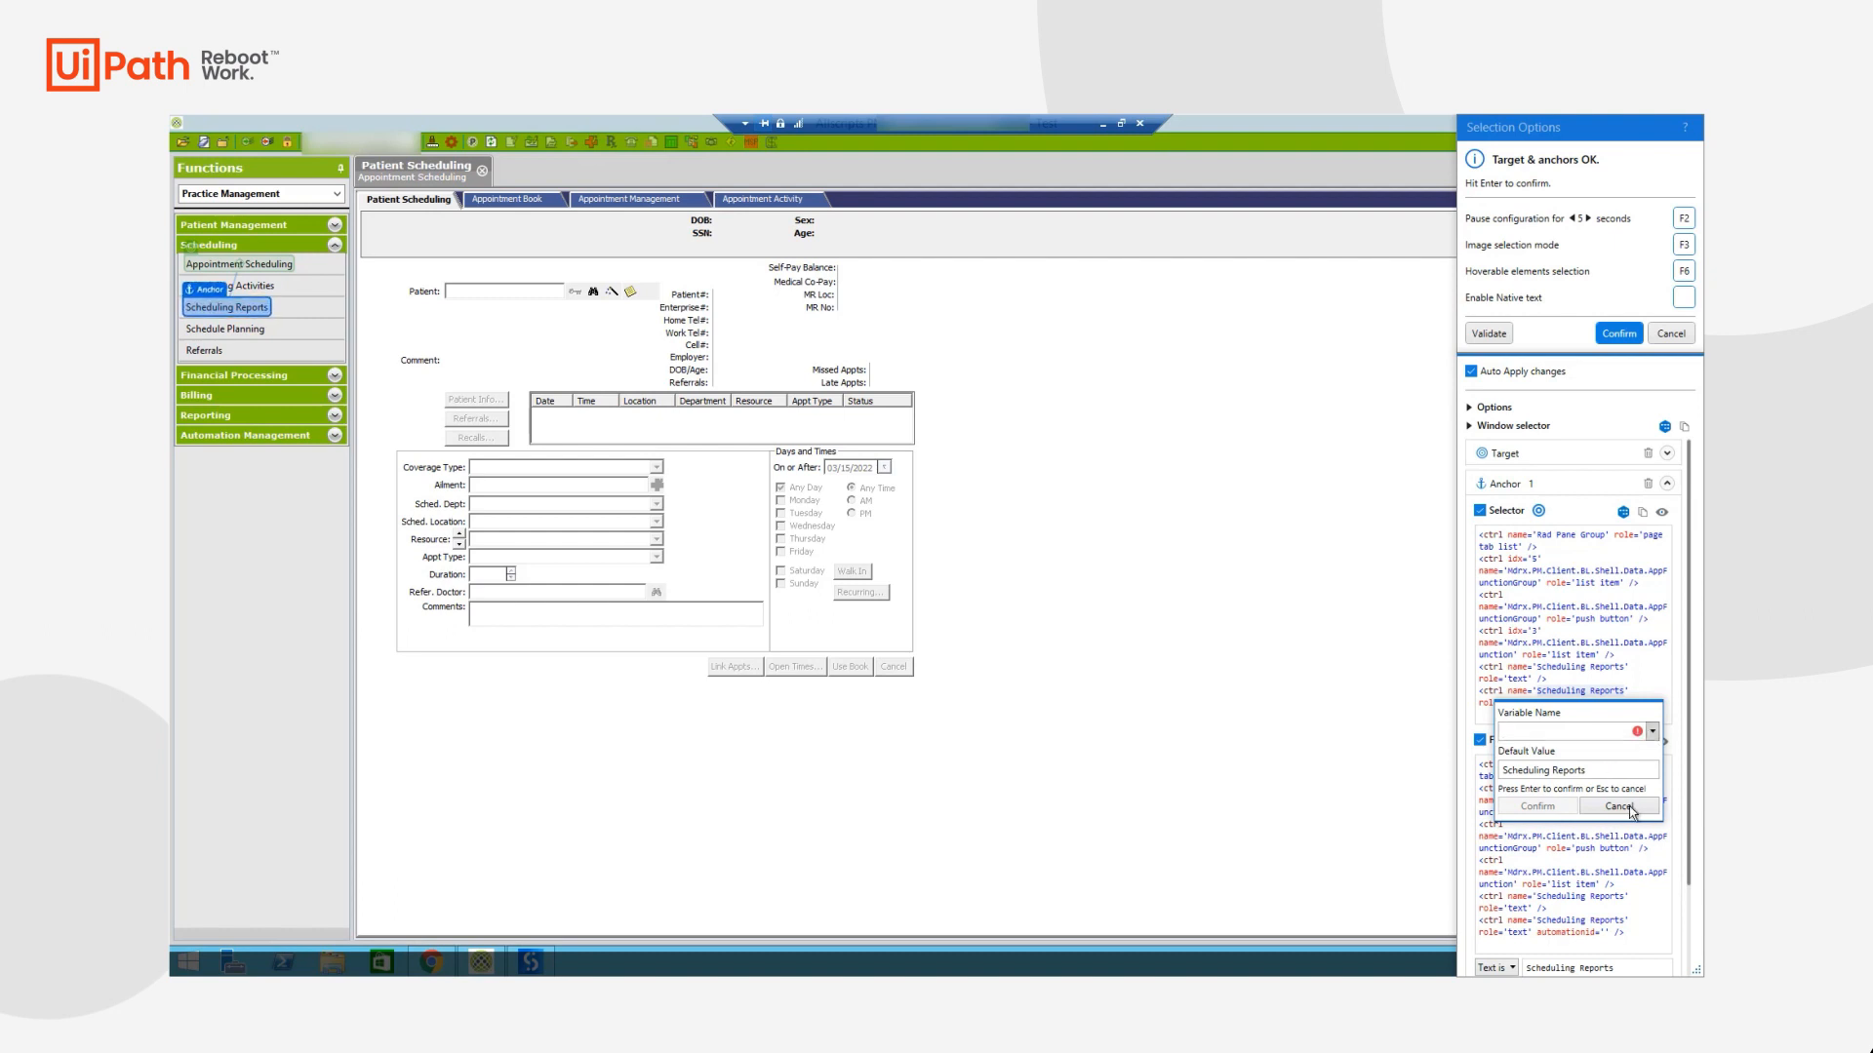
click(1613, 806)
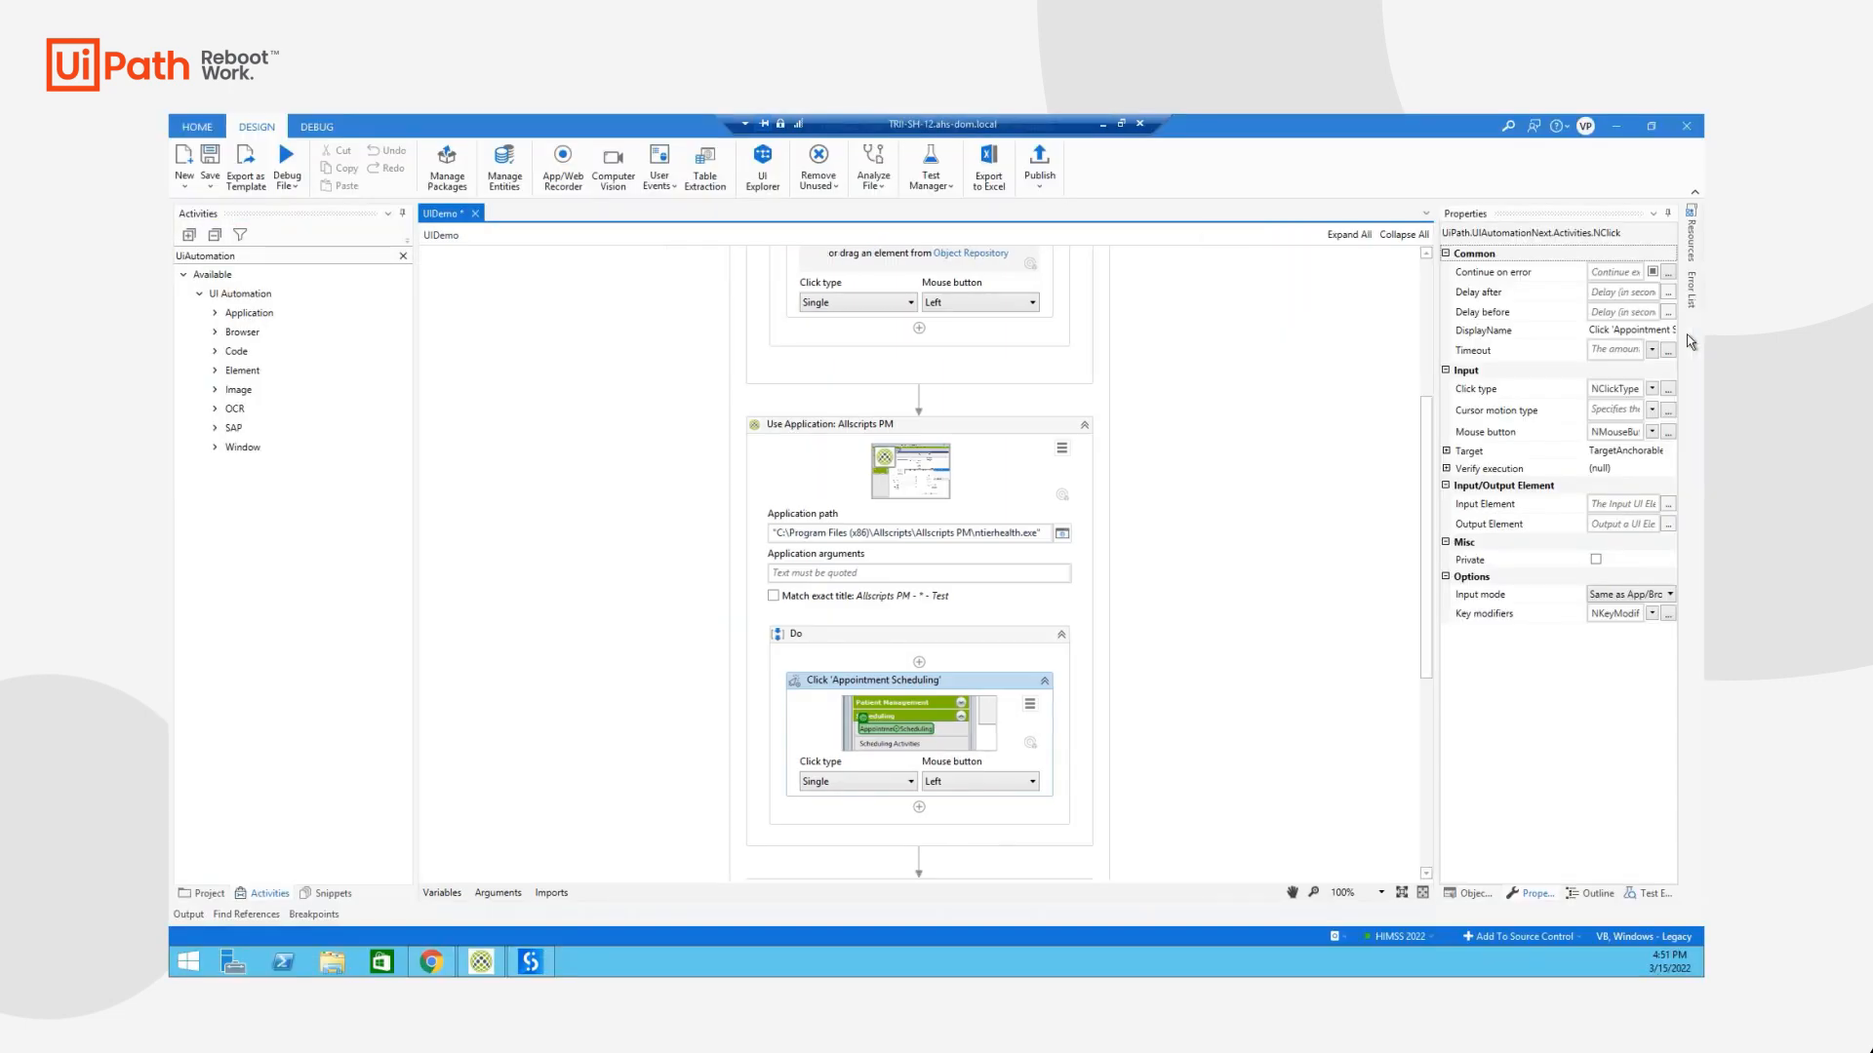
mouse_move(1267, 578)
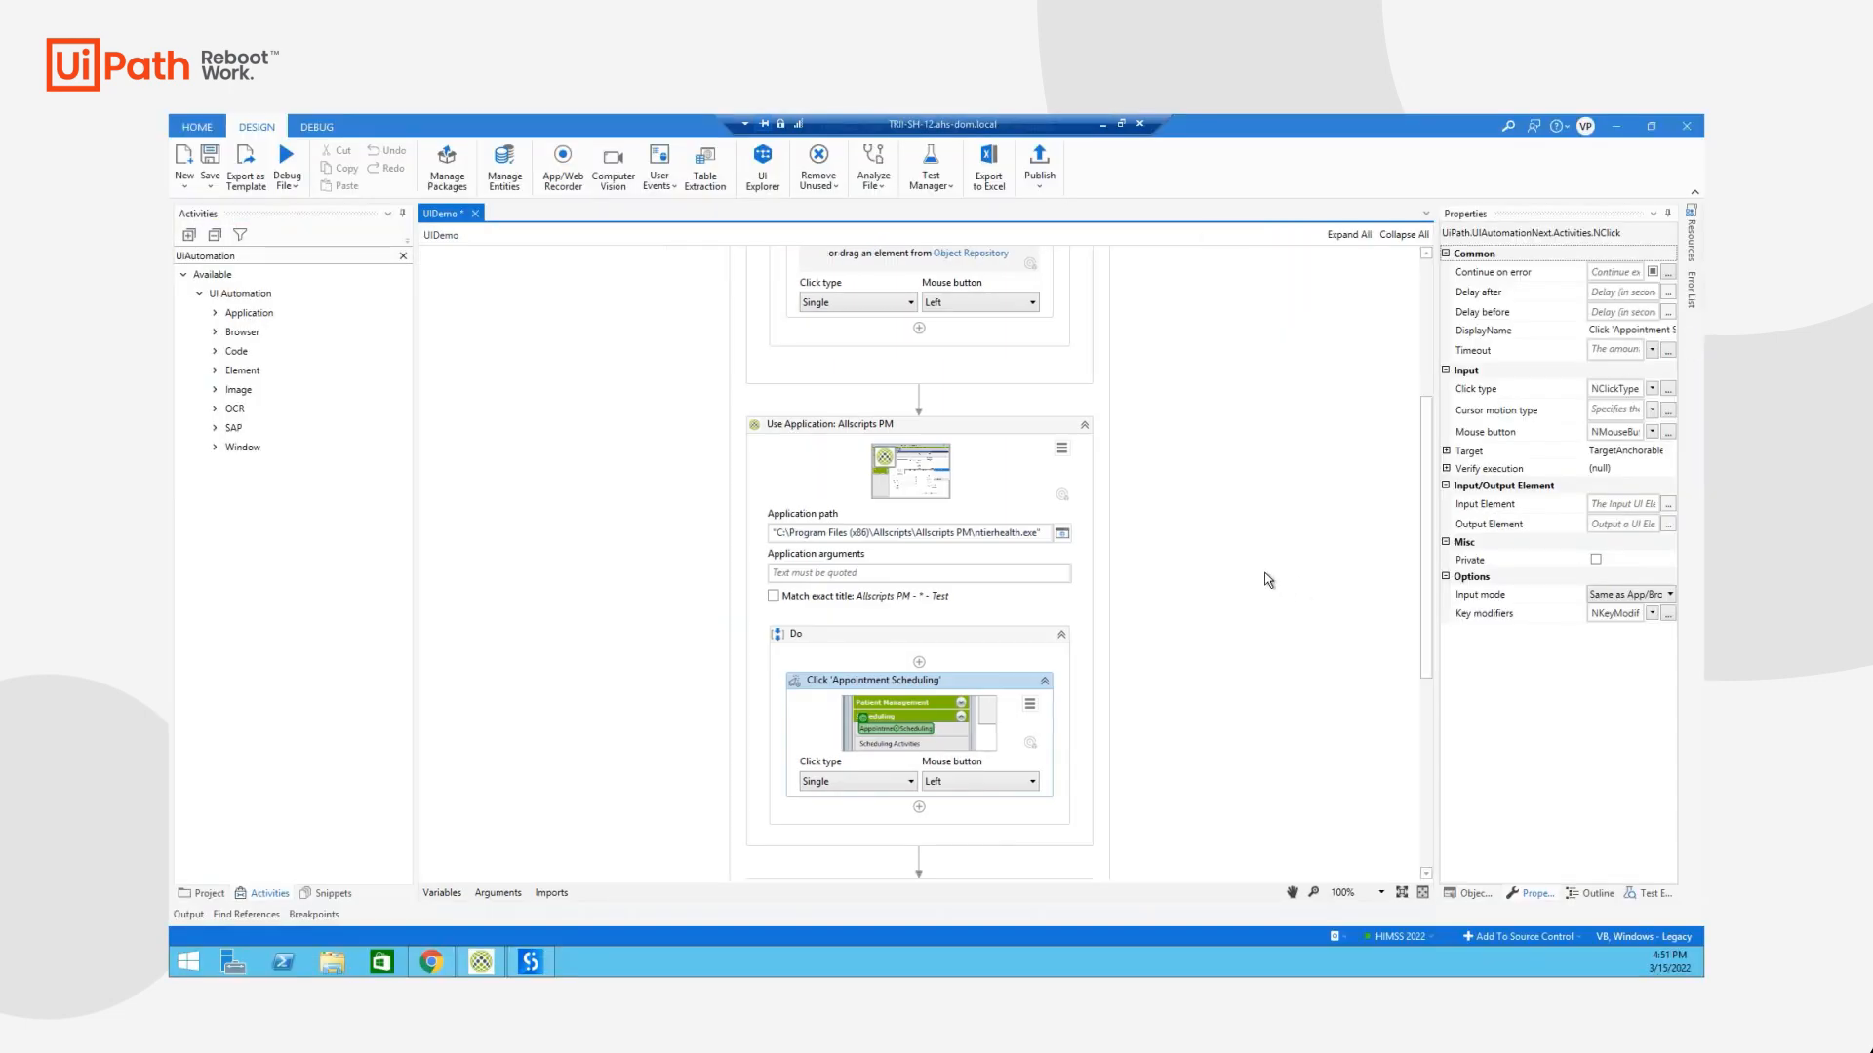
mouse_move(760, 186)
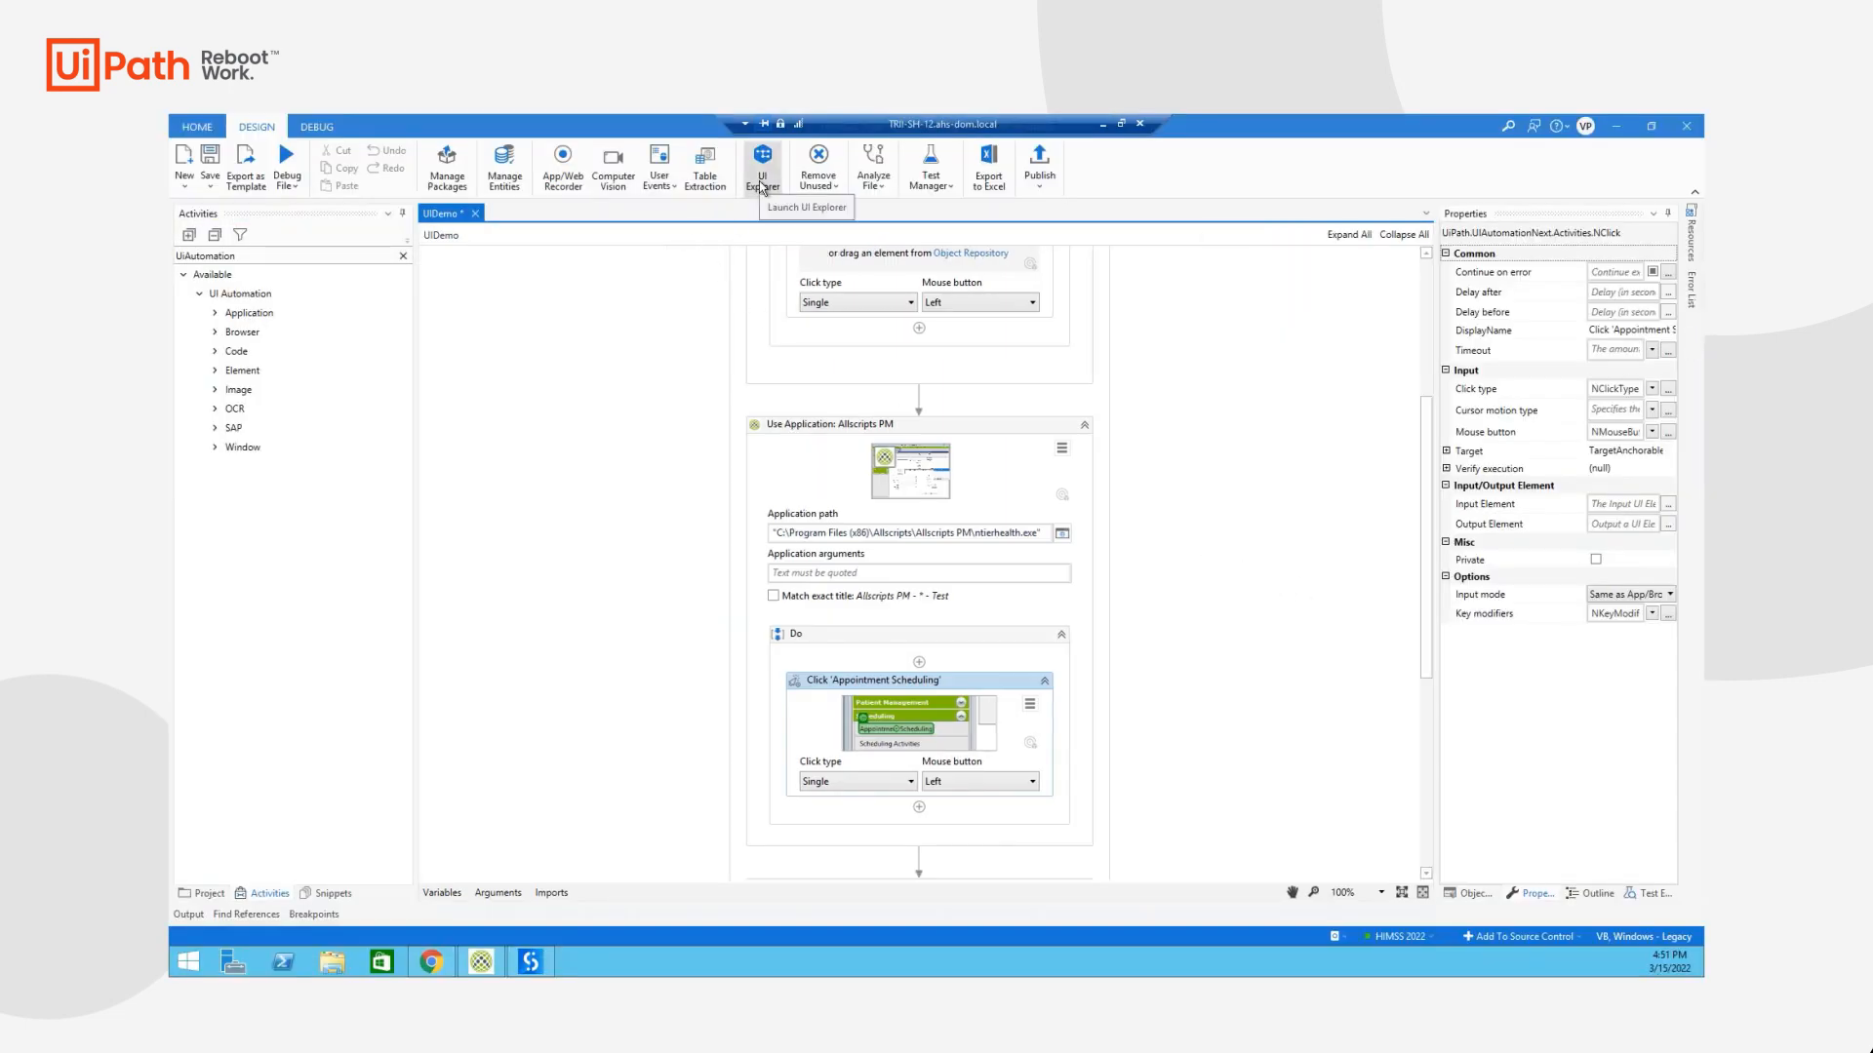
Open UI Explorer from the Design ribbon to view the Appointment Scheduling selector
click(763, 156)
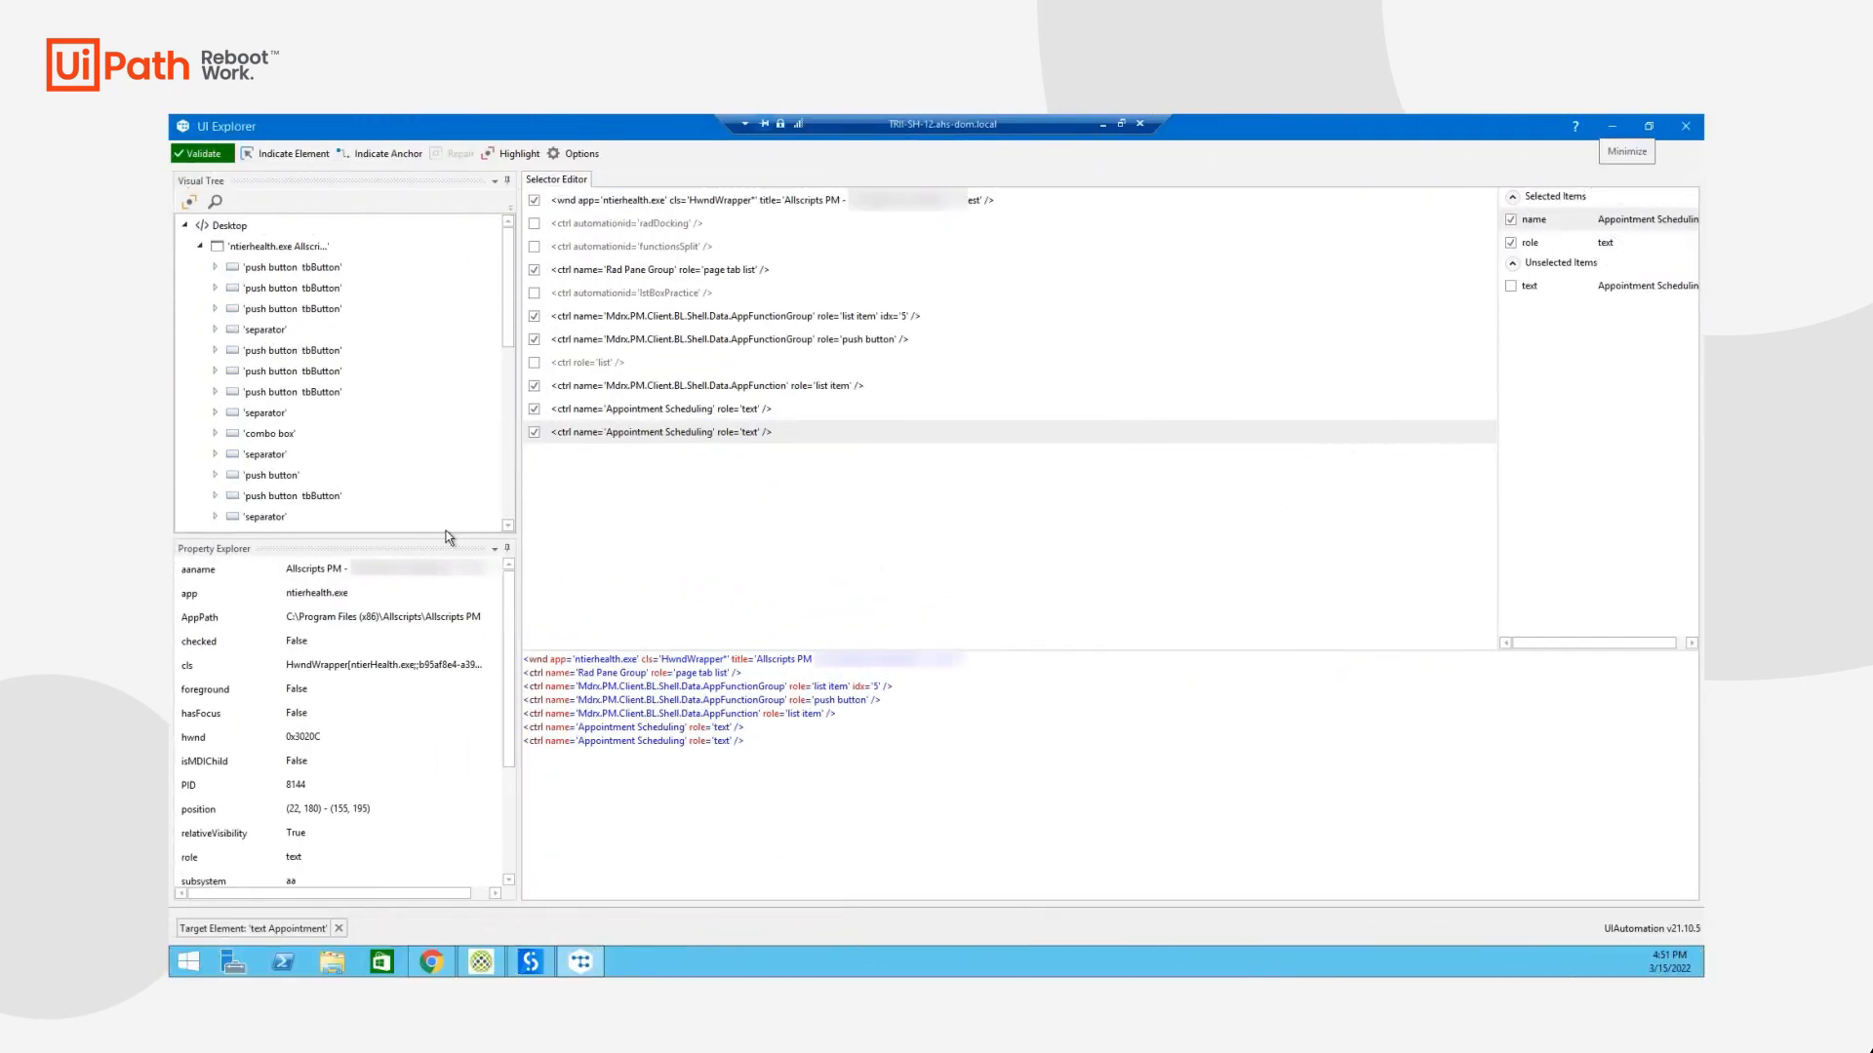
mouse_move(358, 526)
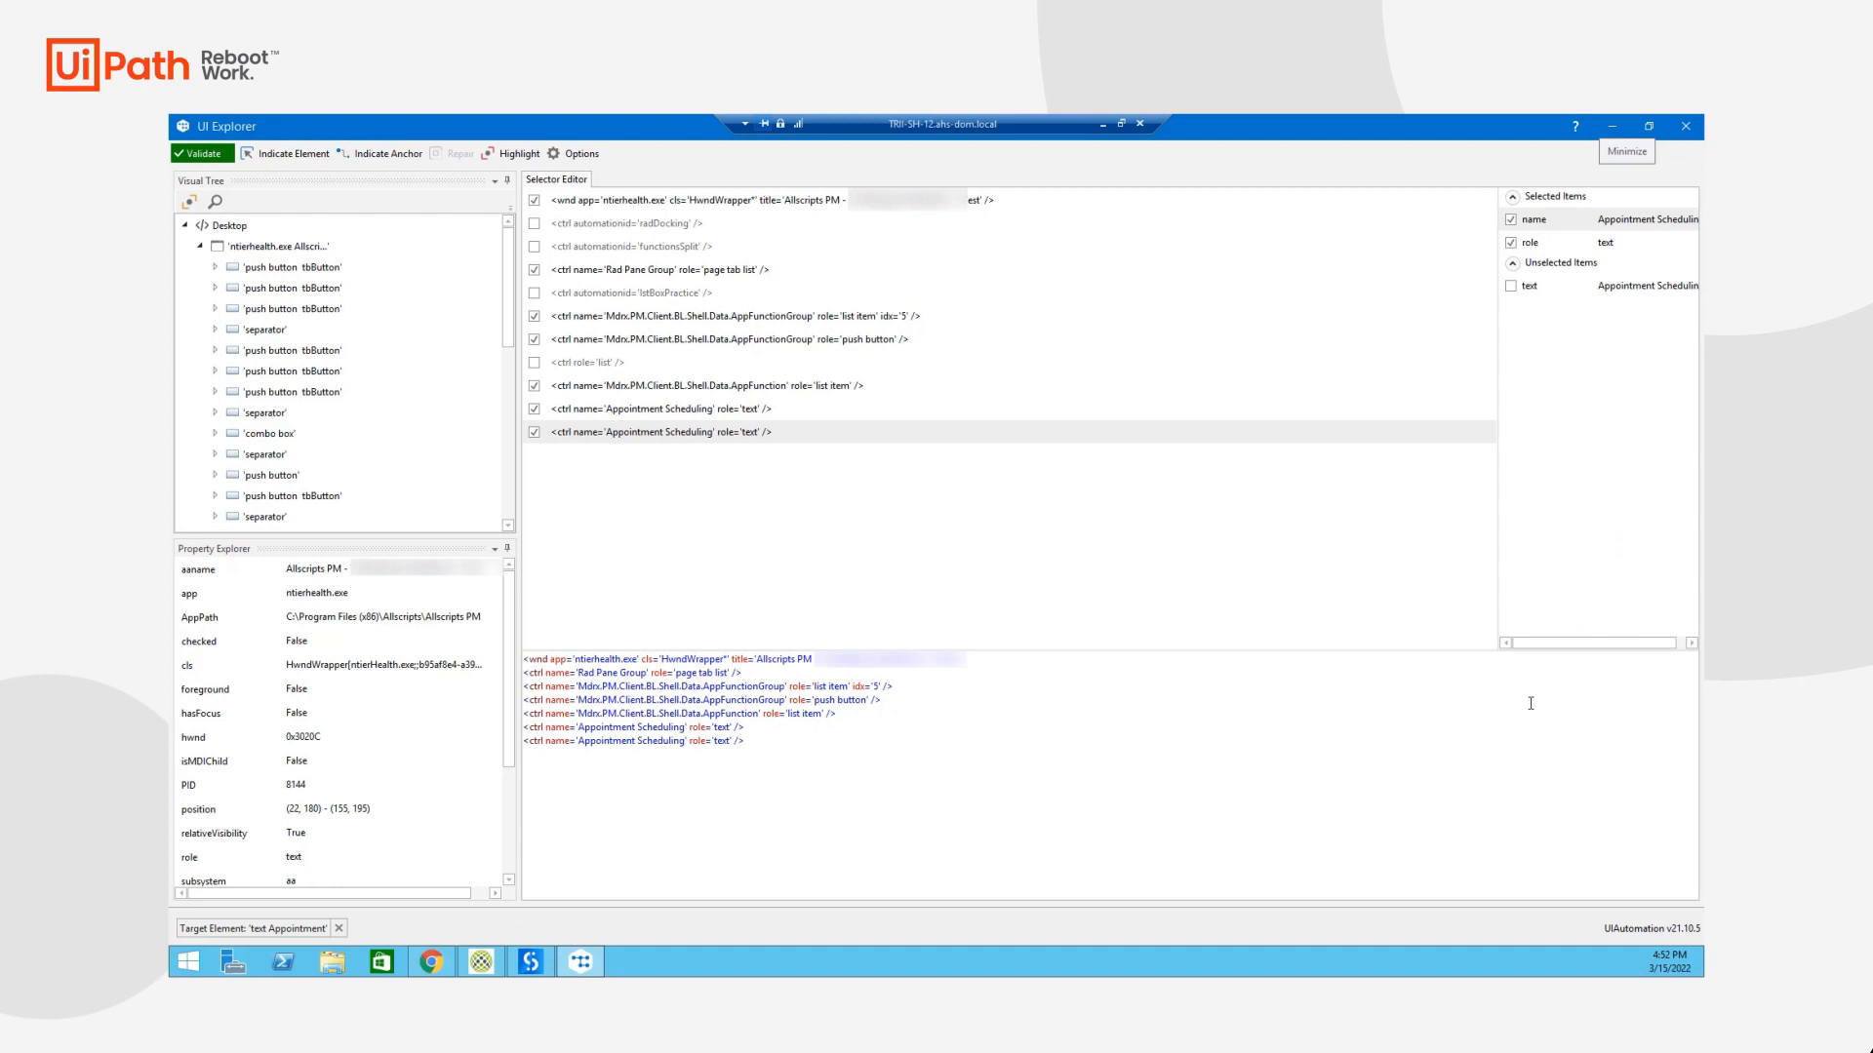
mouse_move(1401, 594)
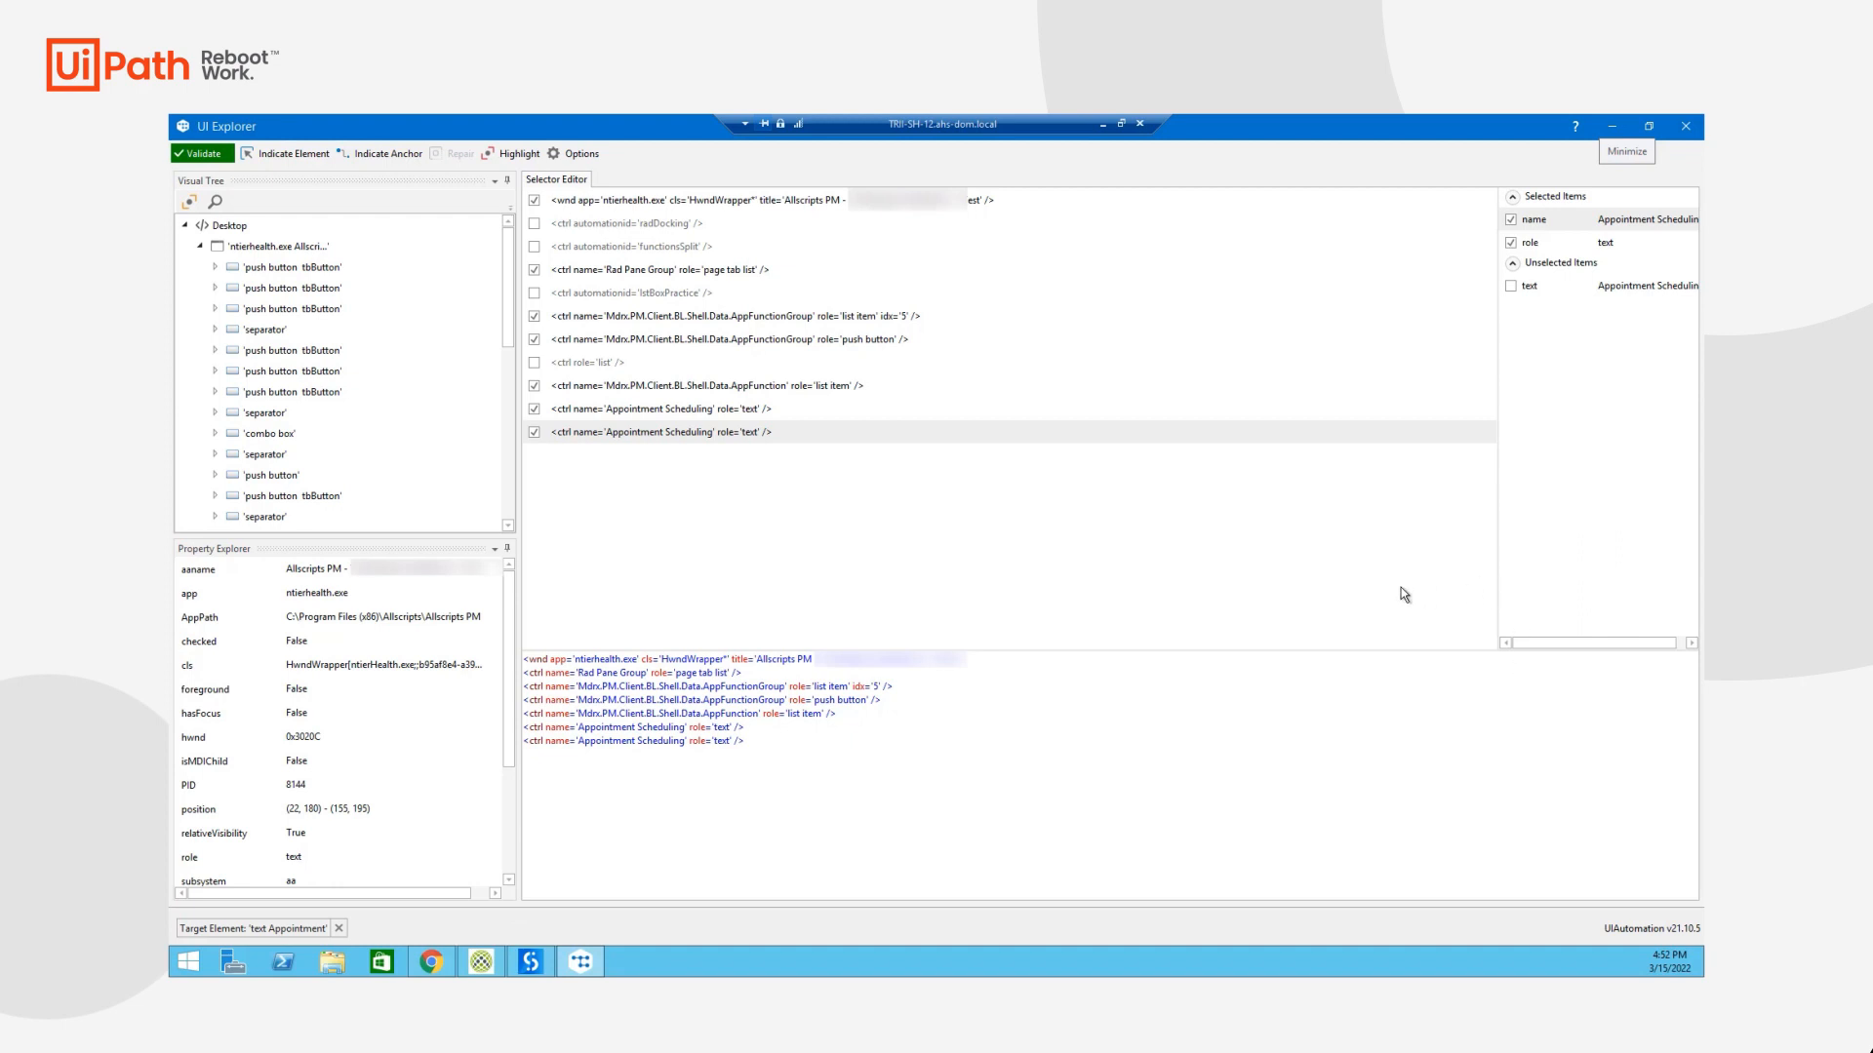
mouse_move(1363, 525)
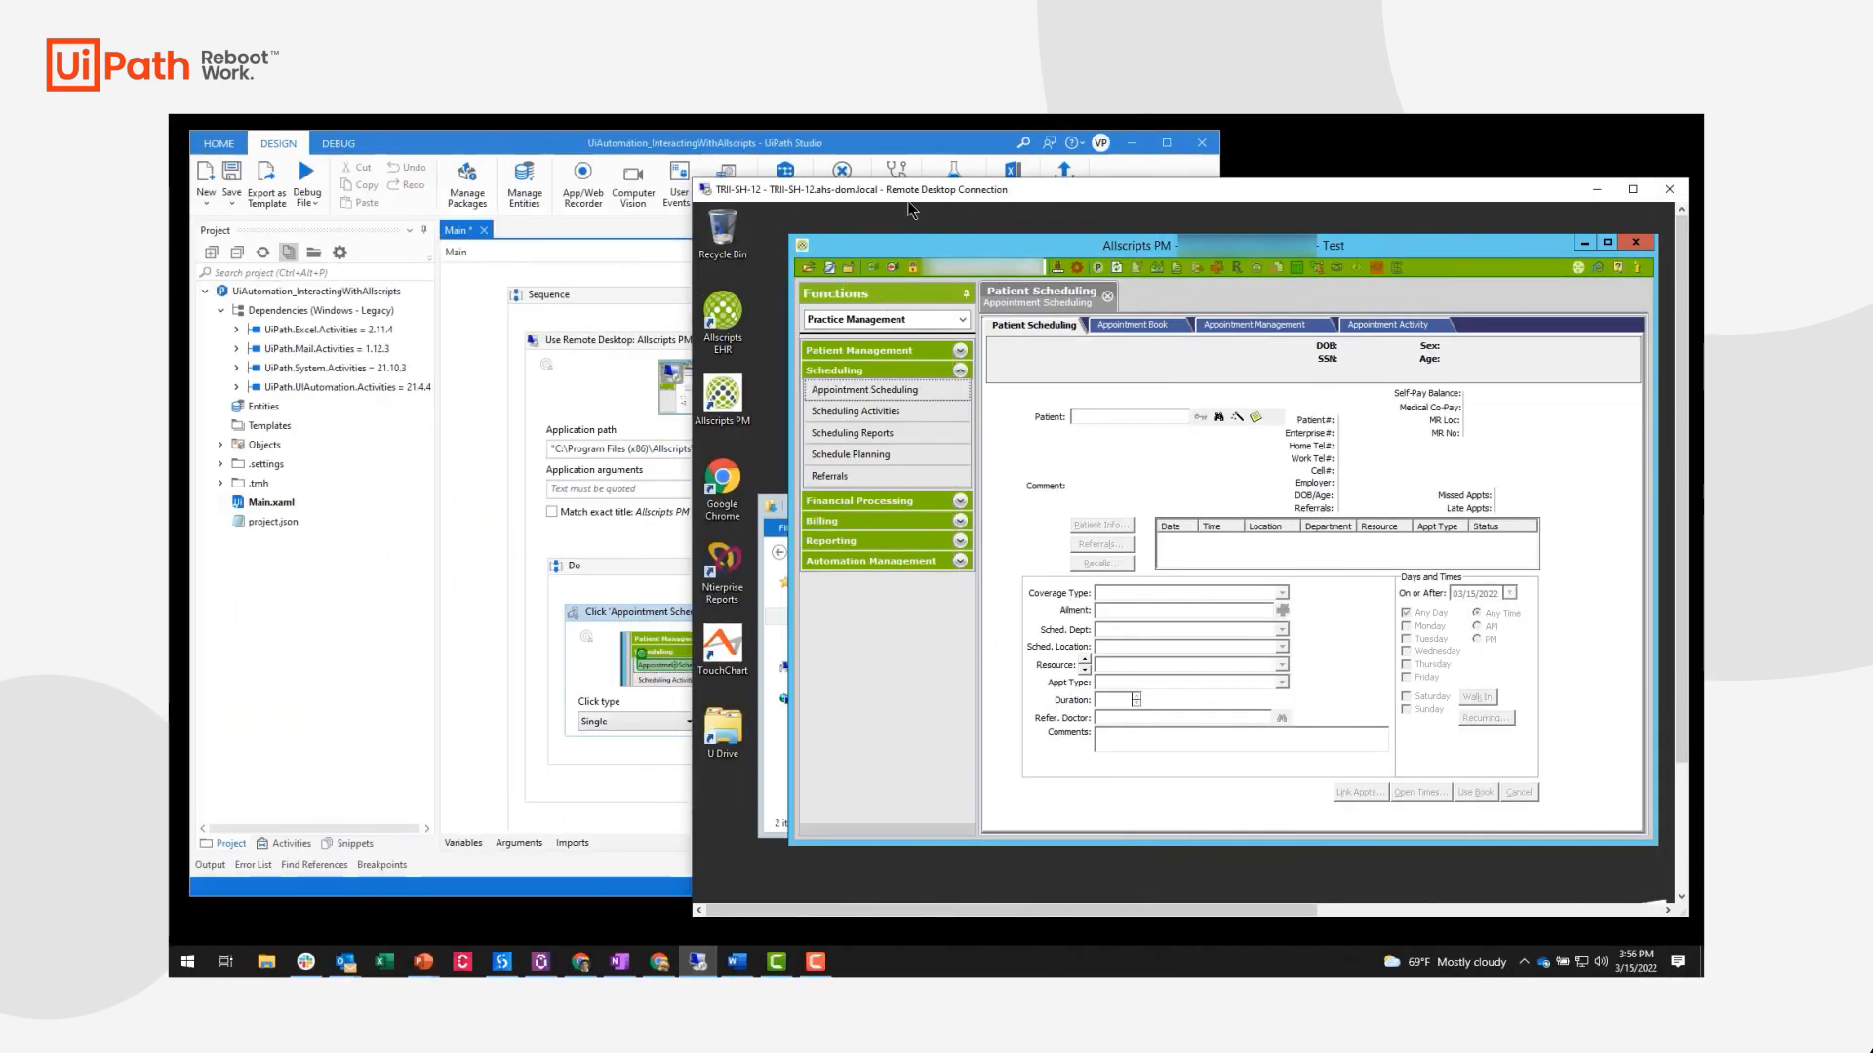
mouse_move(923, 213)
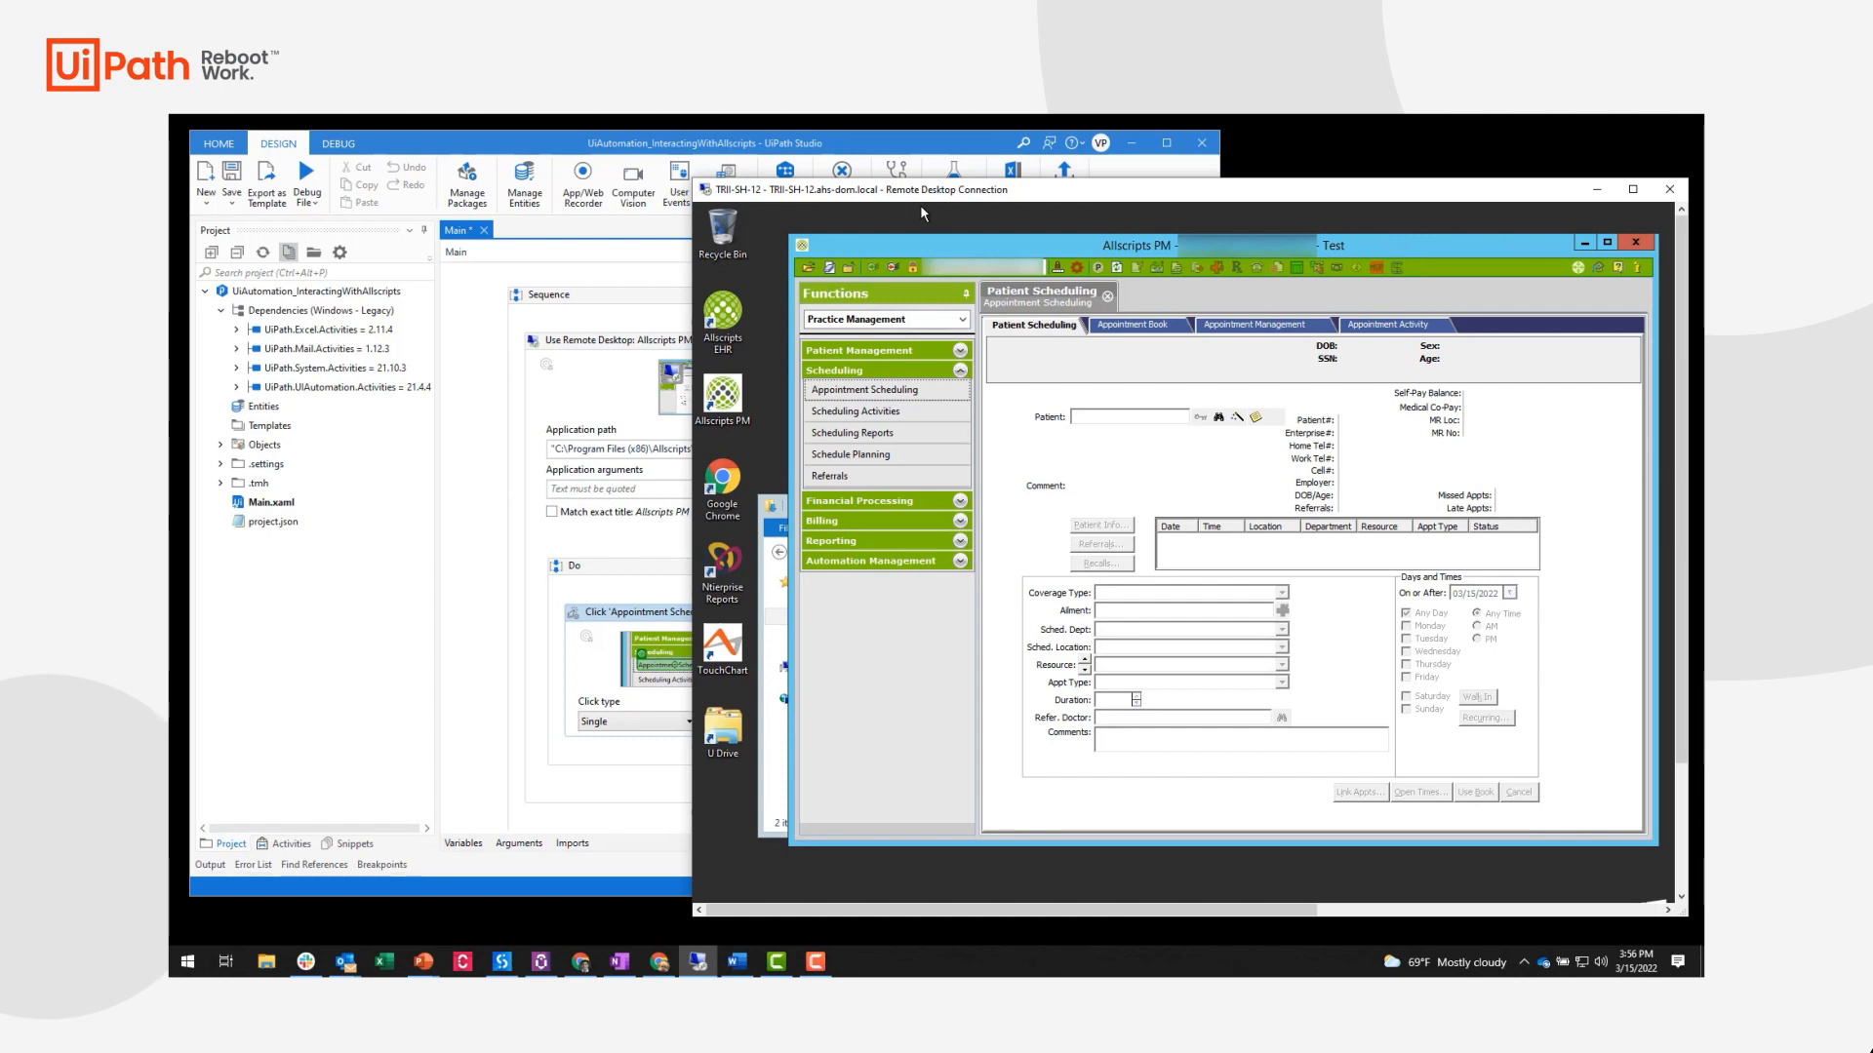
mouse_move(457, 362)
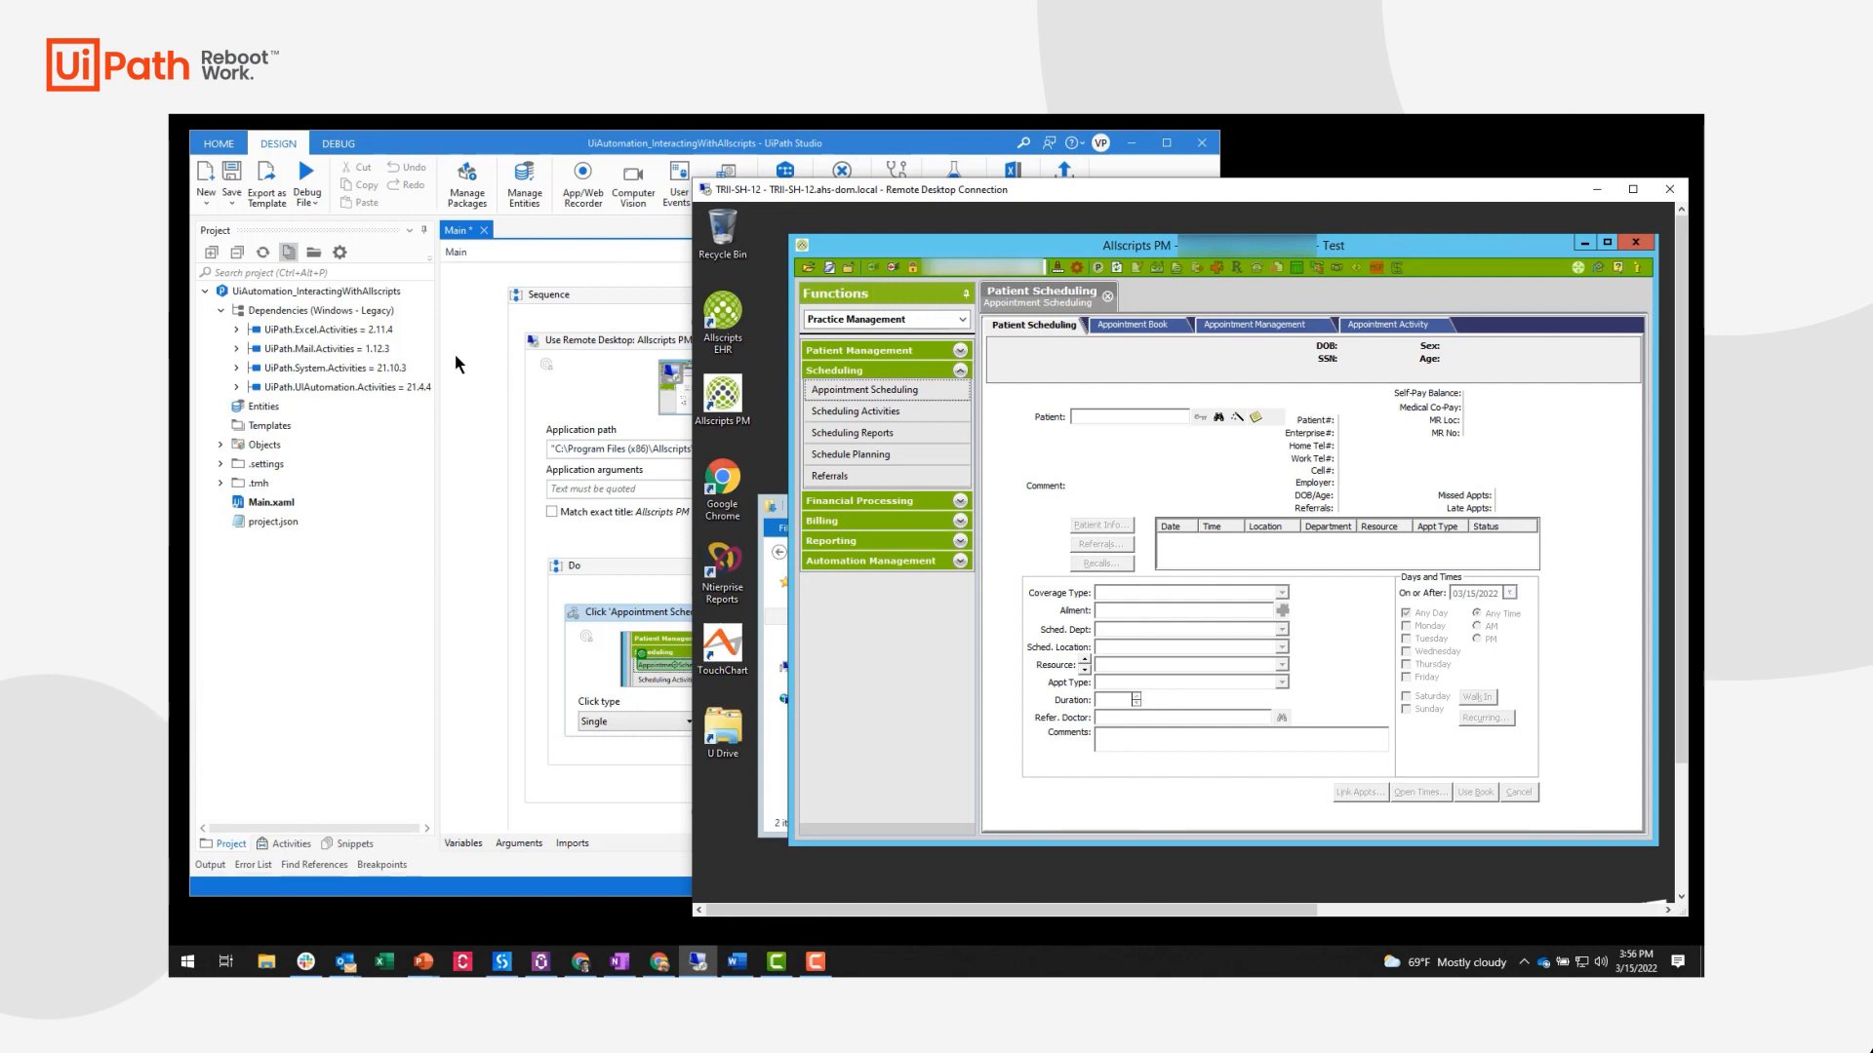
mouse_move(1023, 528)
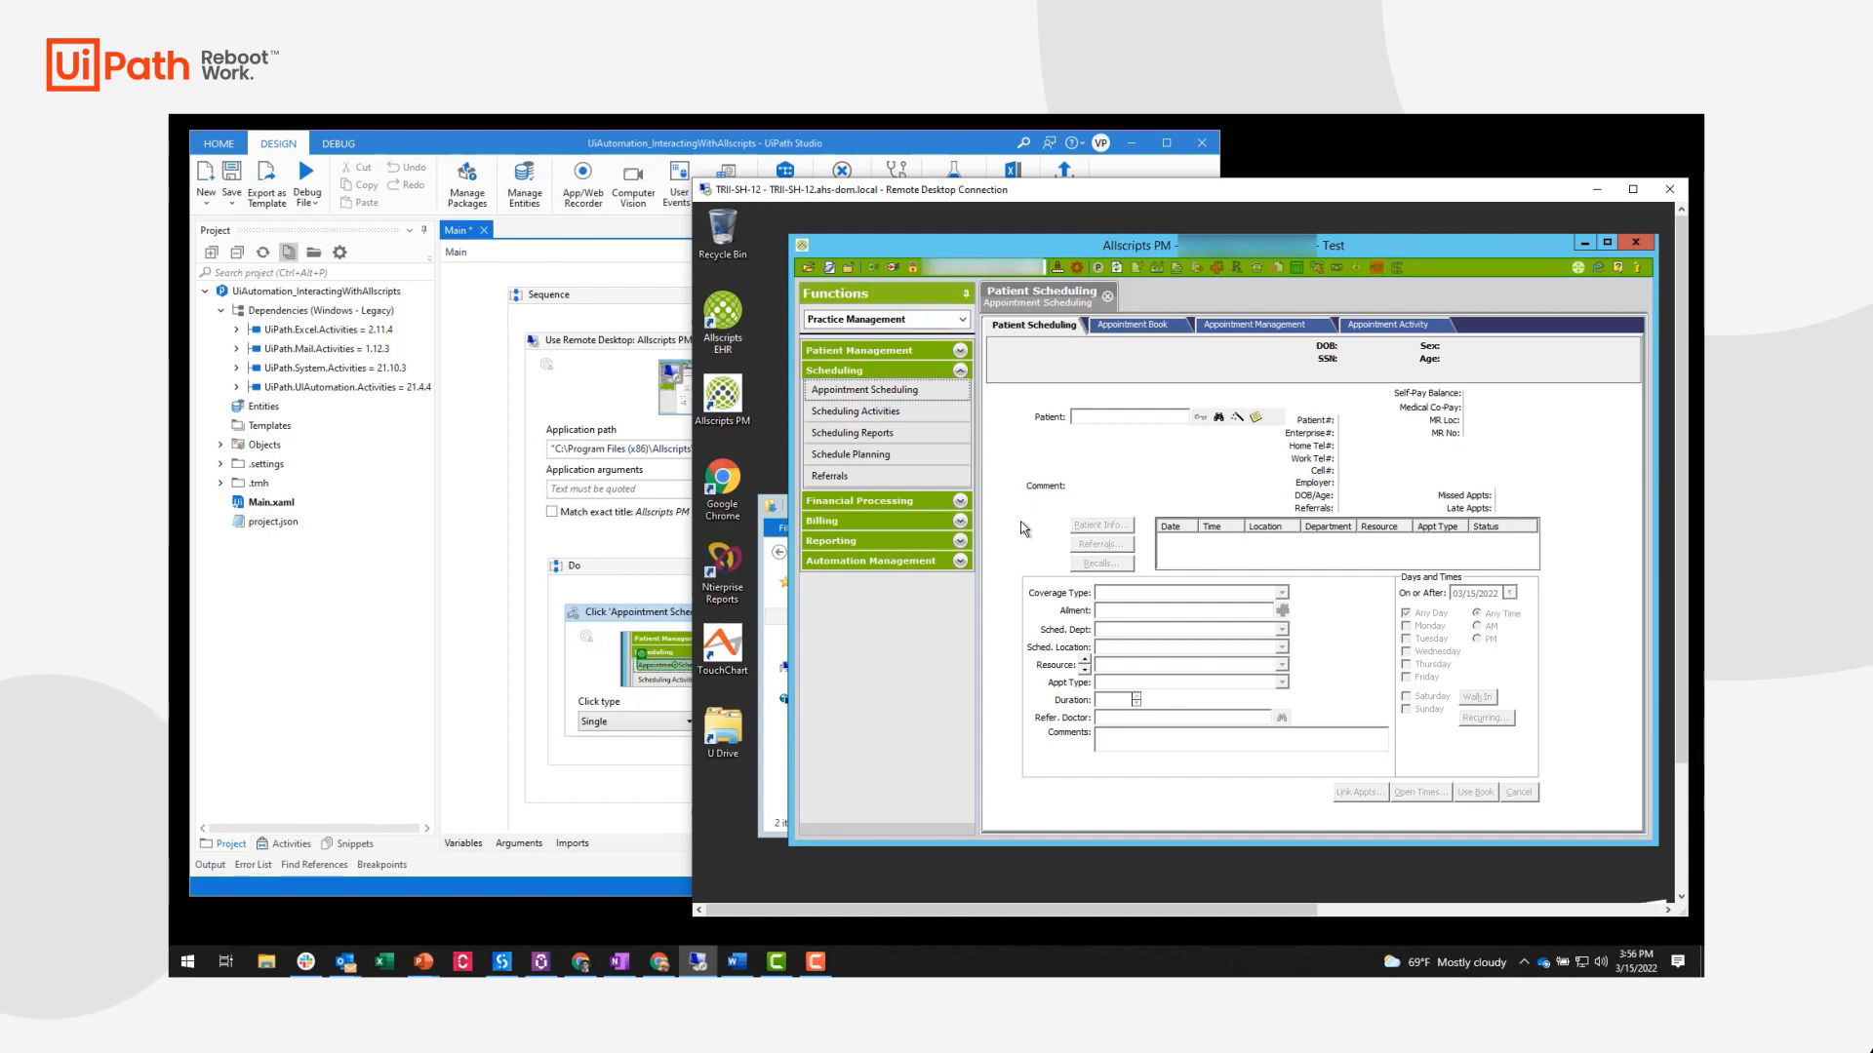
mouse_move(852, 738)
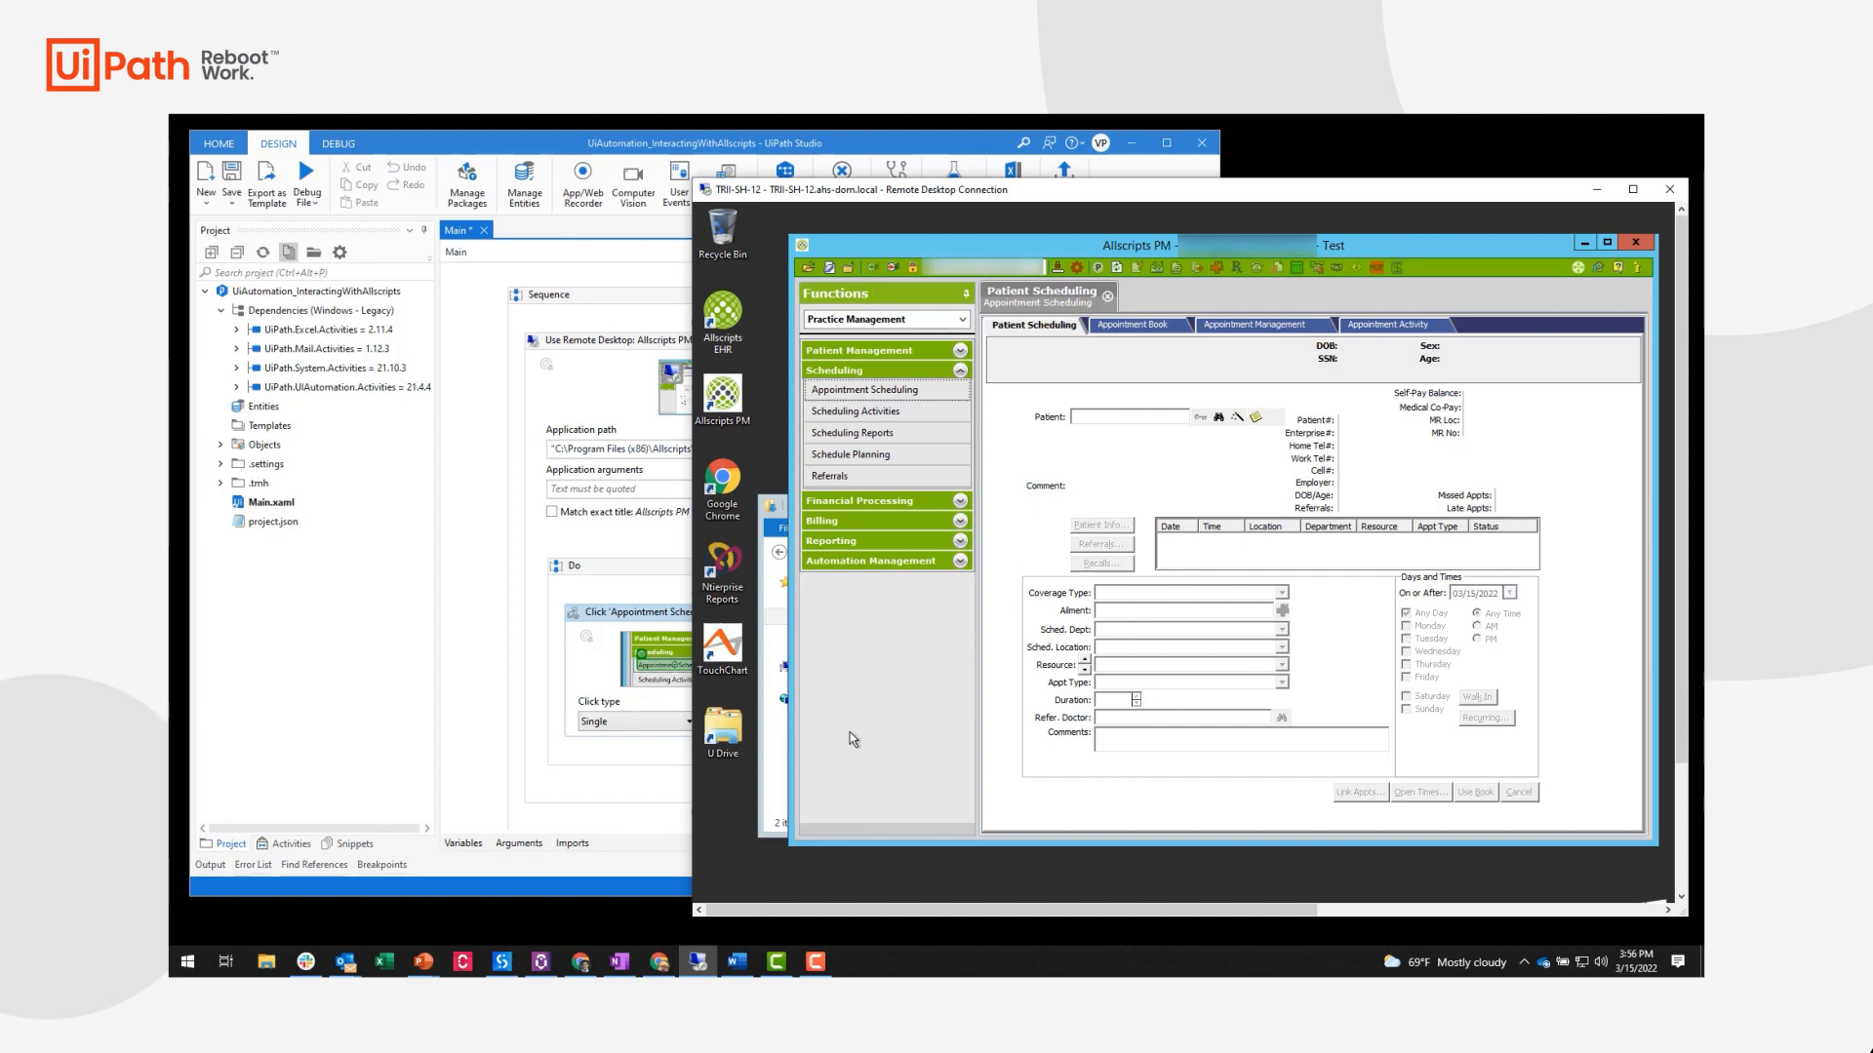
mouse_move(1032, 621)
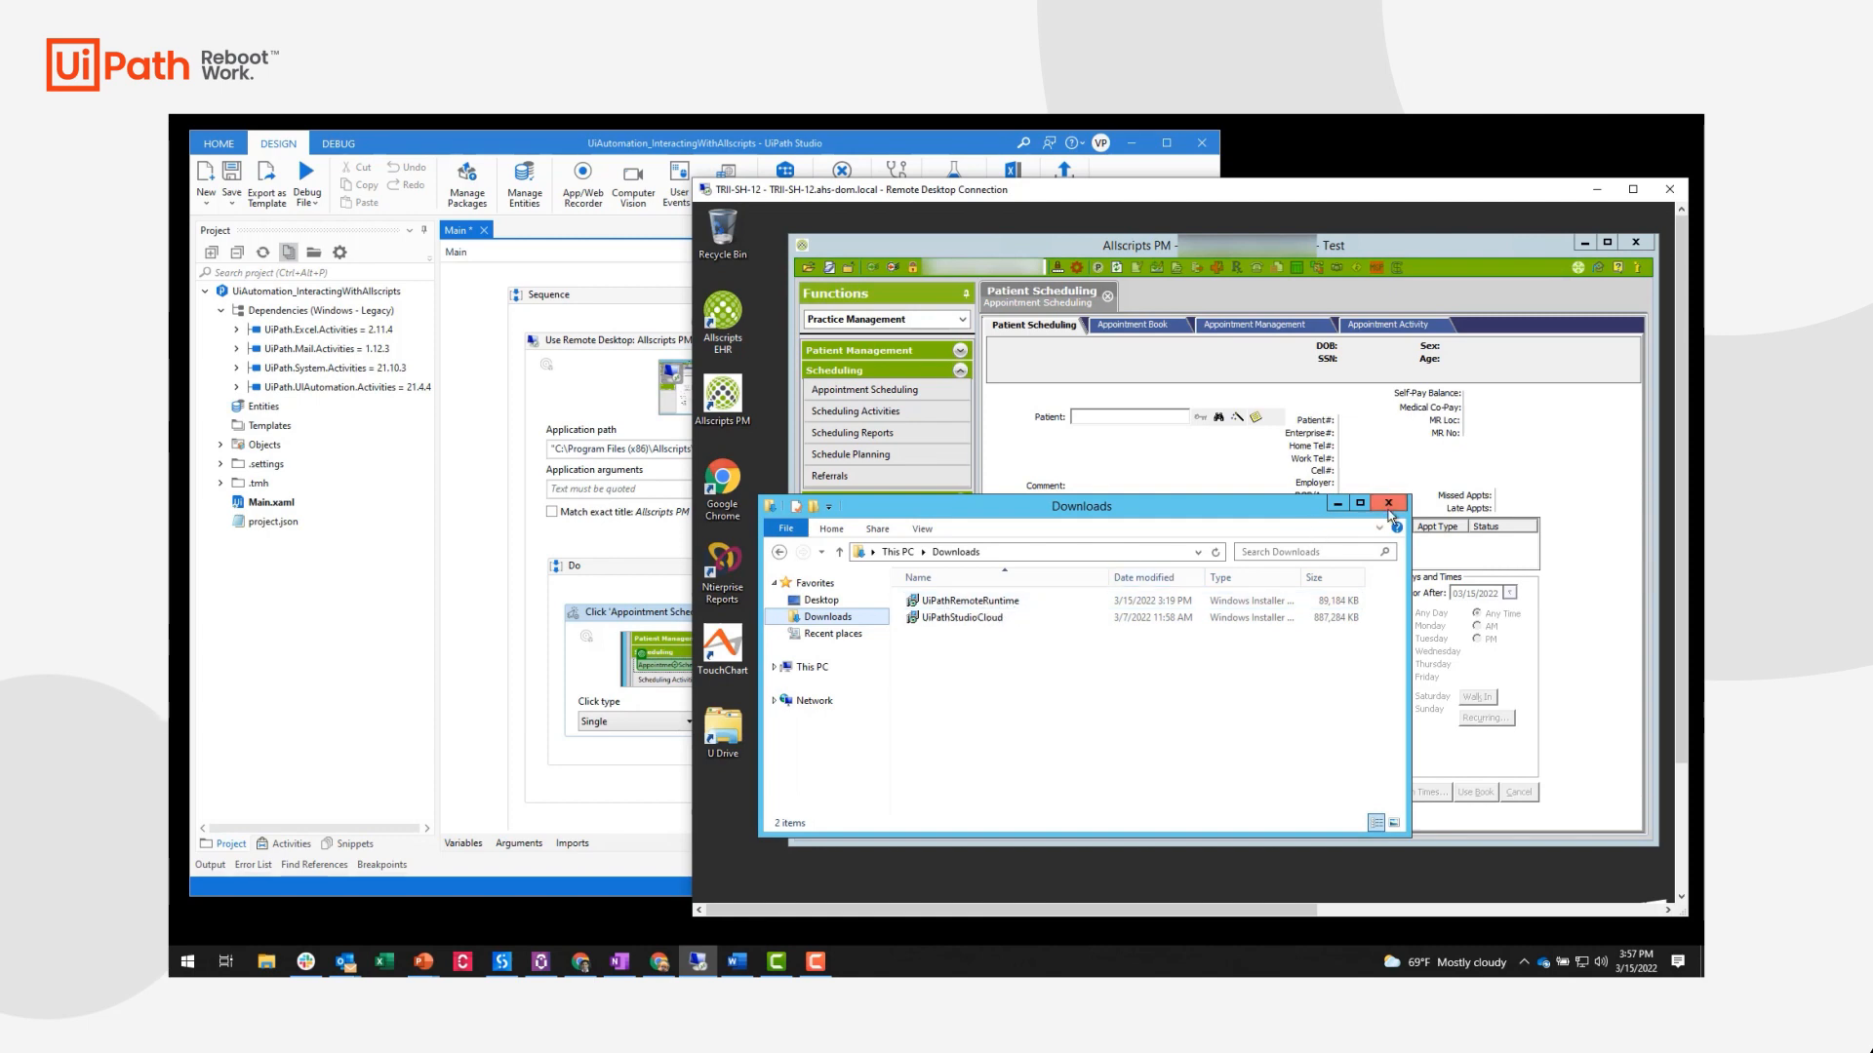
Restart on-screen target indication for the Click 'Appointment Scheduling' activity
click(1388, 503)
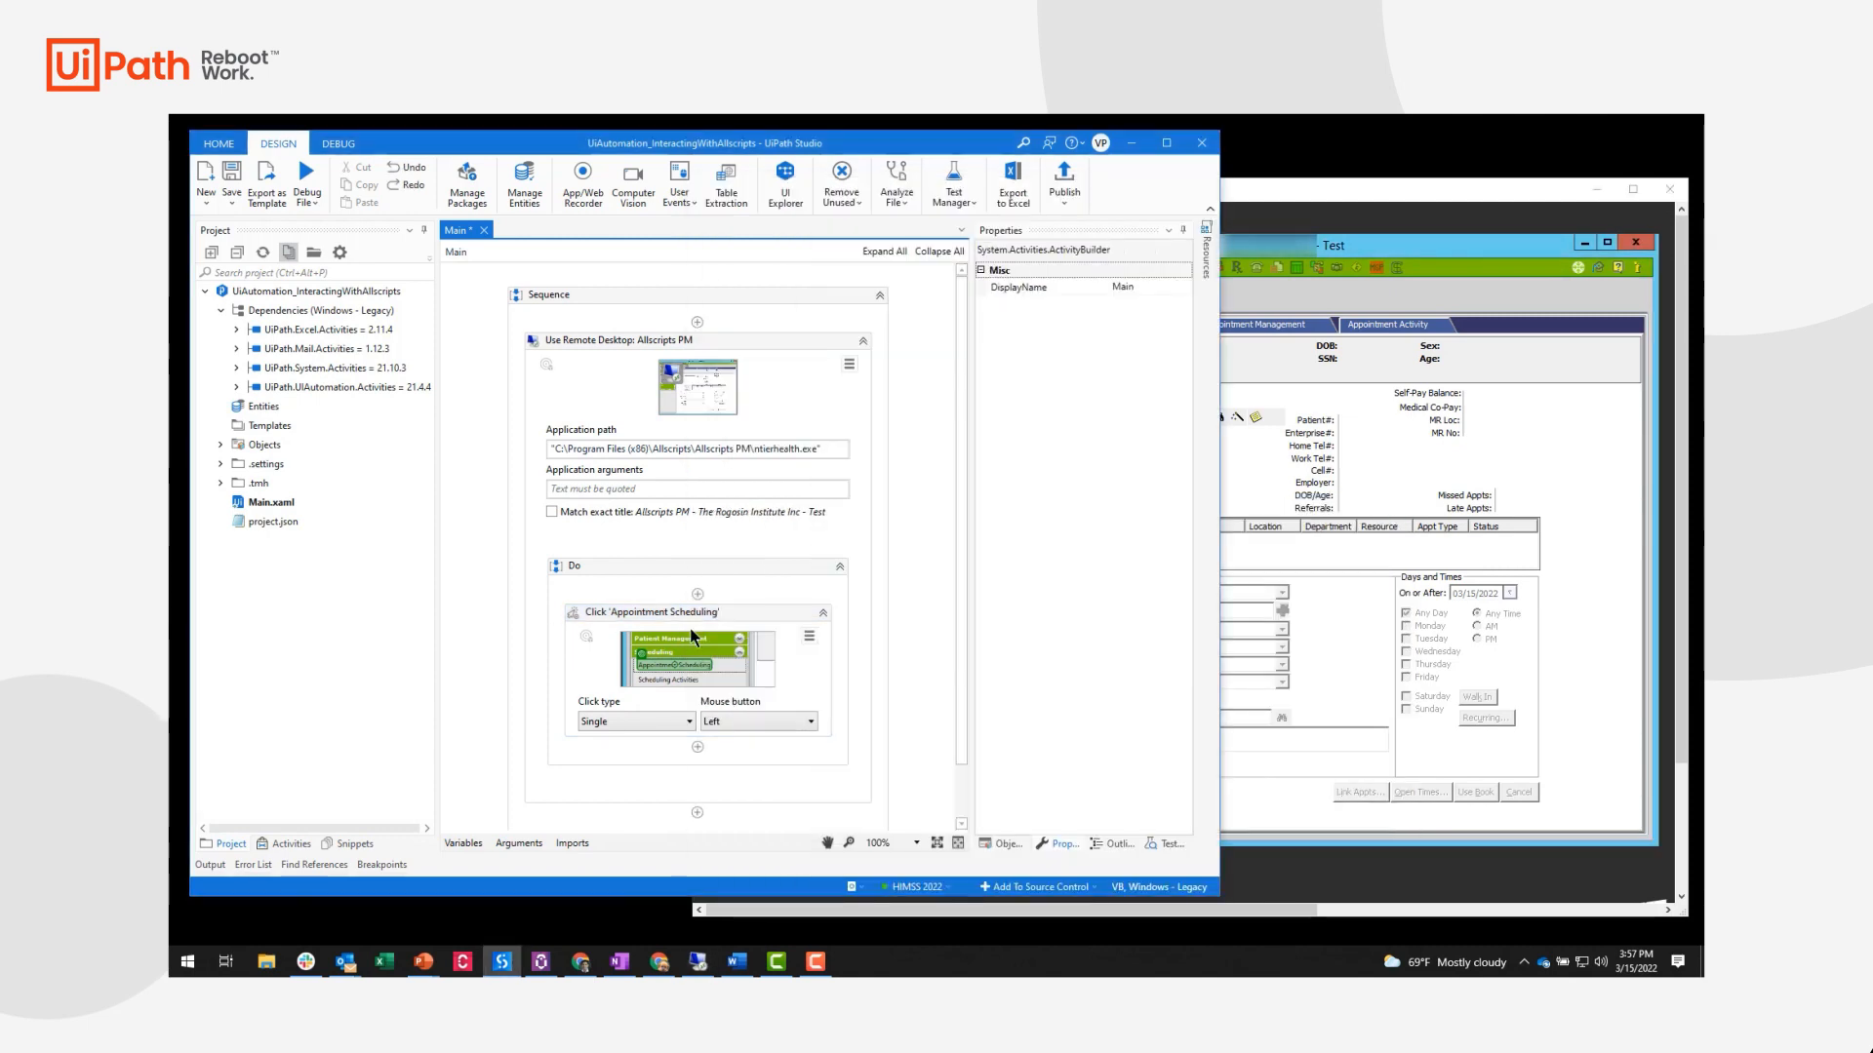
click(809, 635)
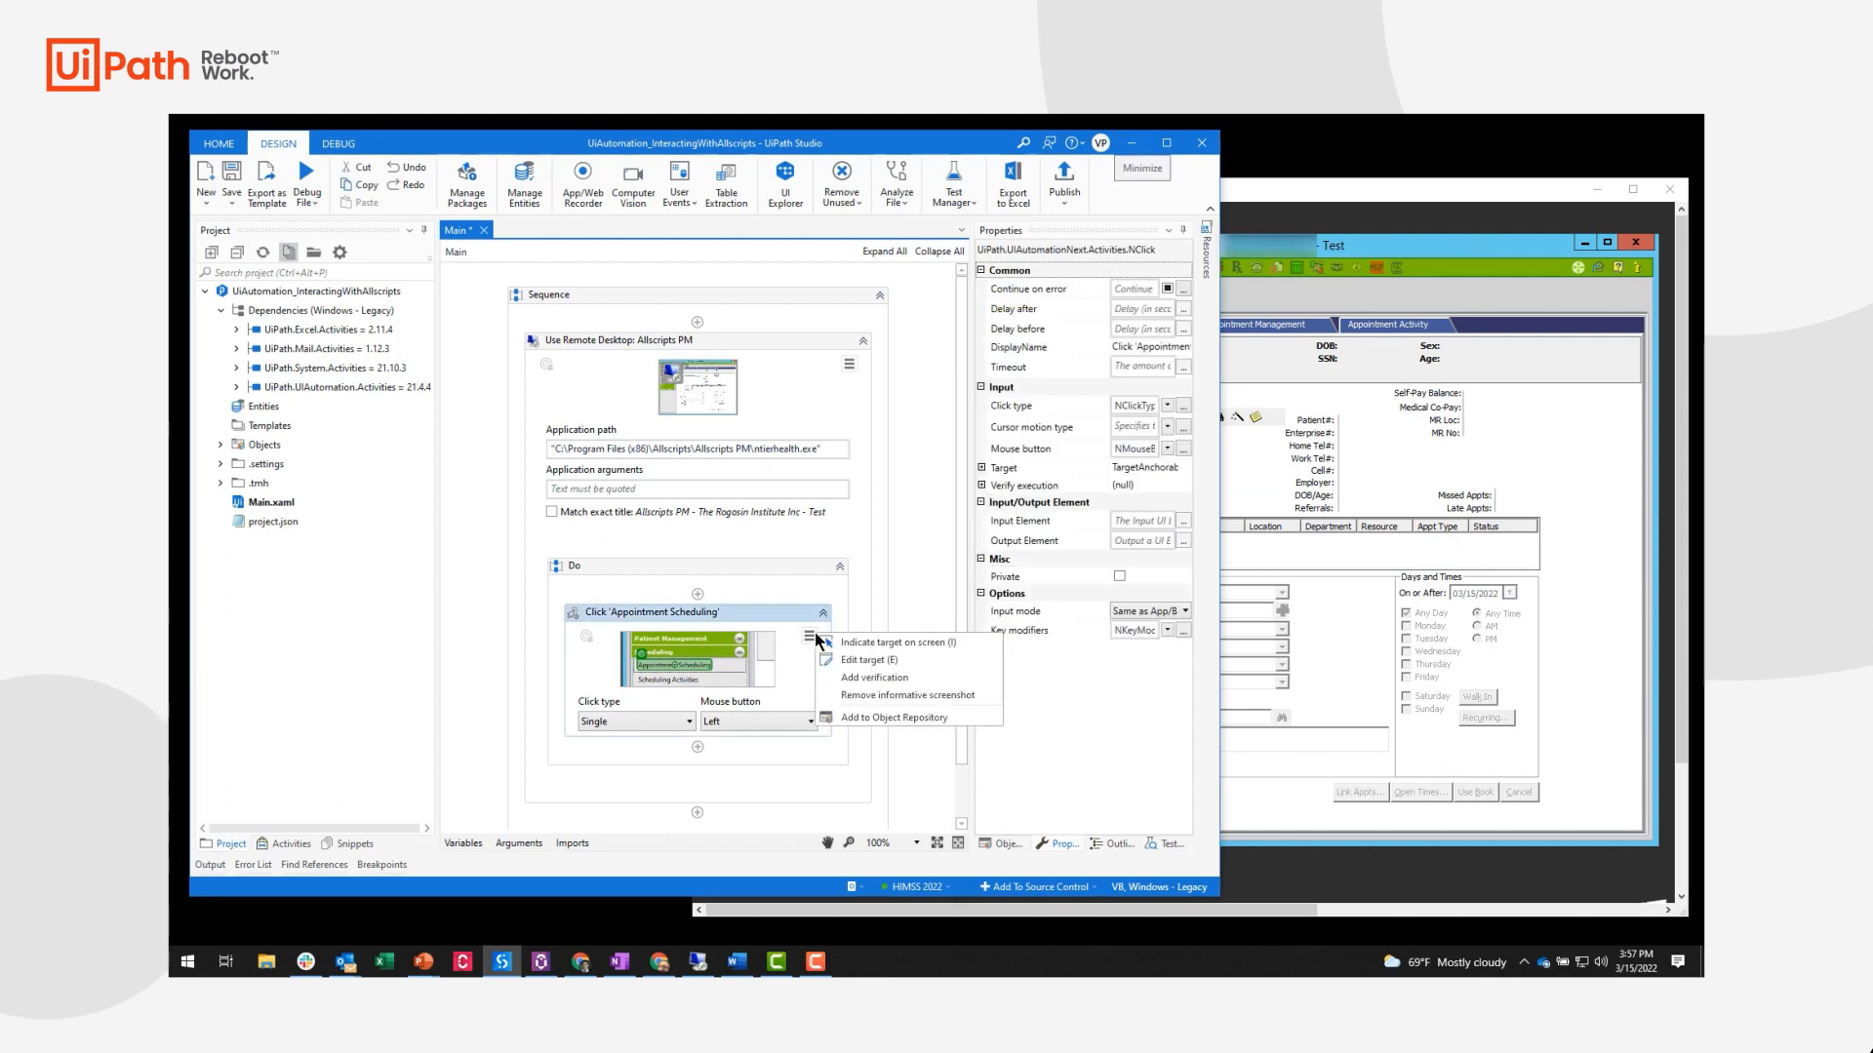
mouse_move(918, 641)
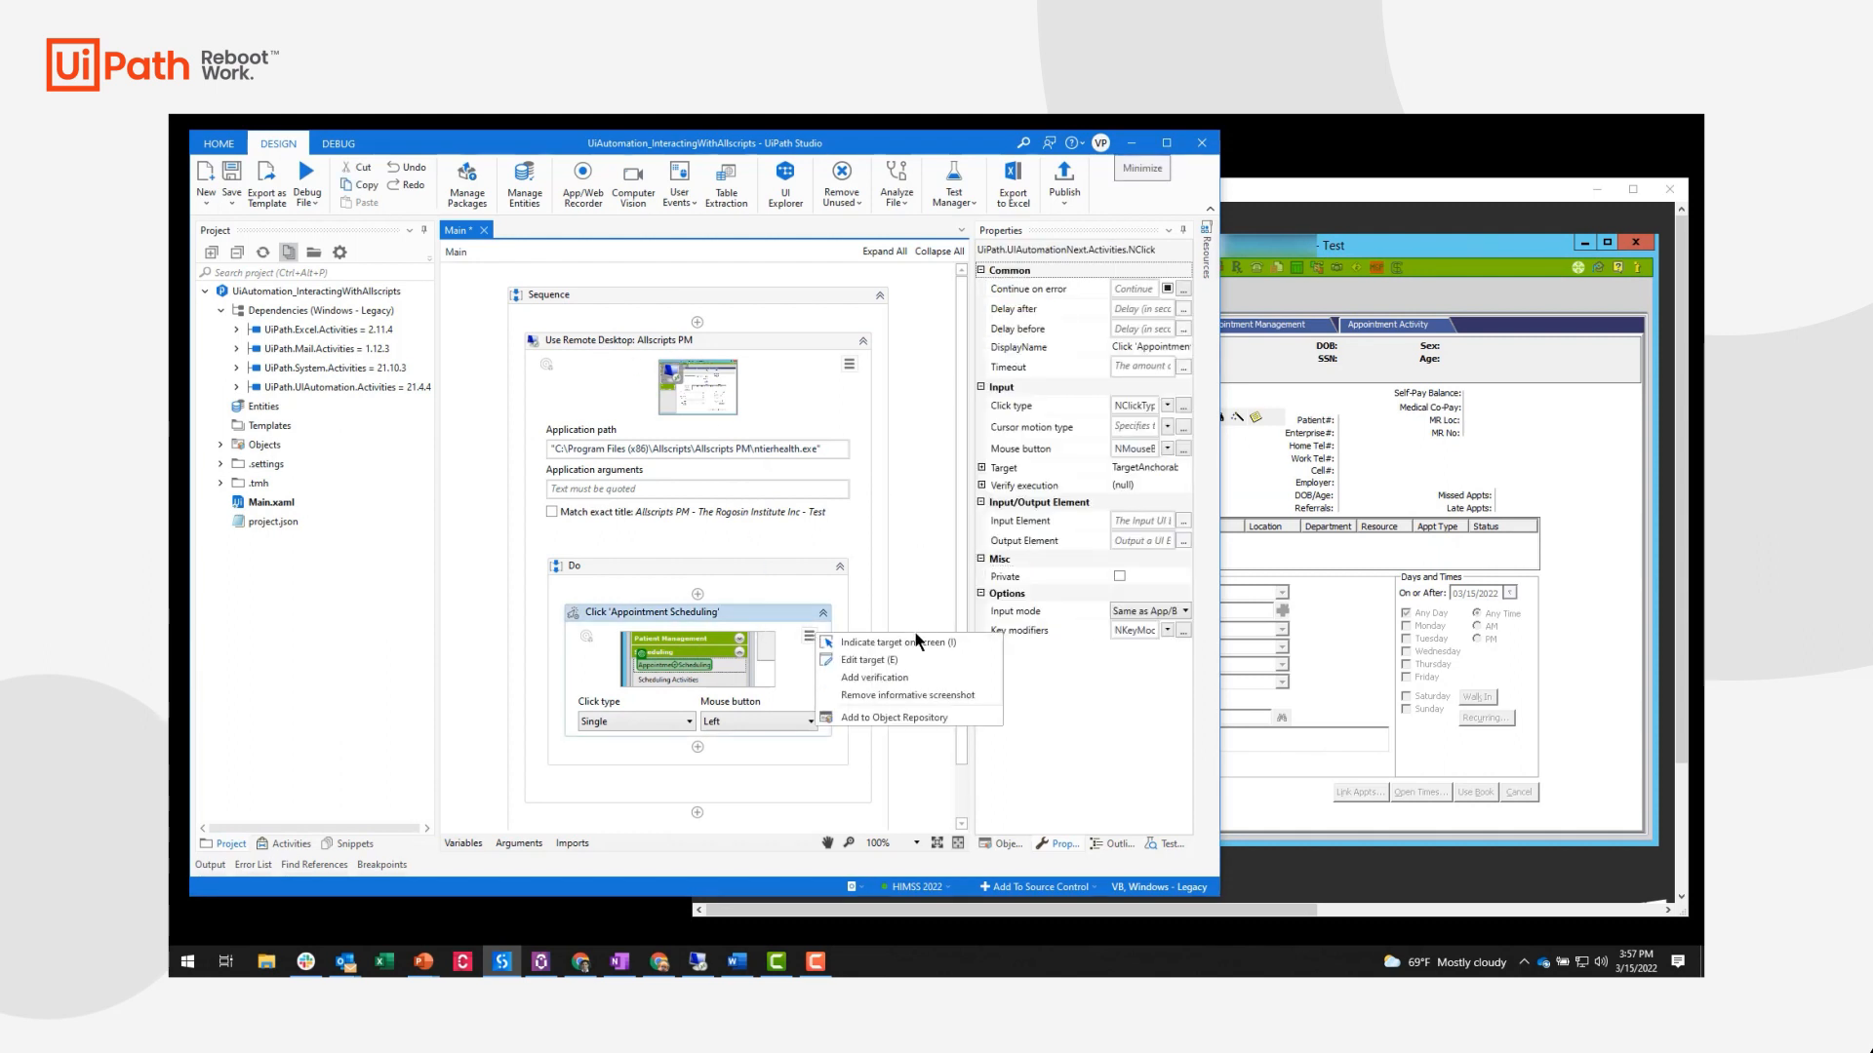
click(891, 642)
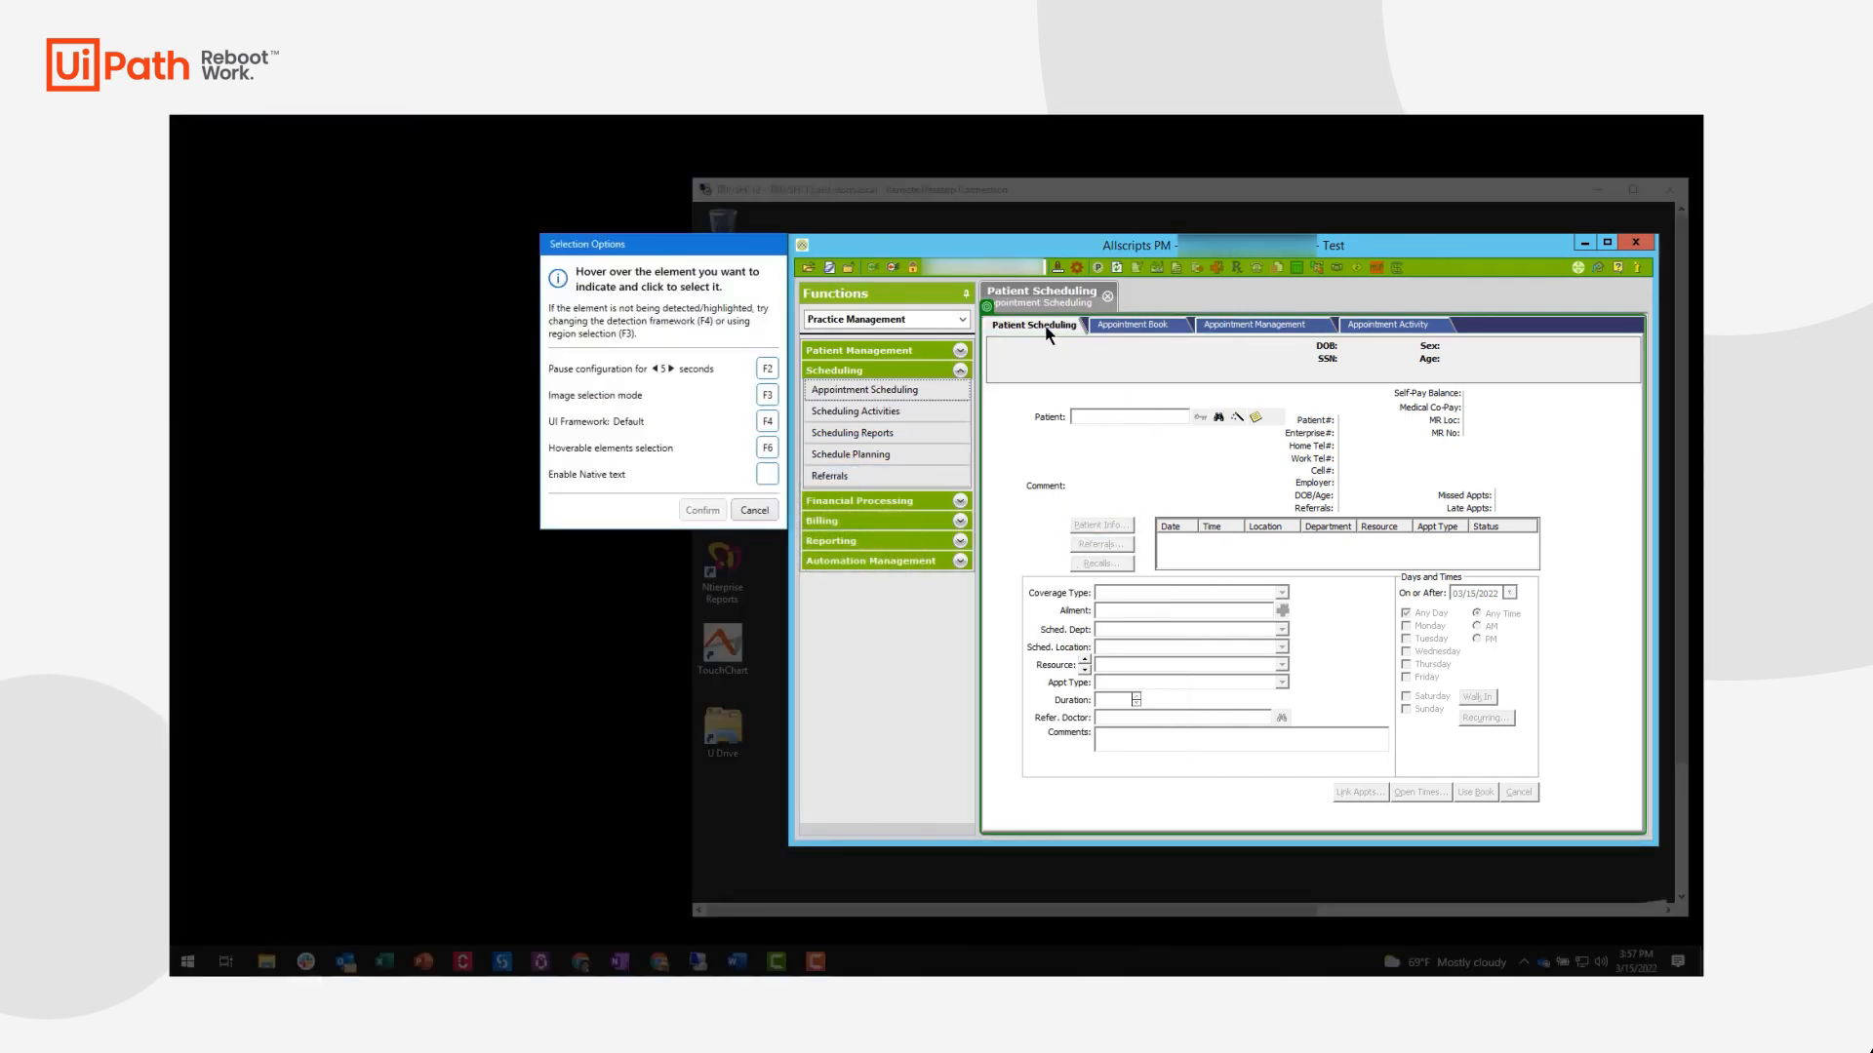
mouse_move(1143, 600)
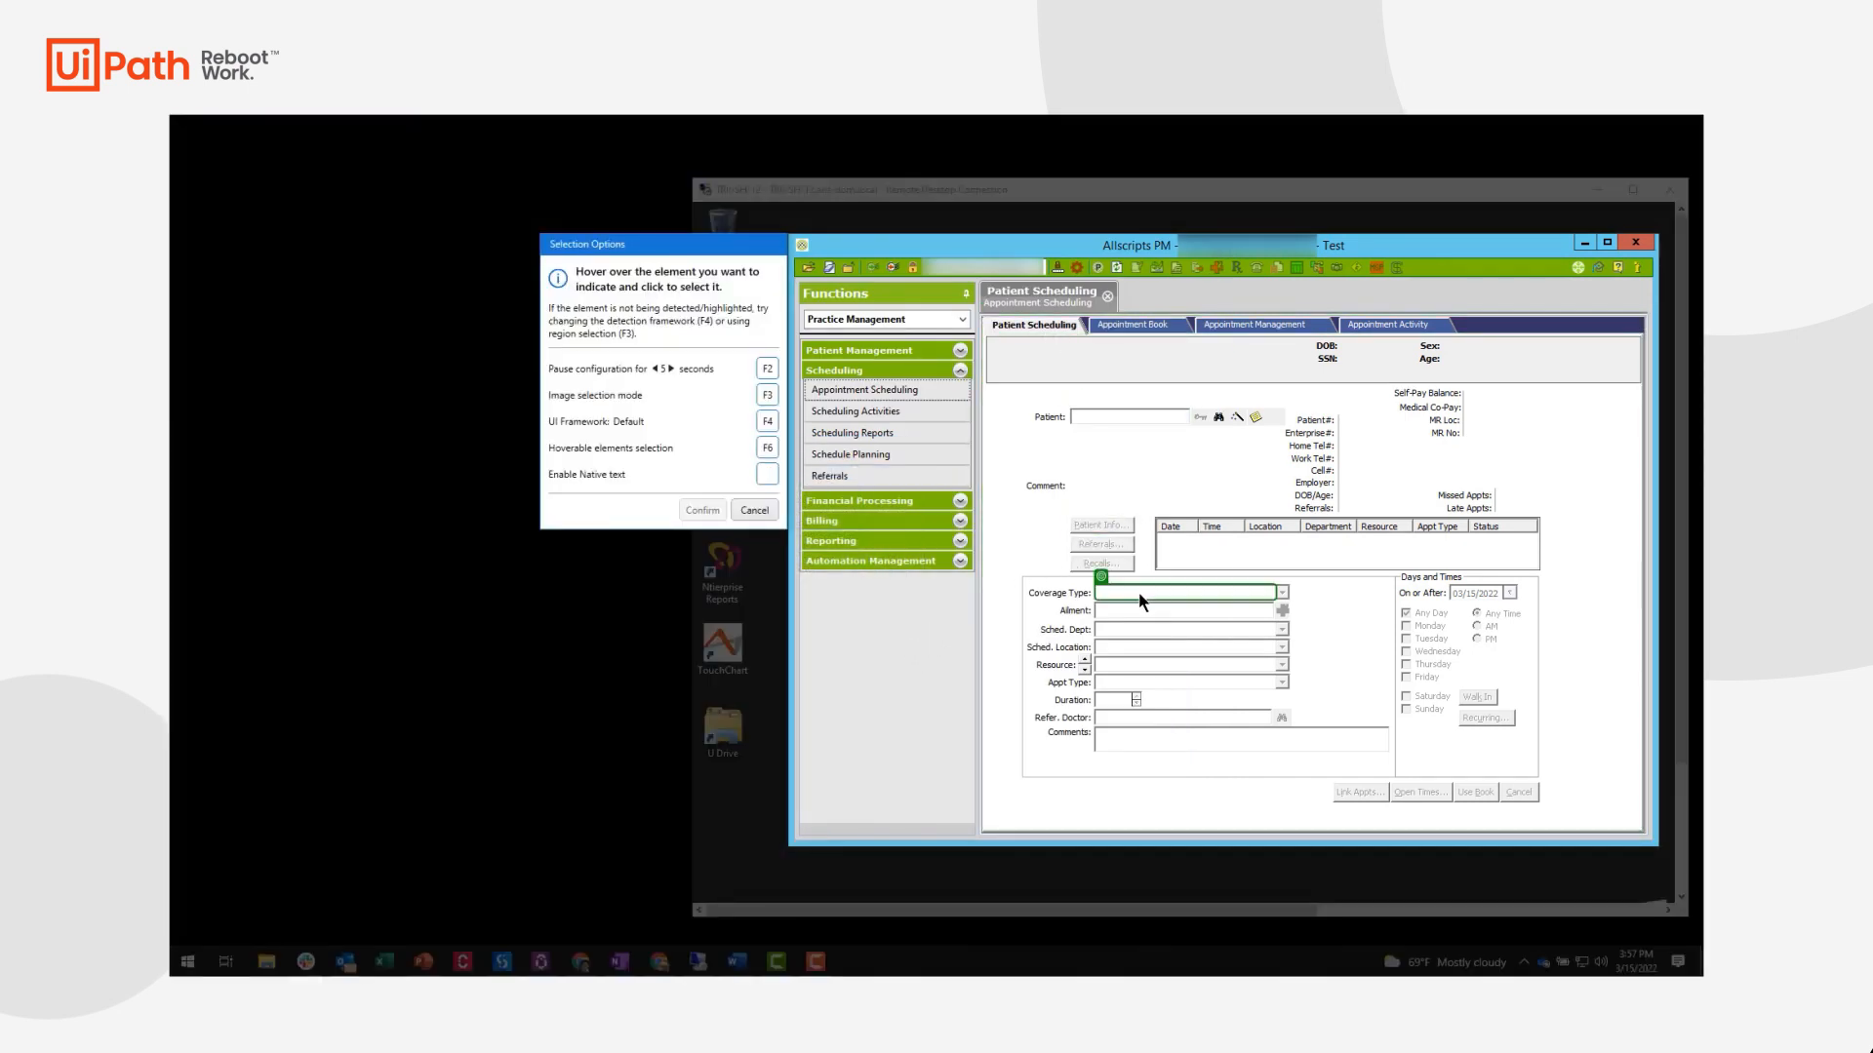
mouse_move(1146, 657)
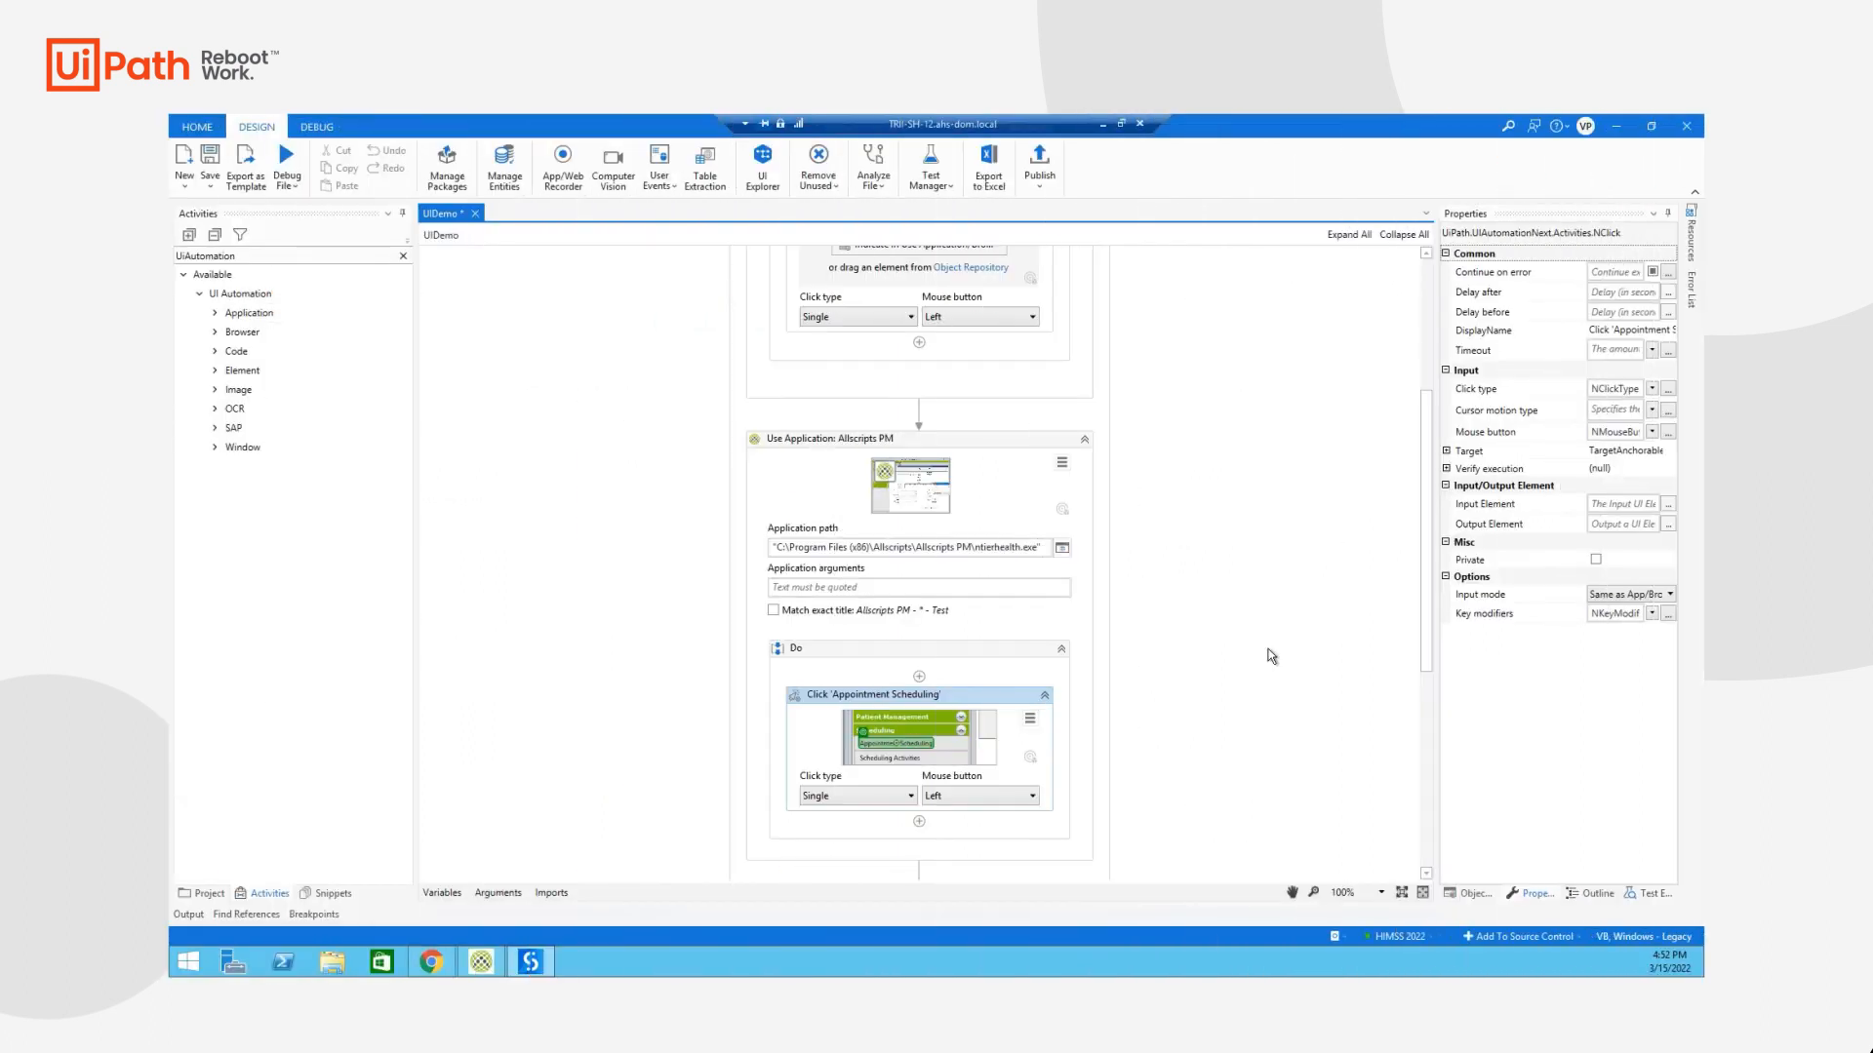
mouse_move(1257, 671)
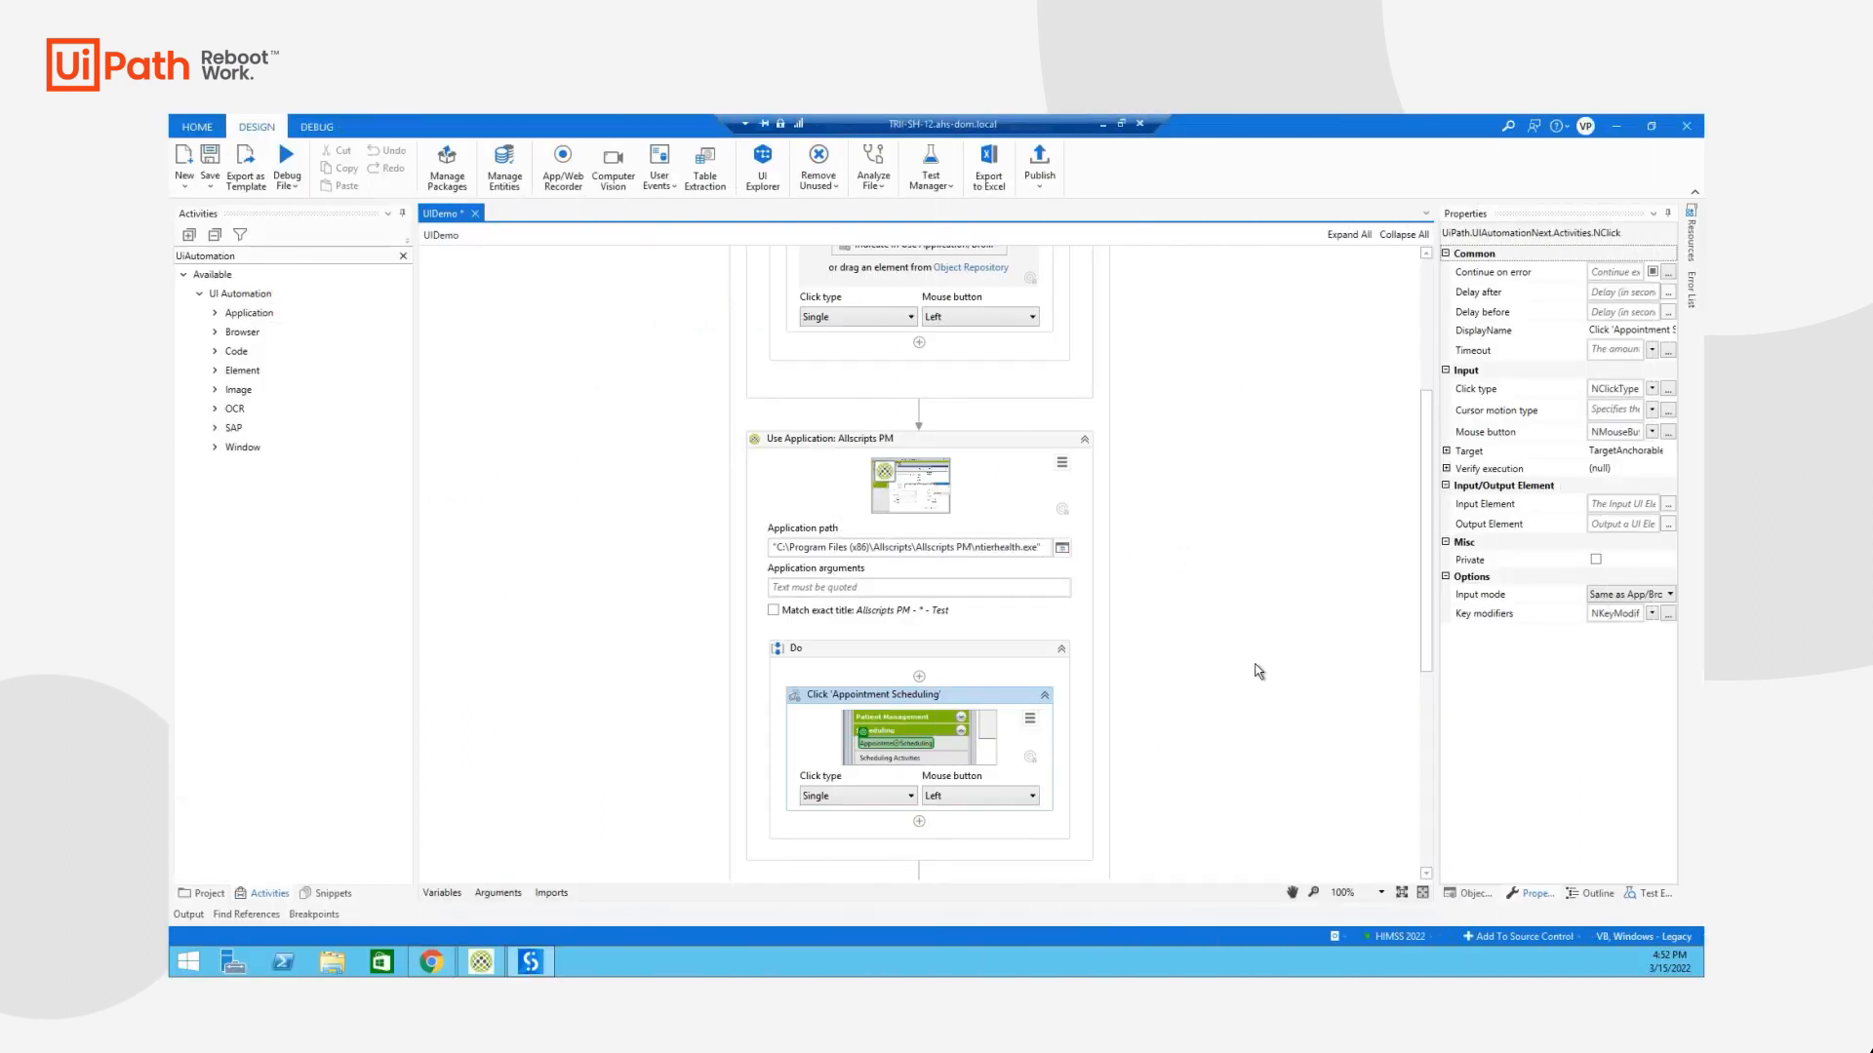
Re-run Indicate target on screen for Click 'Appointment Scheduling' in the UIDemo workflow
click(1029, 719)
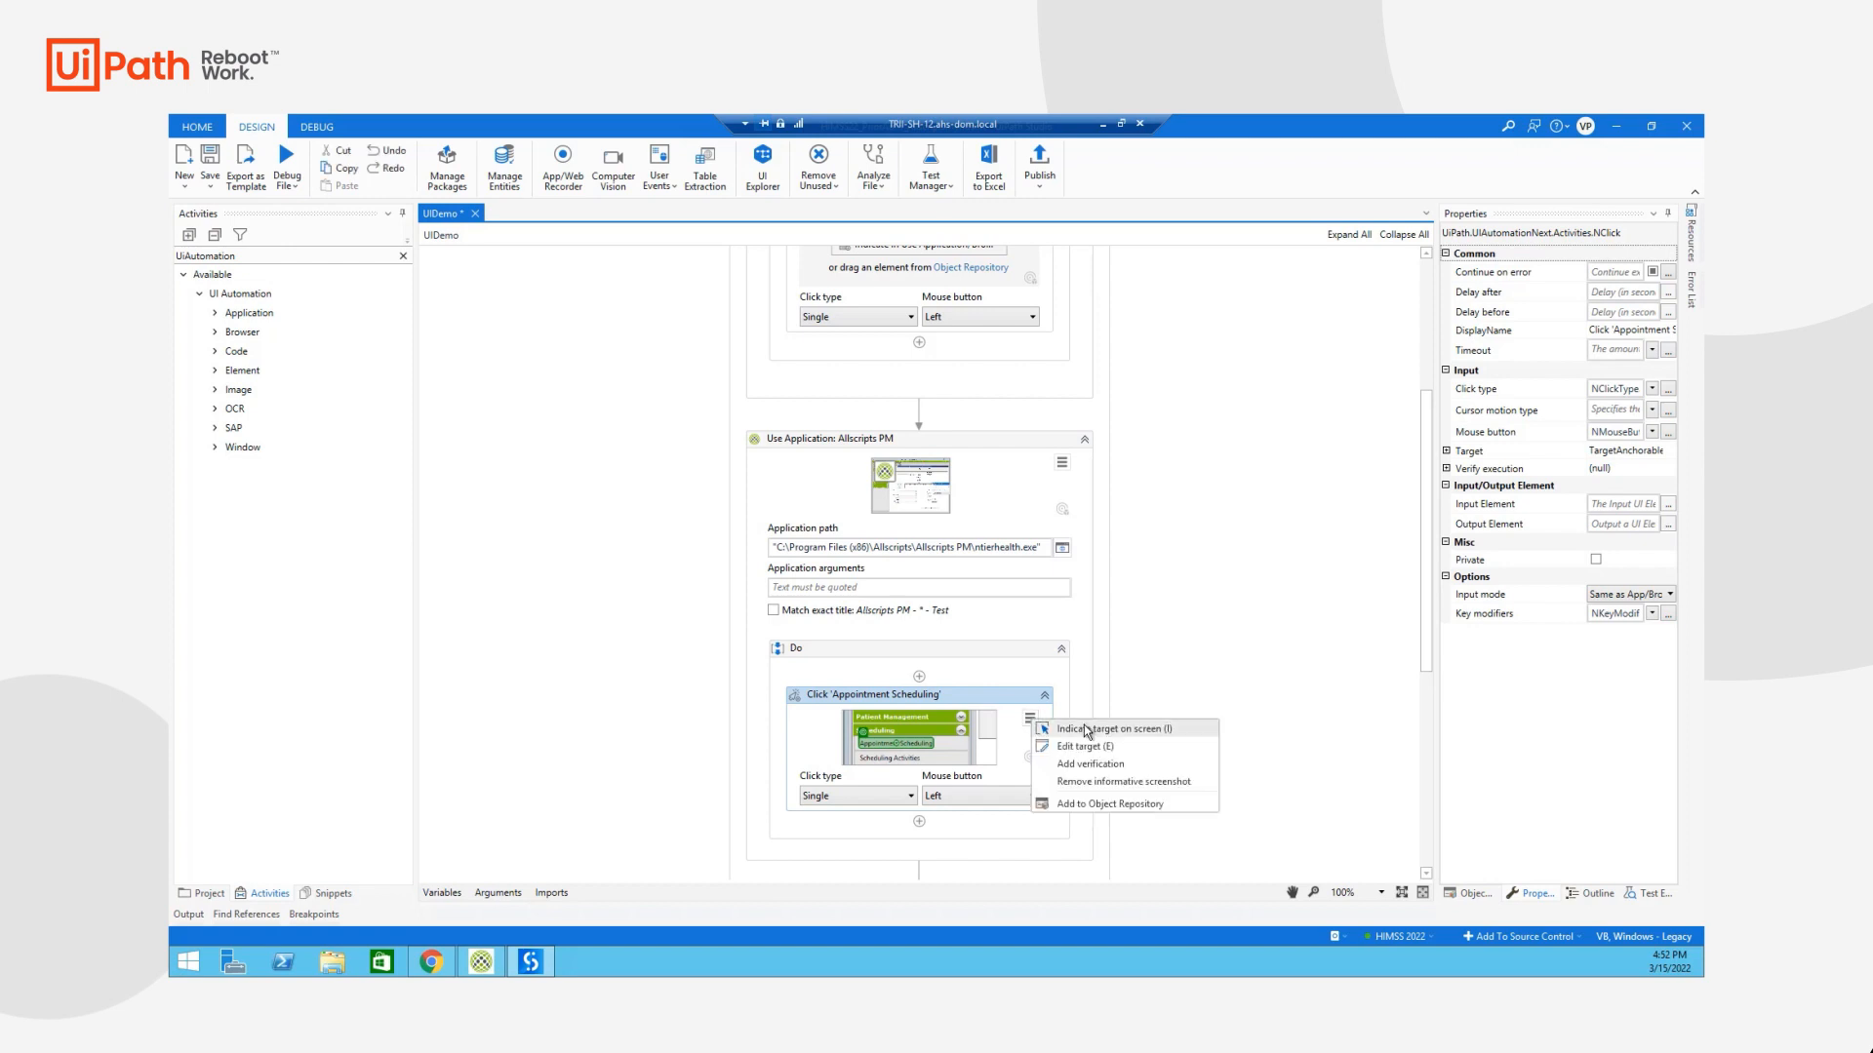
click(1109, 729)
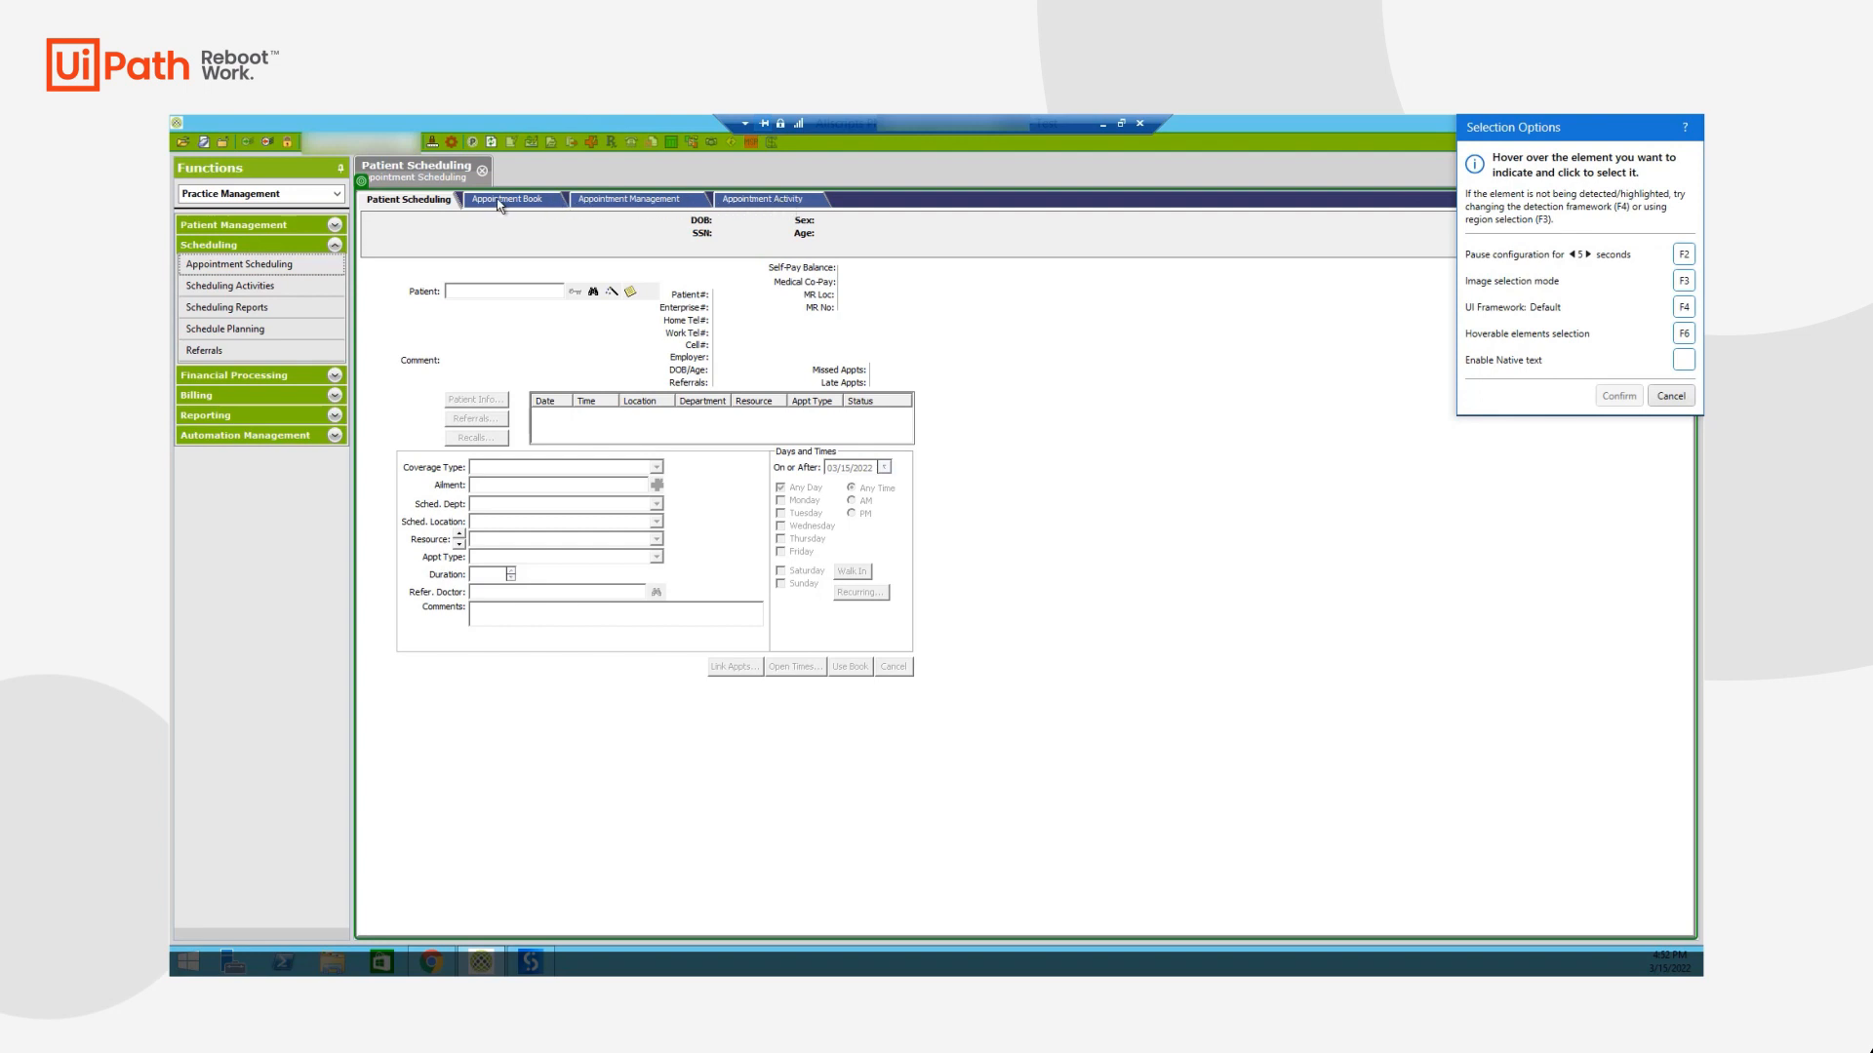
mouse_move(506, 206)
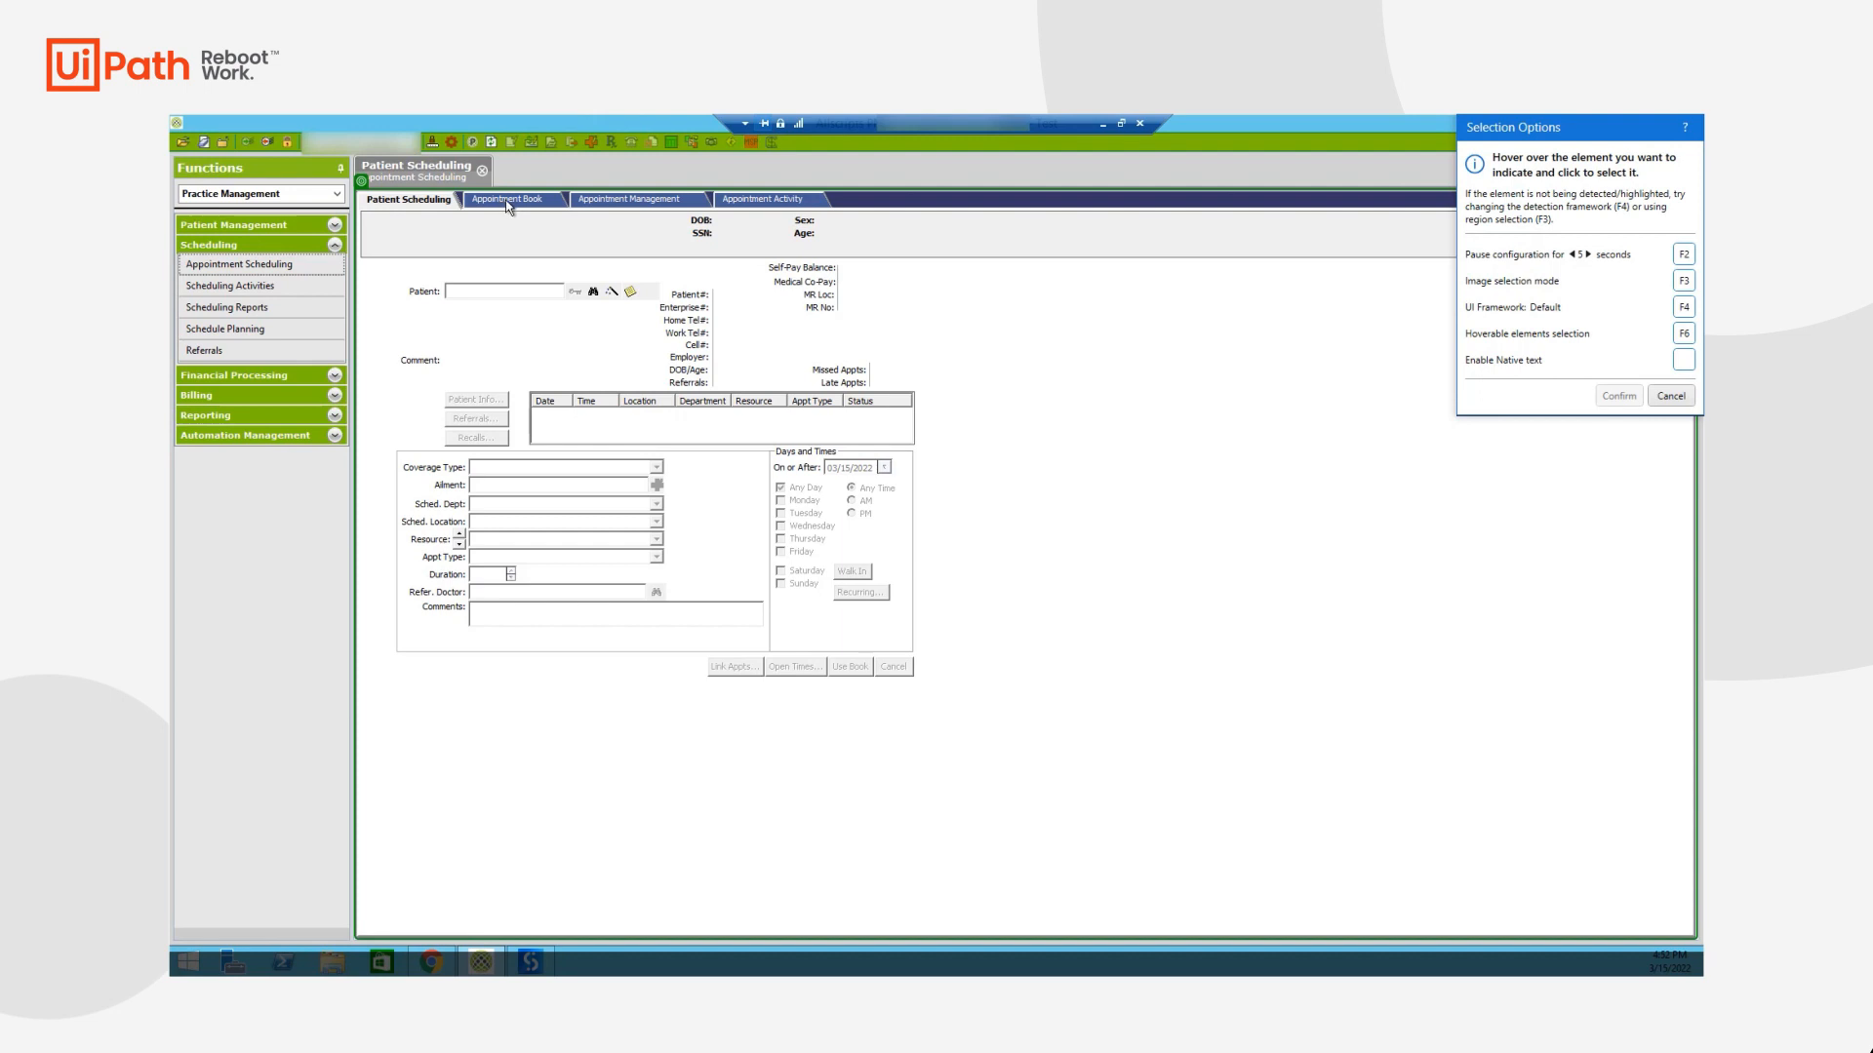
mouse_move(517, 184)
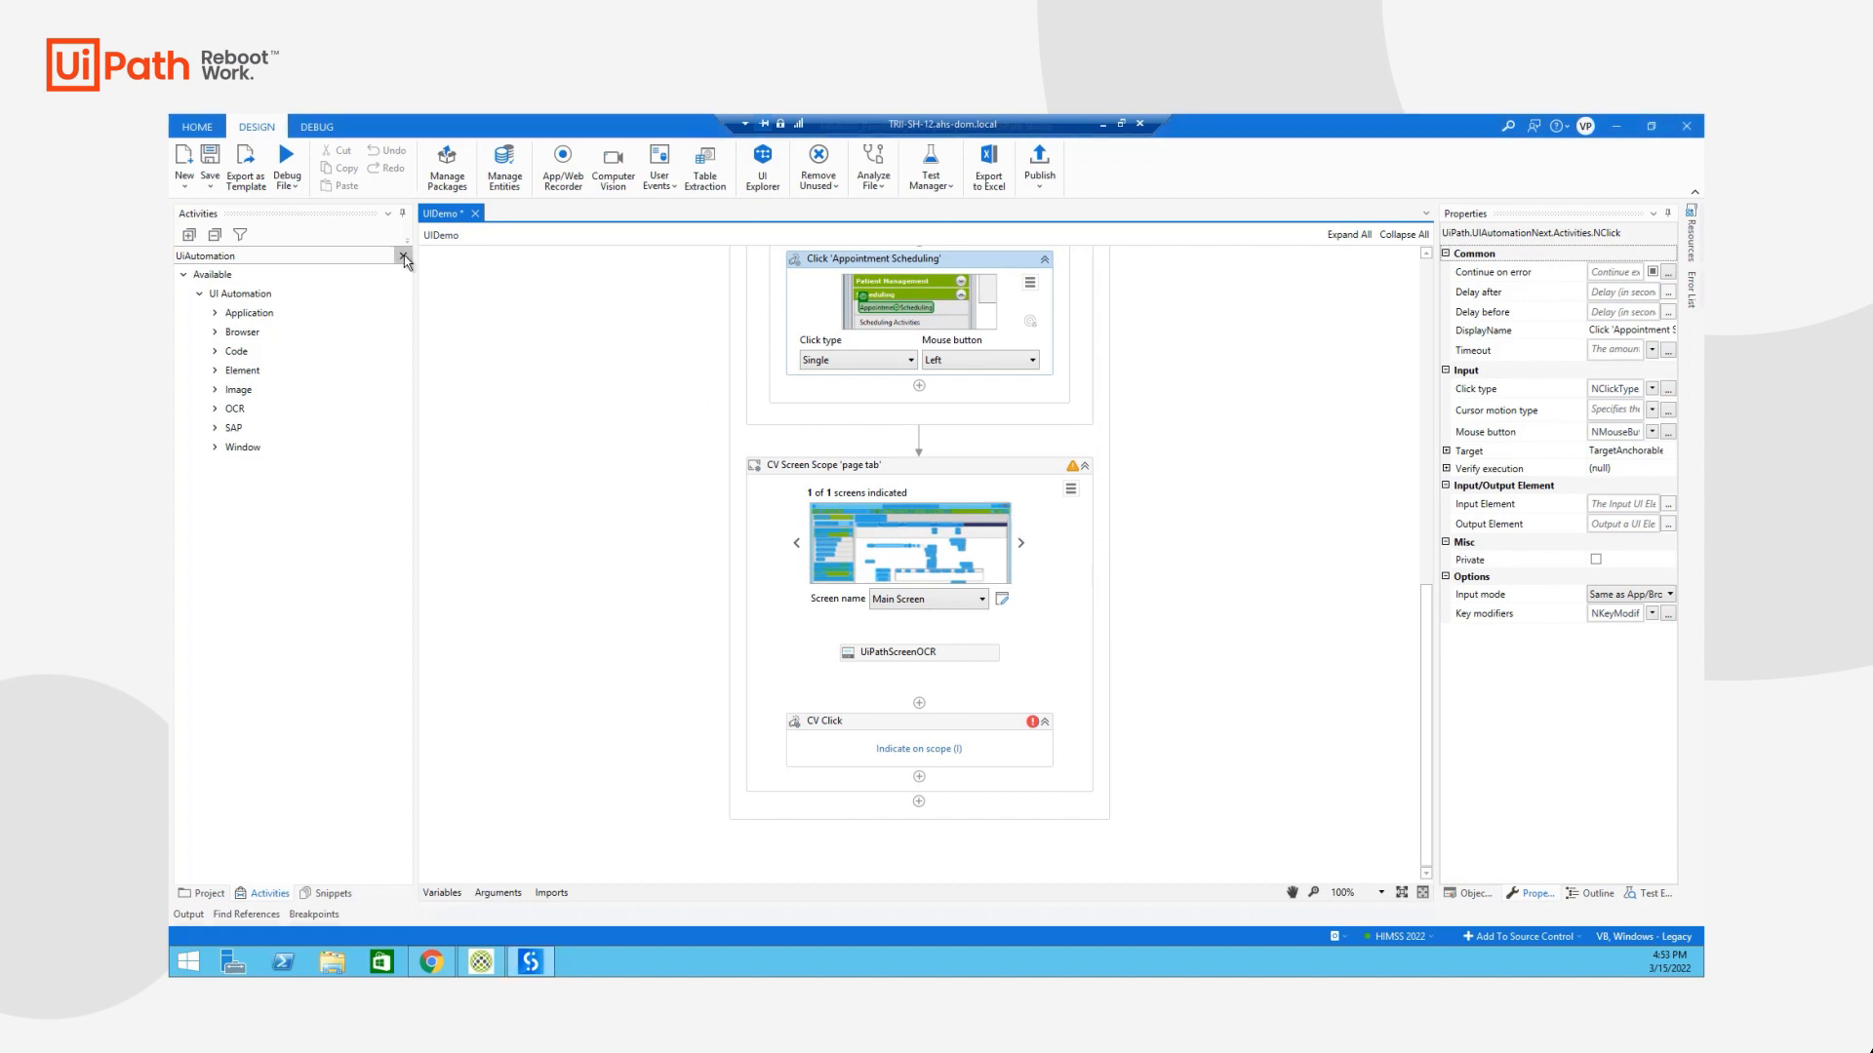
Search activities for 'Computer Vision' and select the CV Screen Scope 'page tab'
text(Comput)
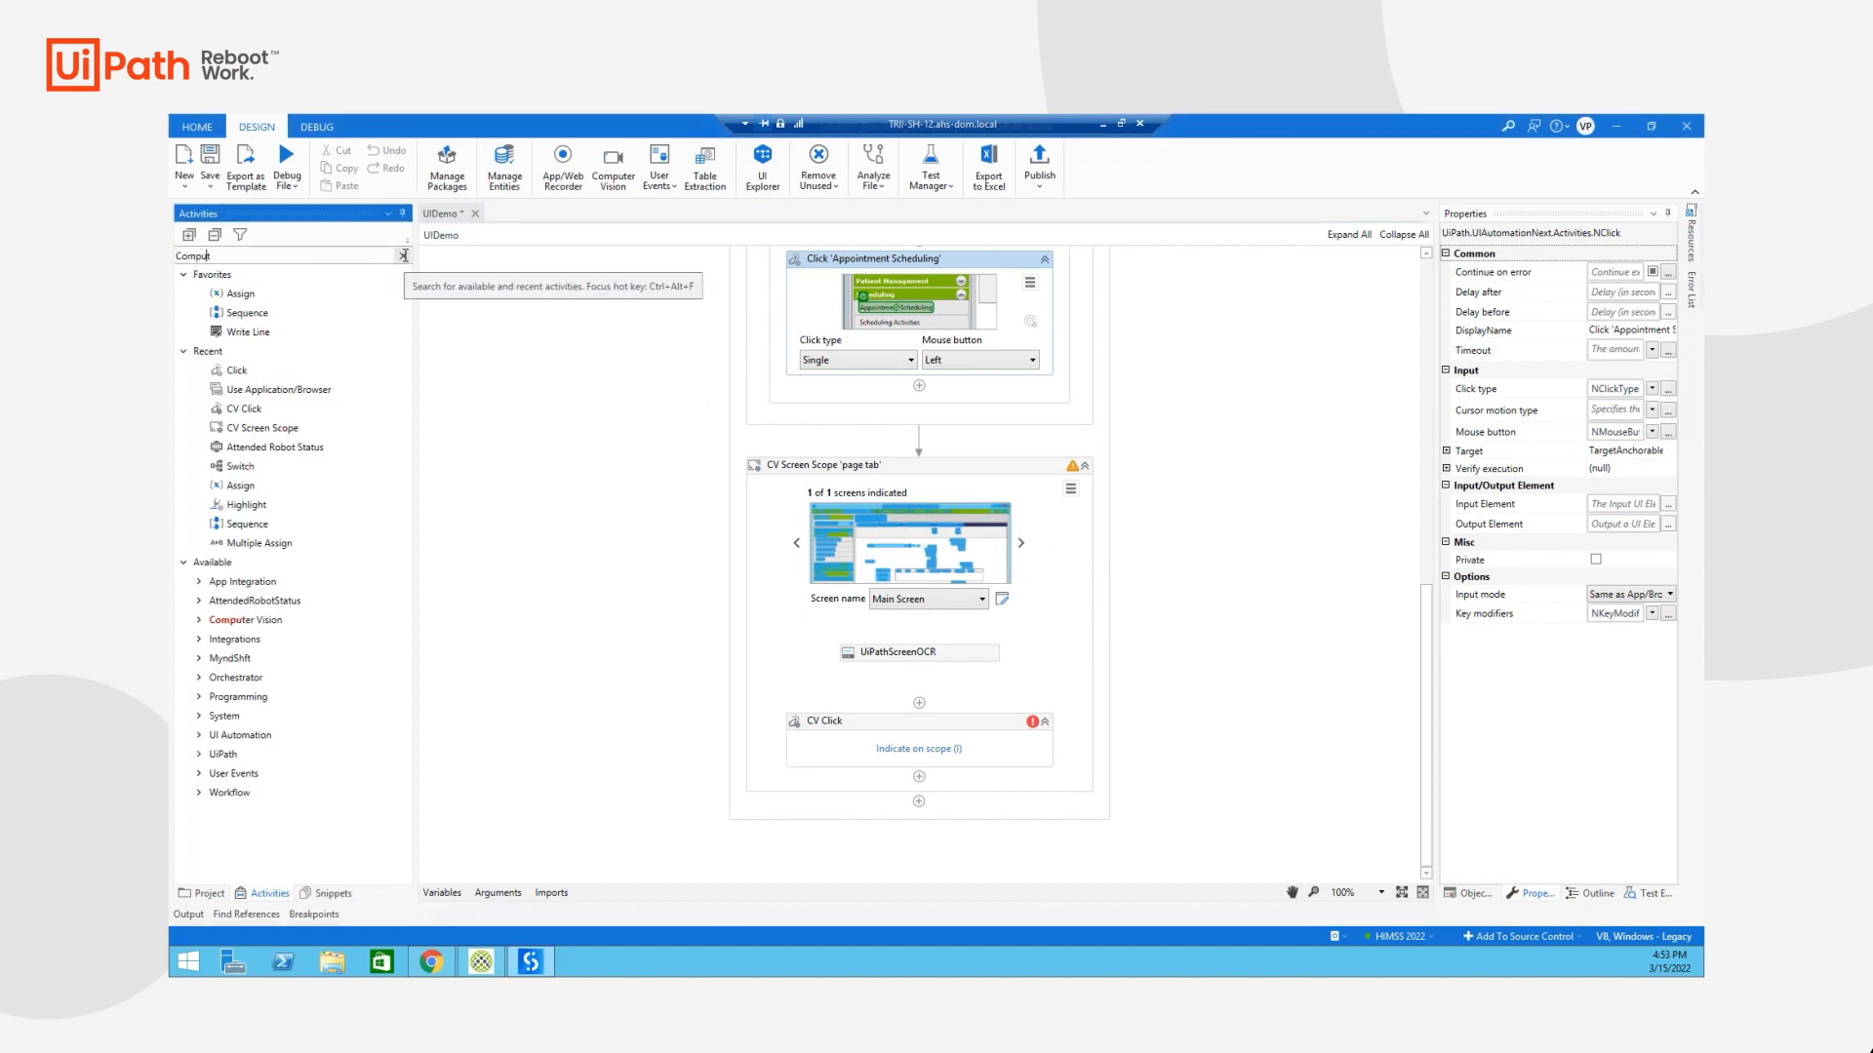
text(Computer Vision)
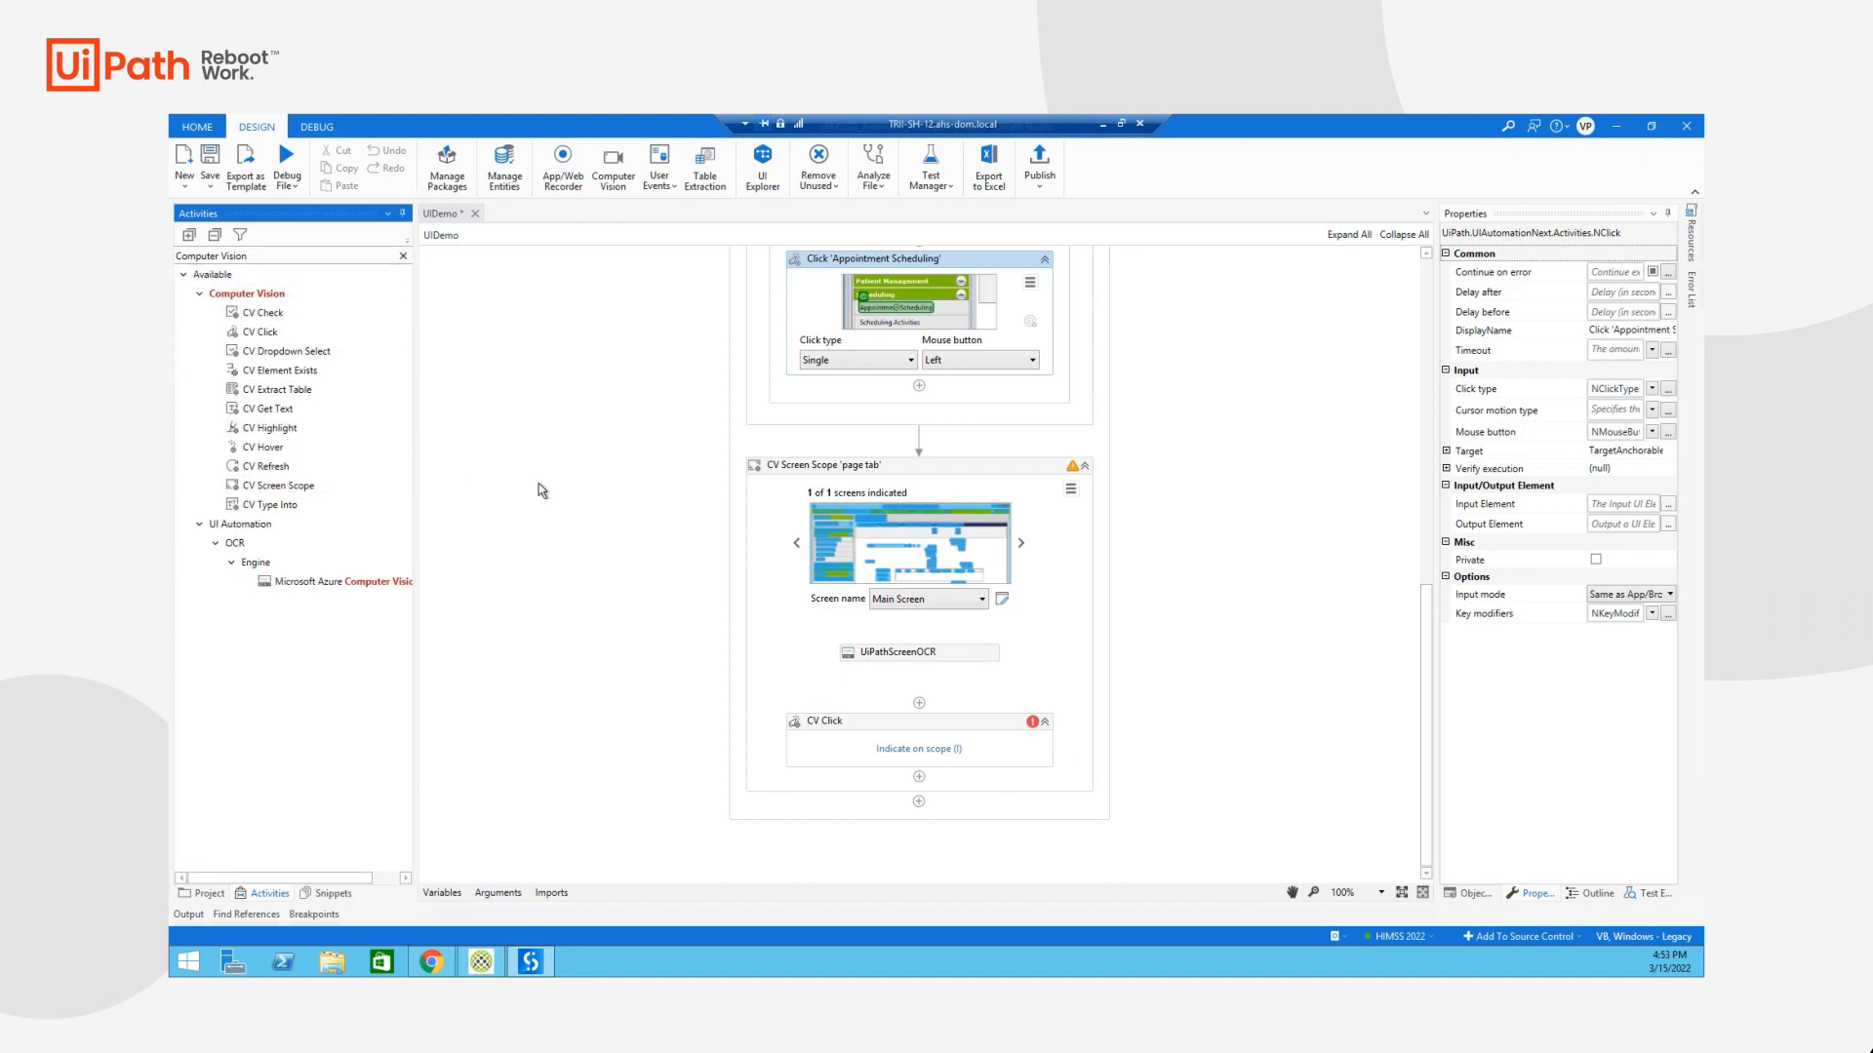
mouse_move(278, 486)
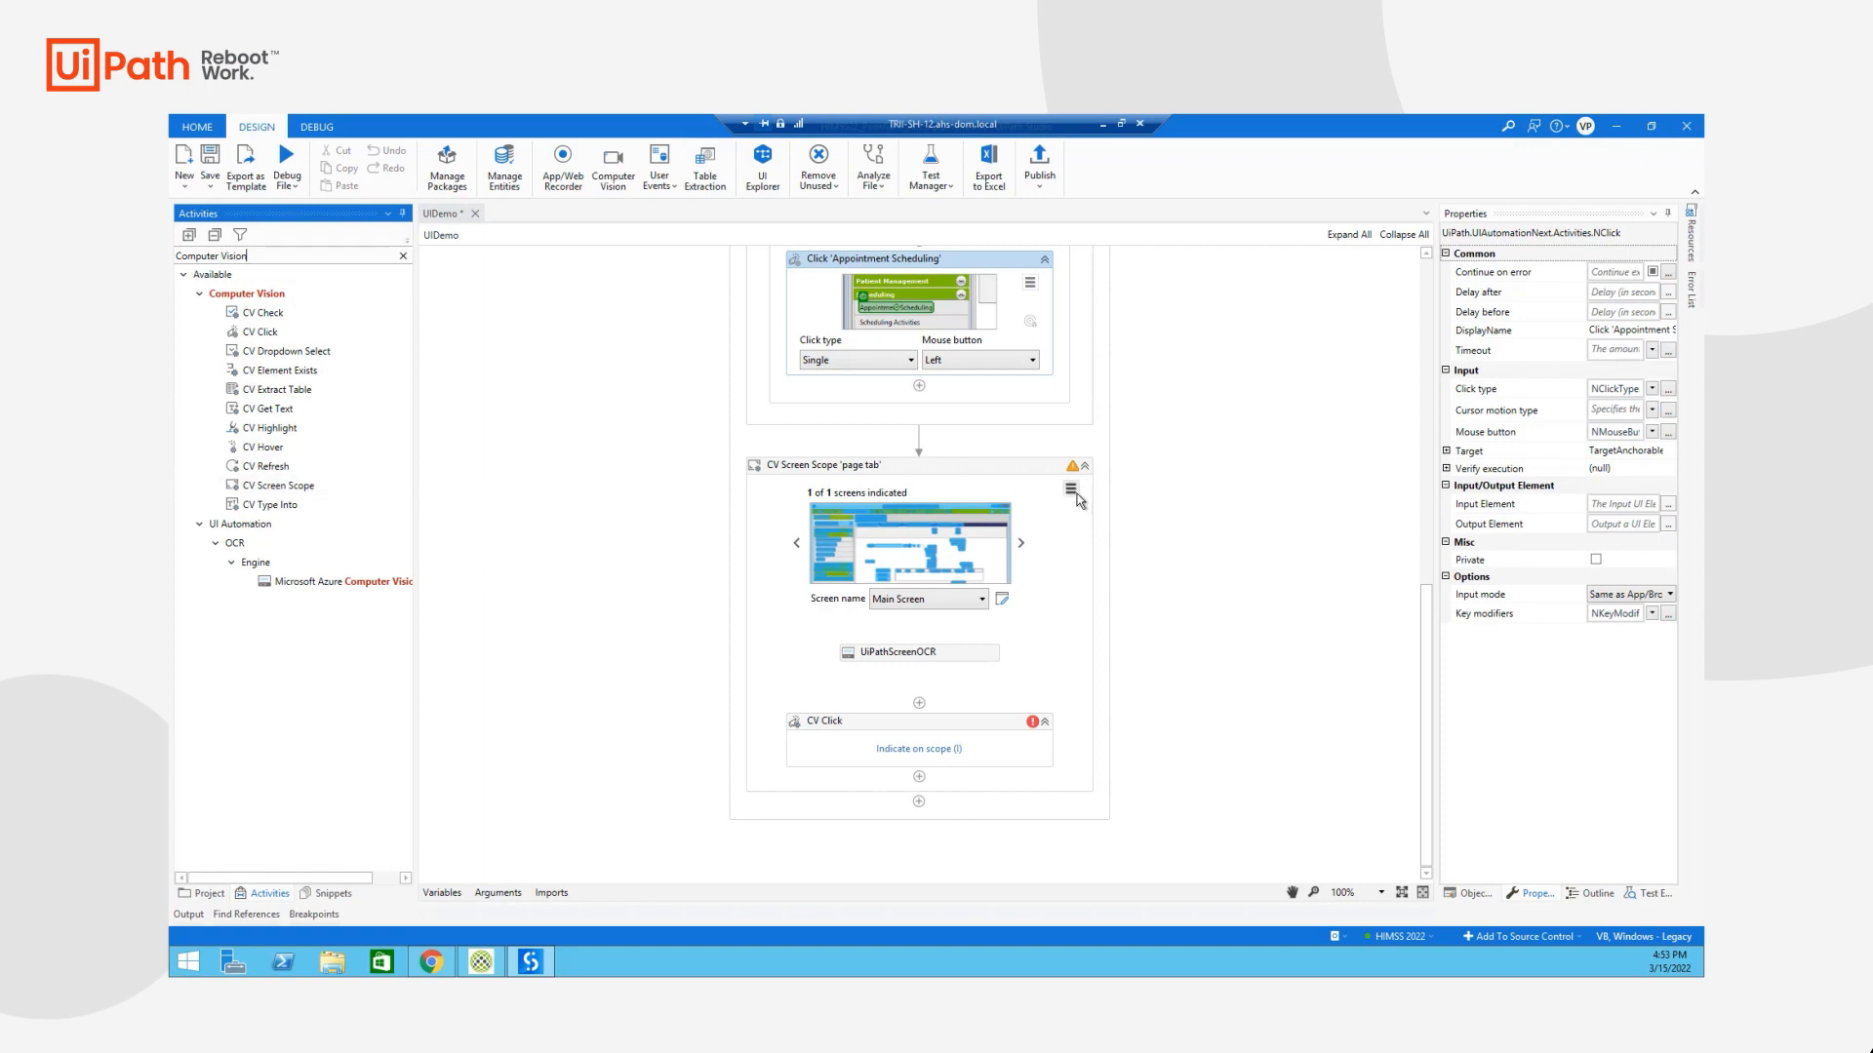
mouse_move(907, 583)
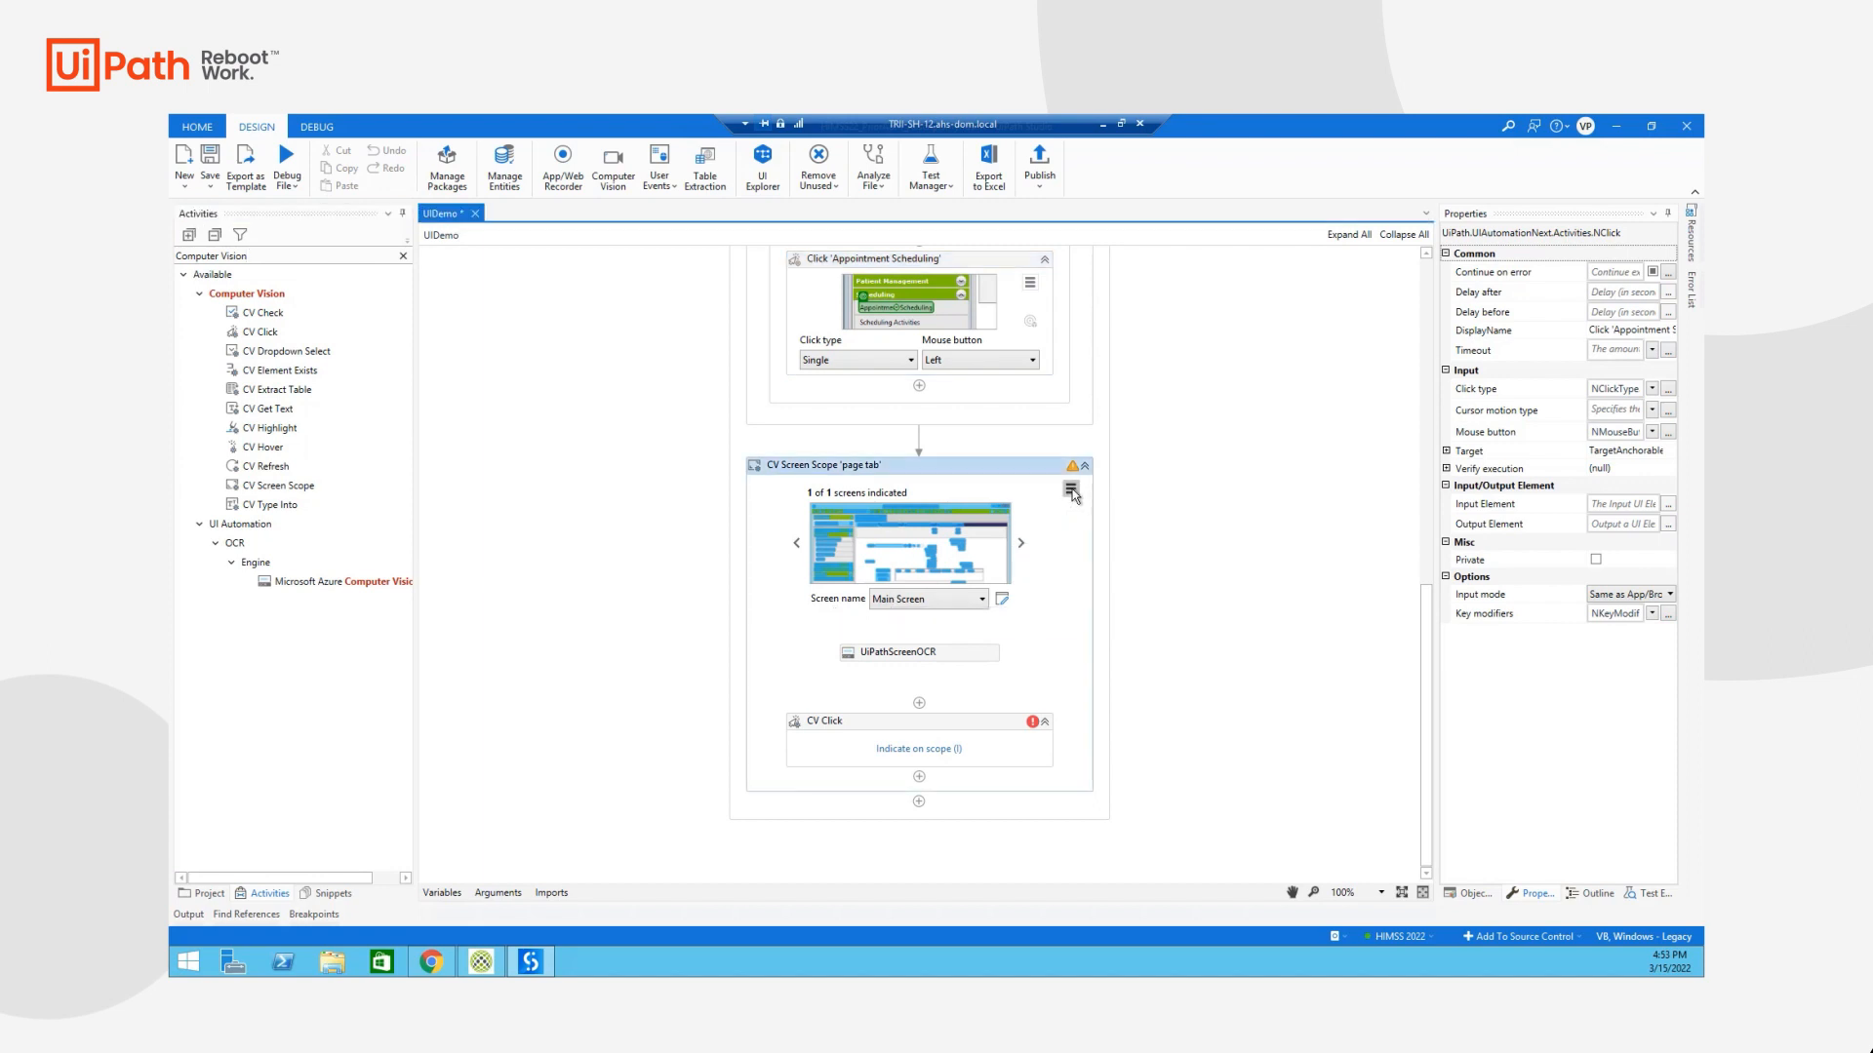
click(919, 748)
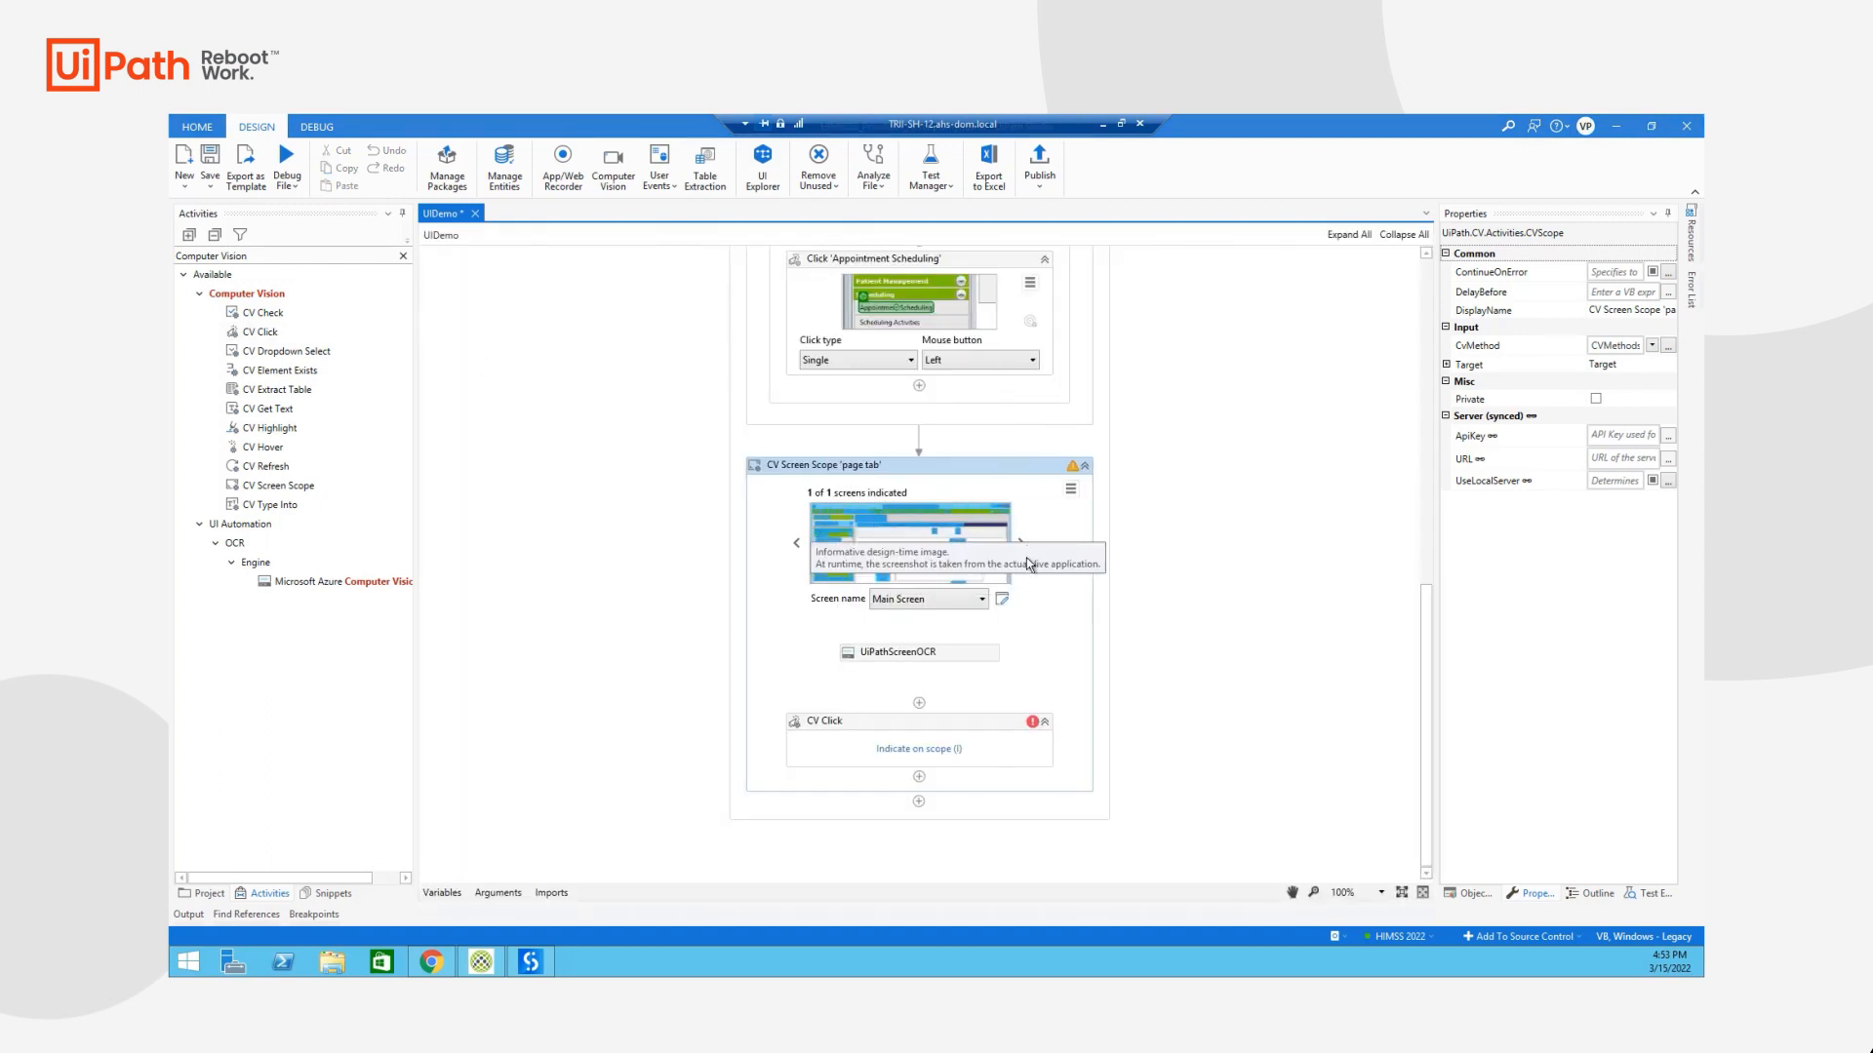
mouse_move(909, 652)
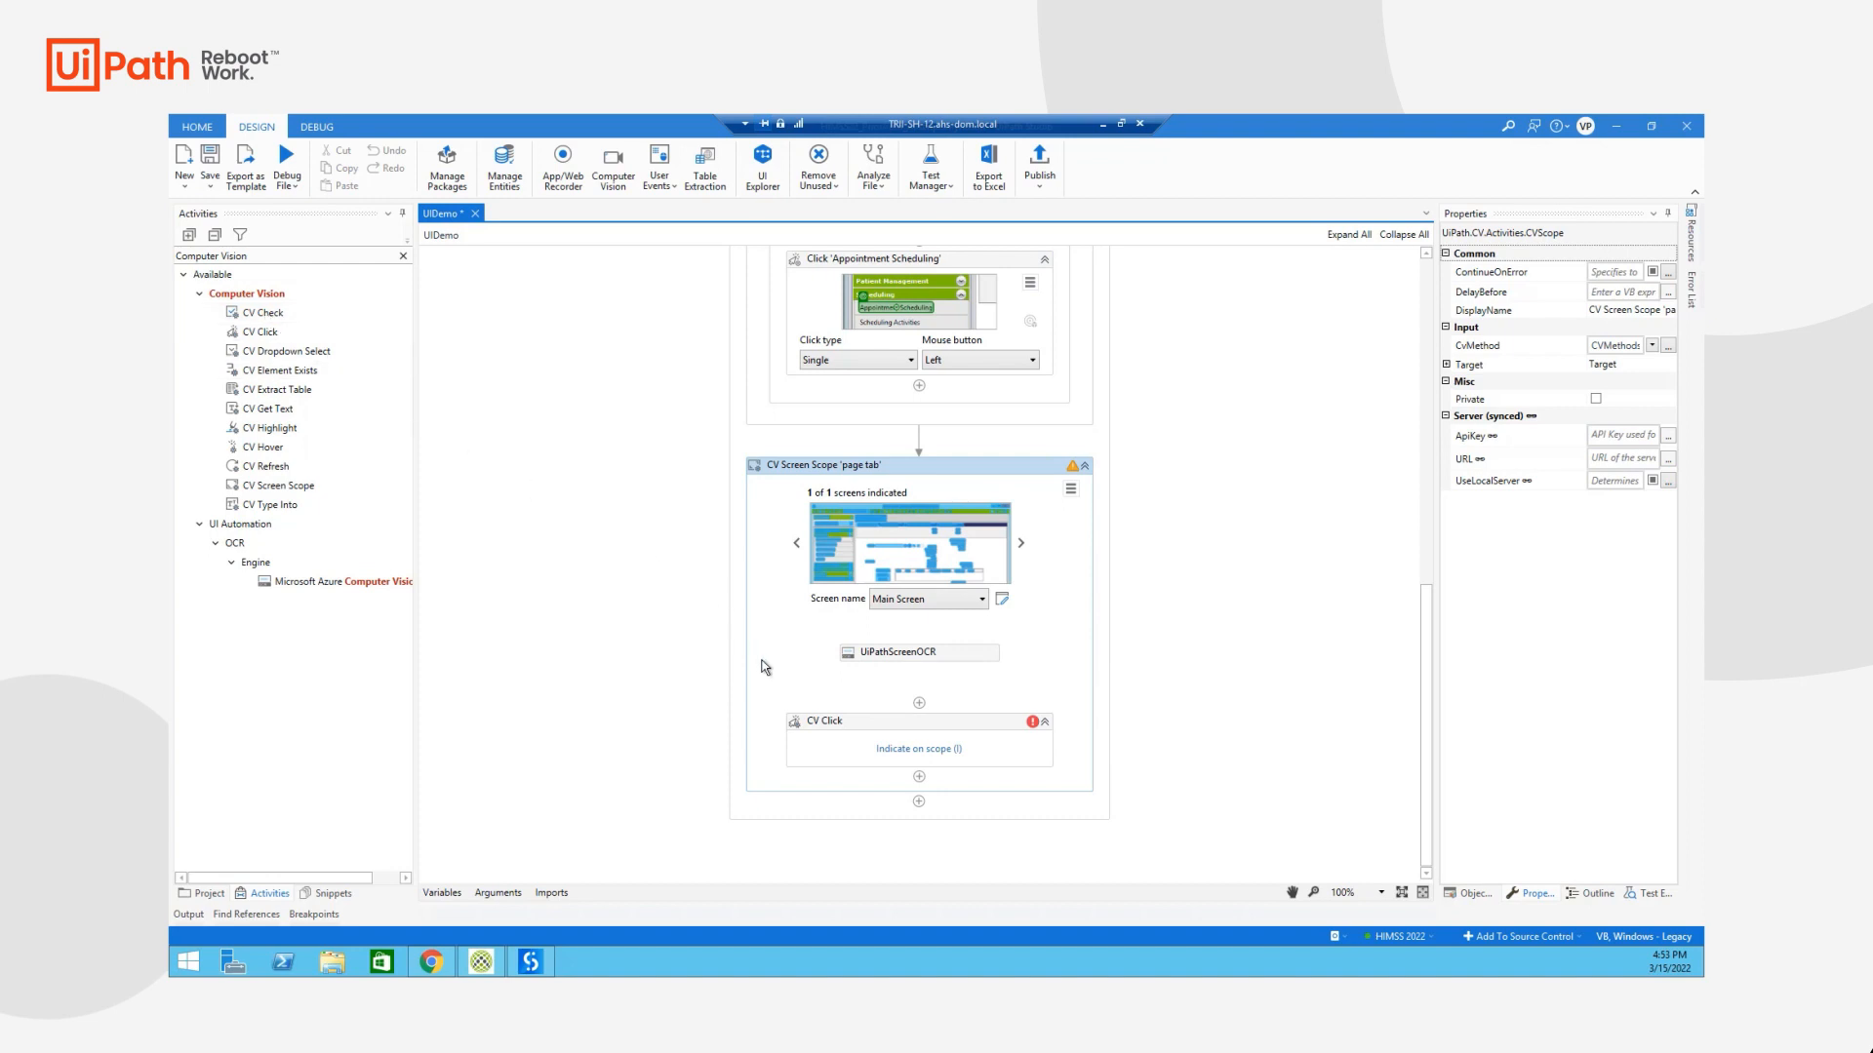
mouse_move(873, 730)
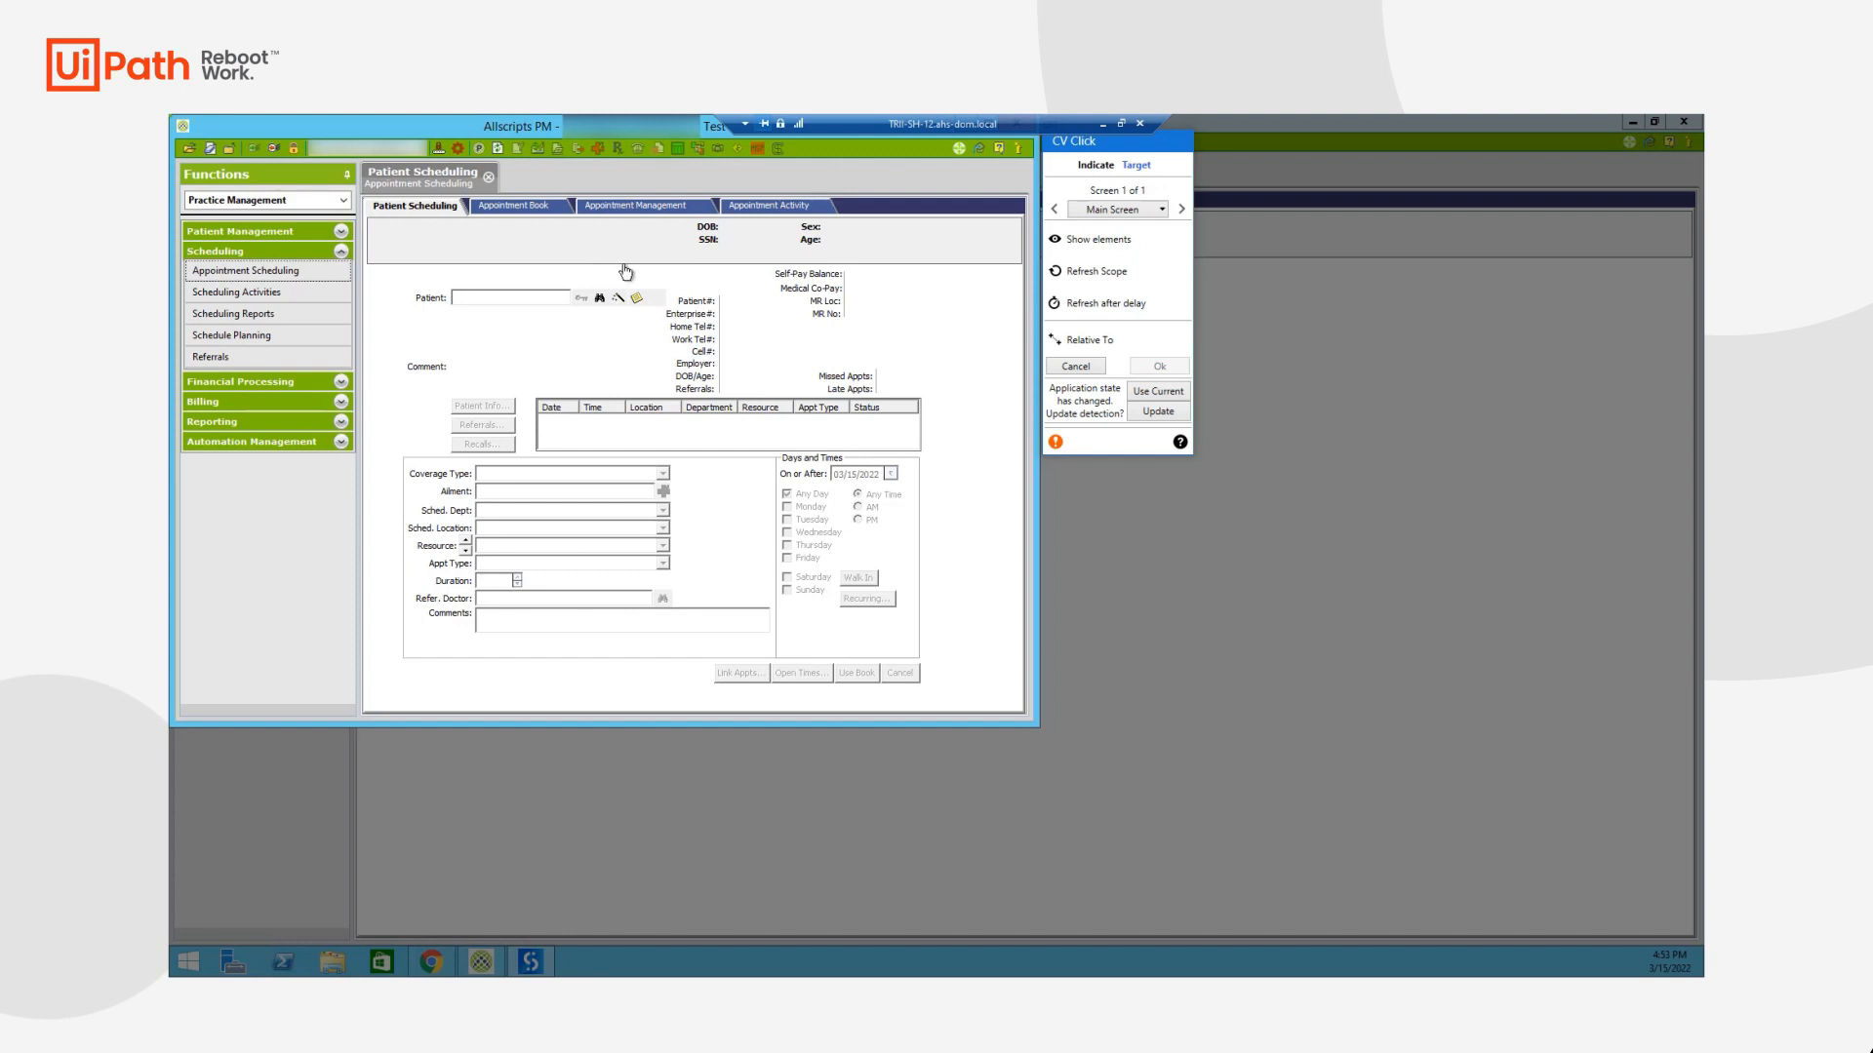
Outline all Computer Vision-detected elements on the Allscripts PM screen with Show elements
click(1098, 239)
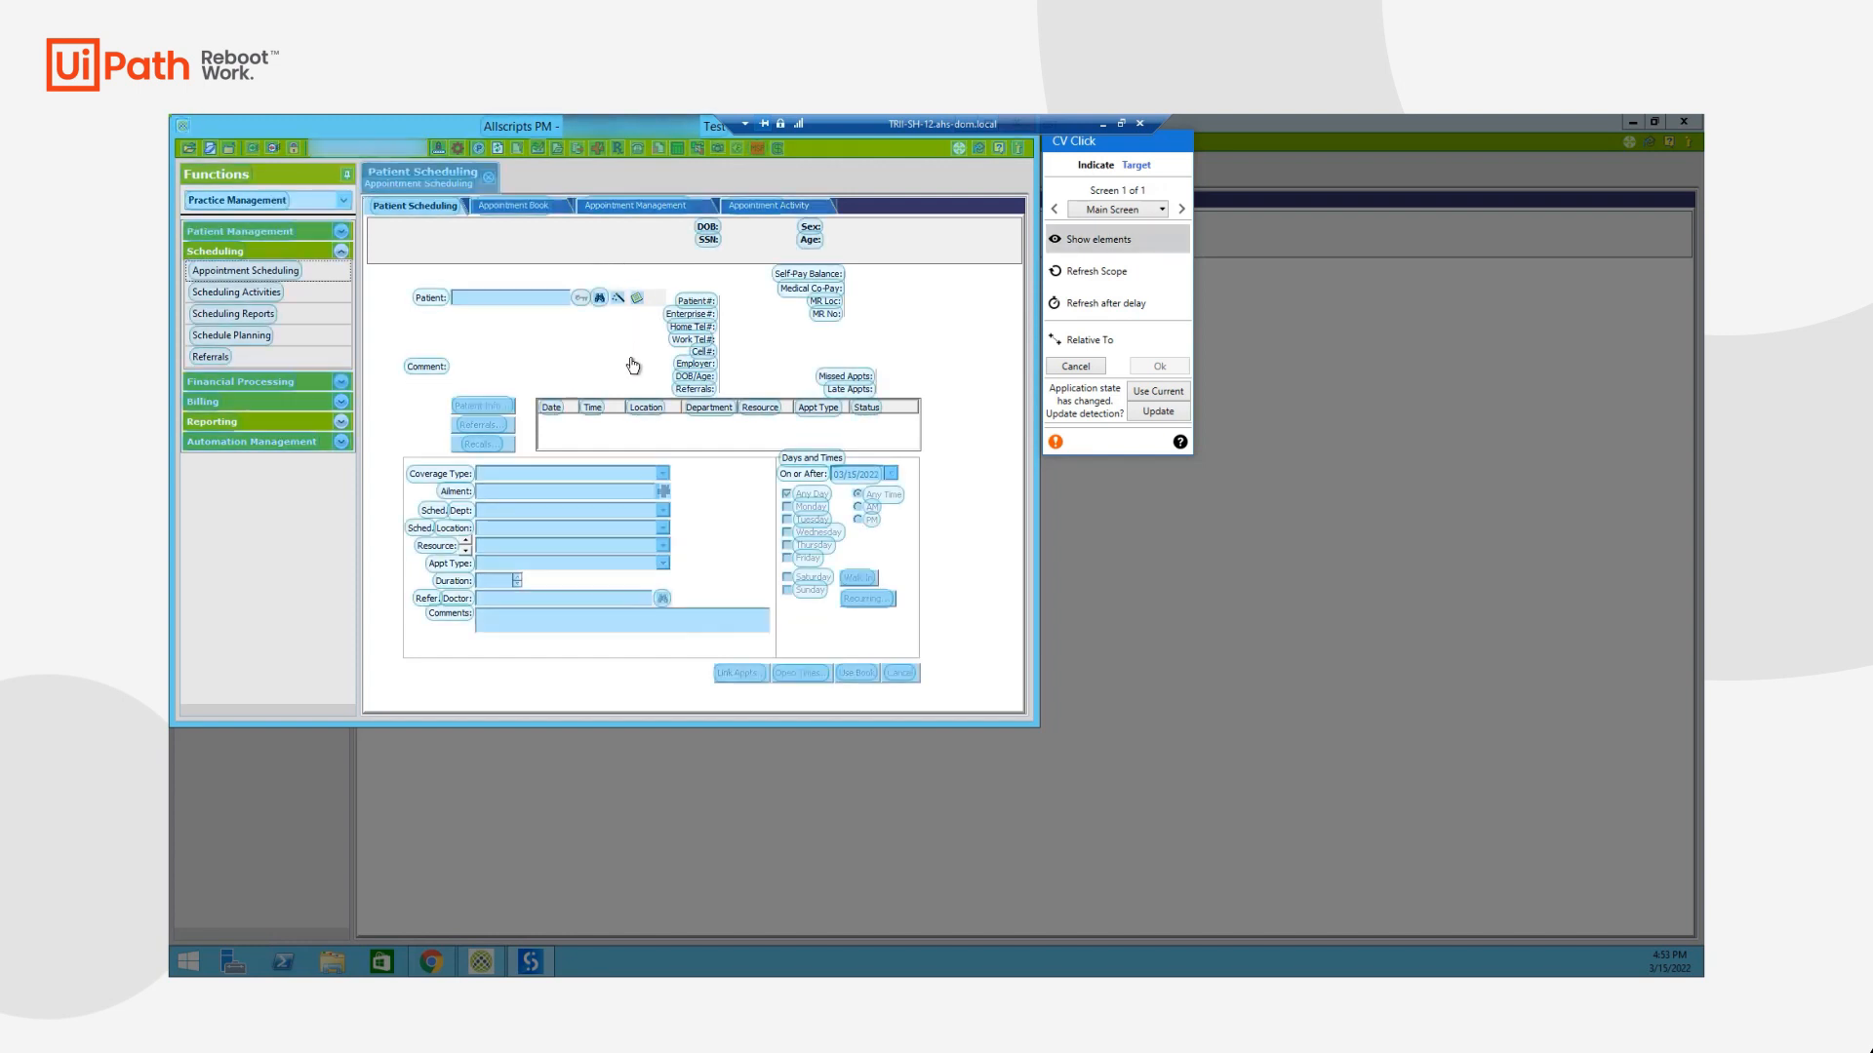